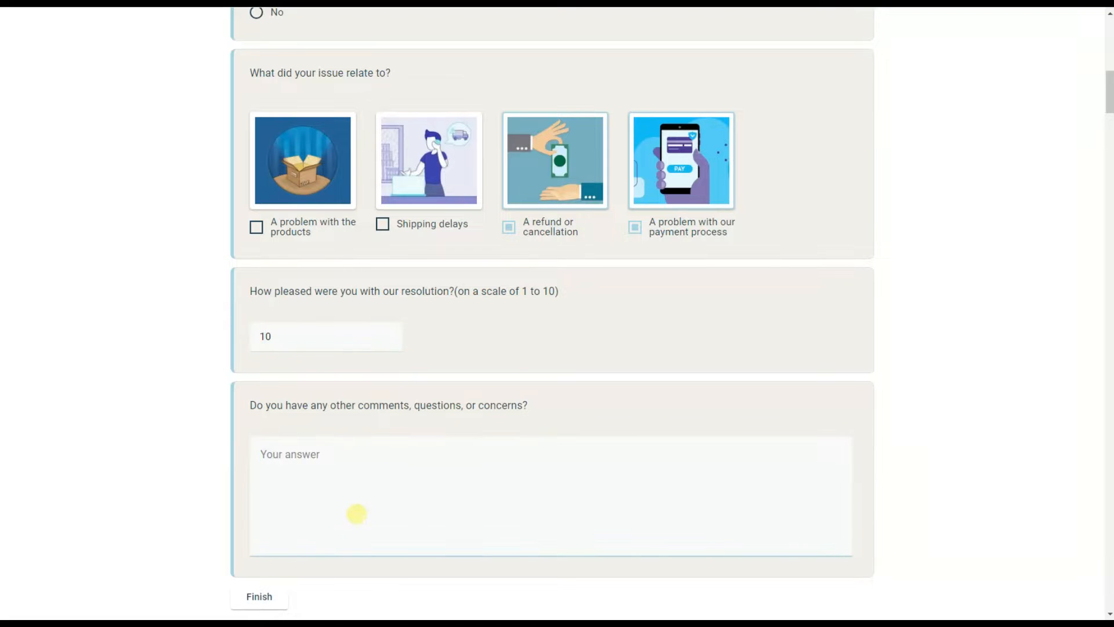
Submit the demo survey with the comment "test" and return to the WordPress admin Dashboard.
type("test")
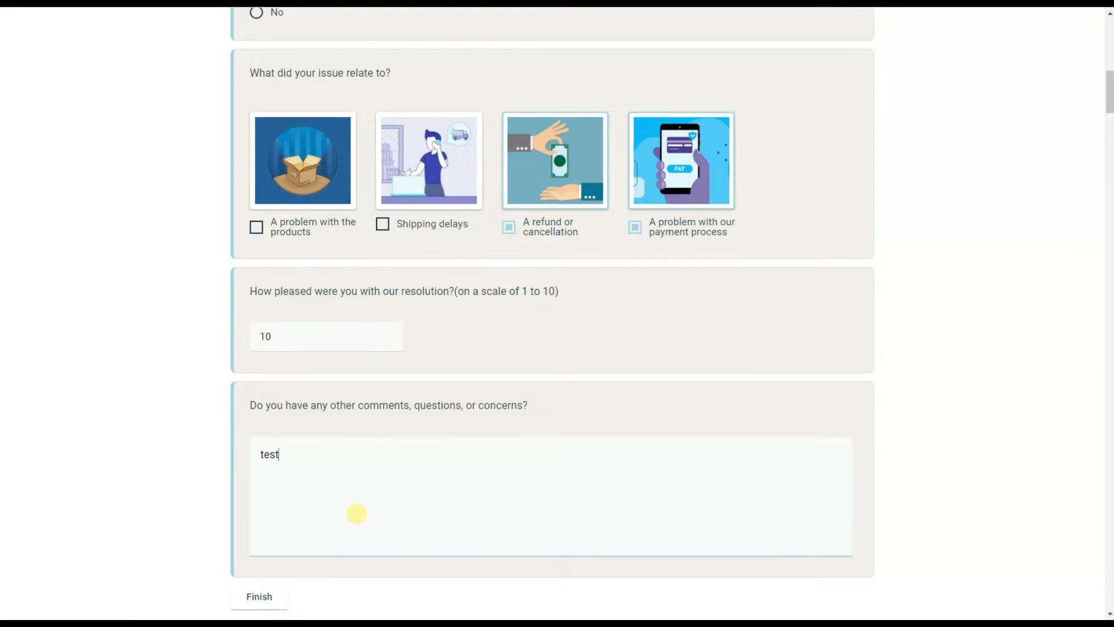
scroll("down", 3)
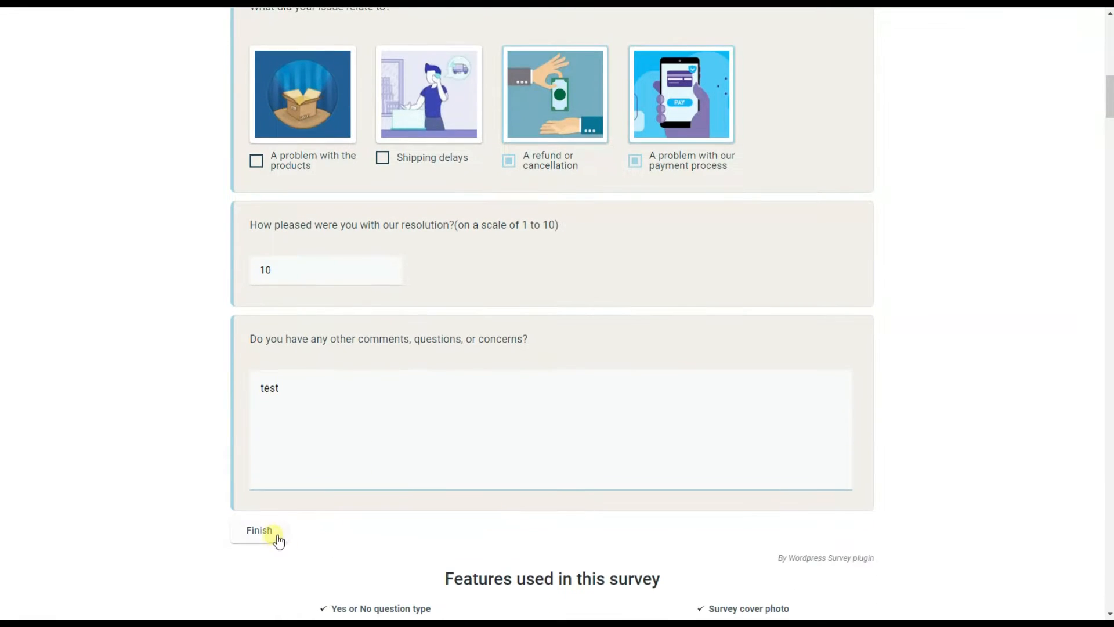
left_click(259, 531)
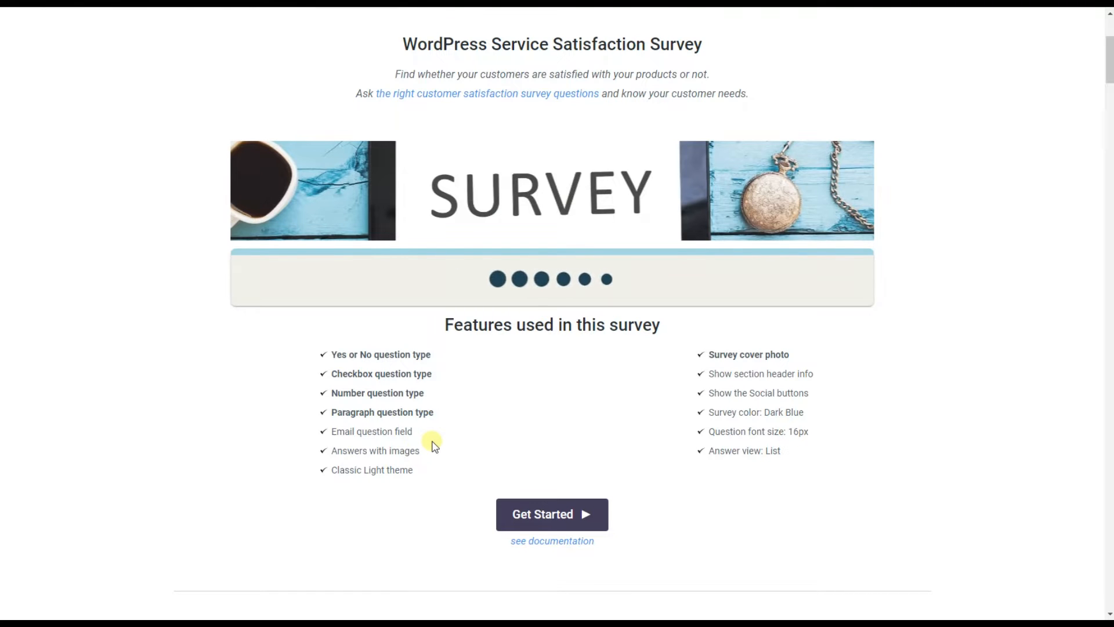
left_click(551, 514)
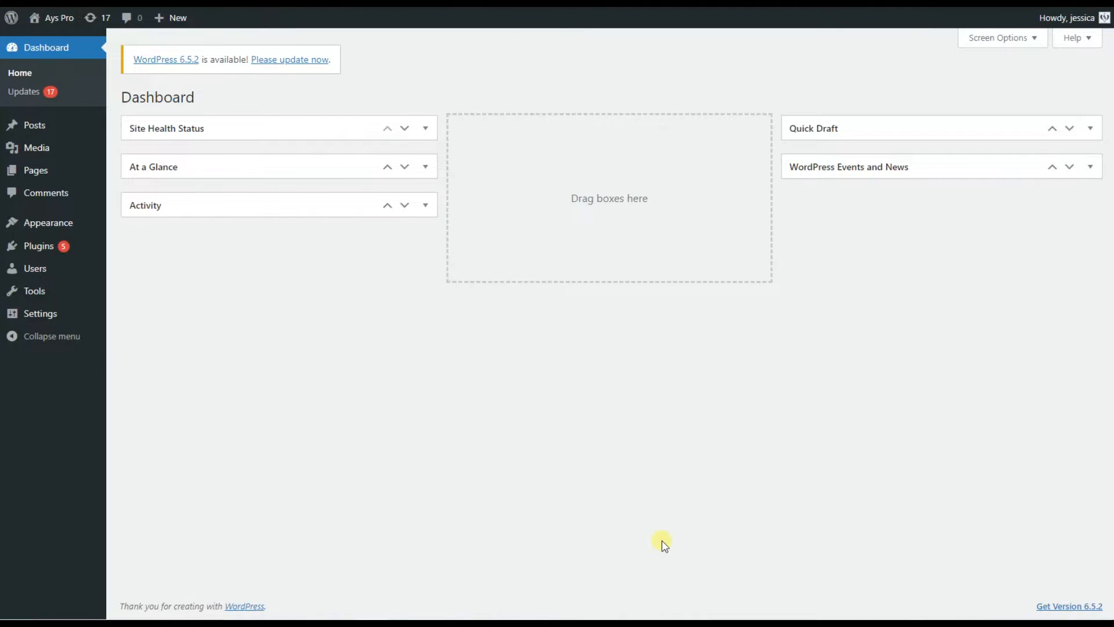
mouse_move(654, 415)
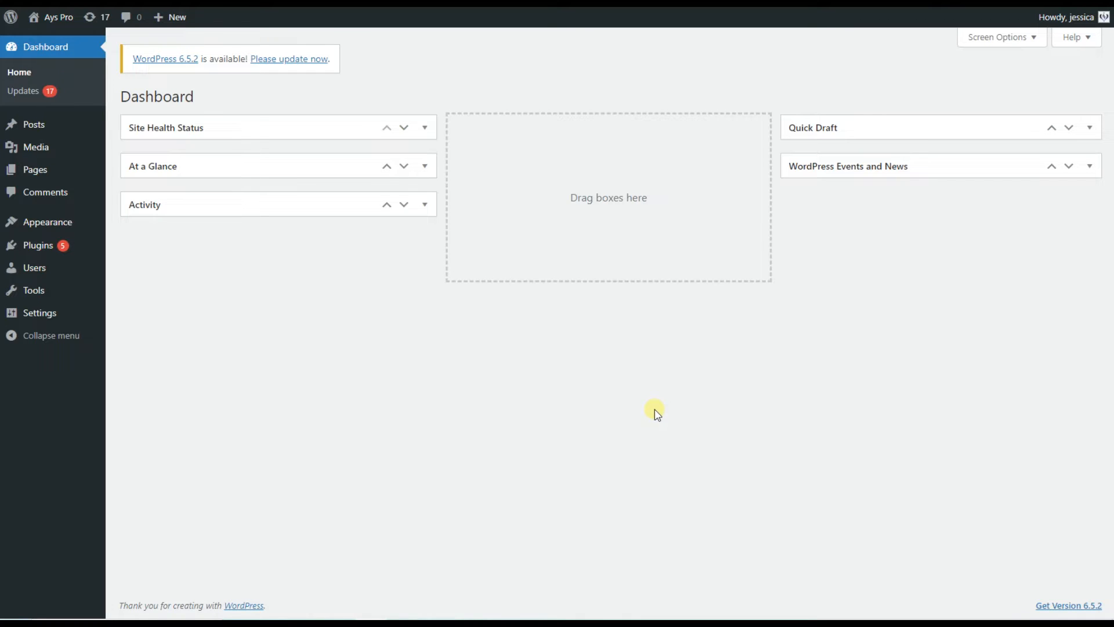
mouse_move(518, 403)
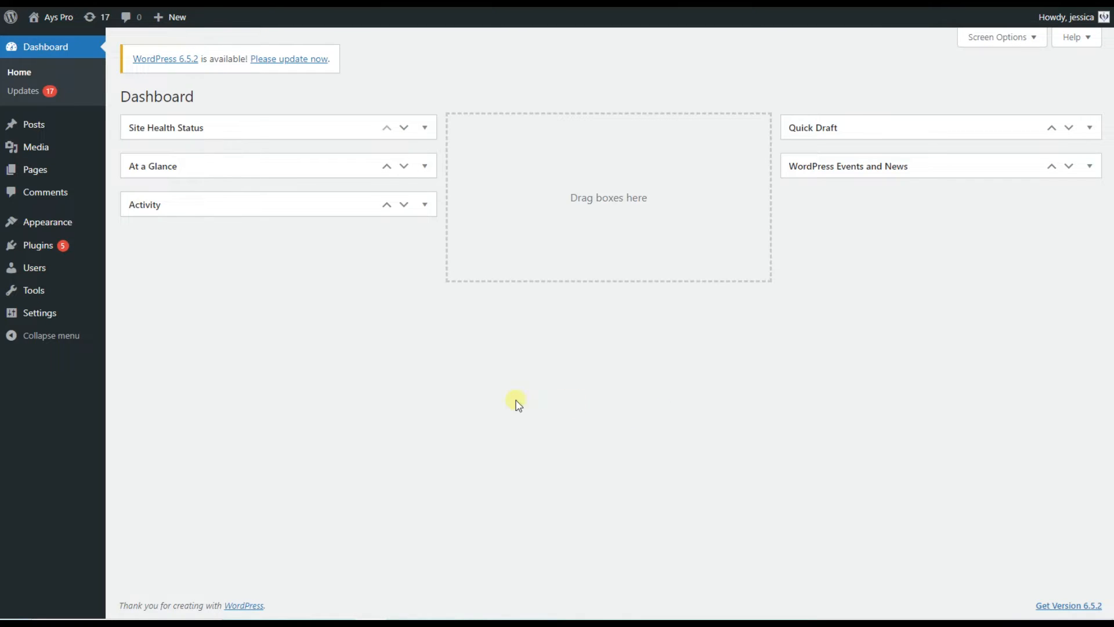
Search the Add New plugins page for "survey maker".
left_click(38, 245)
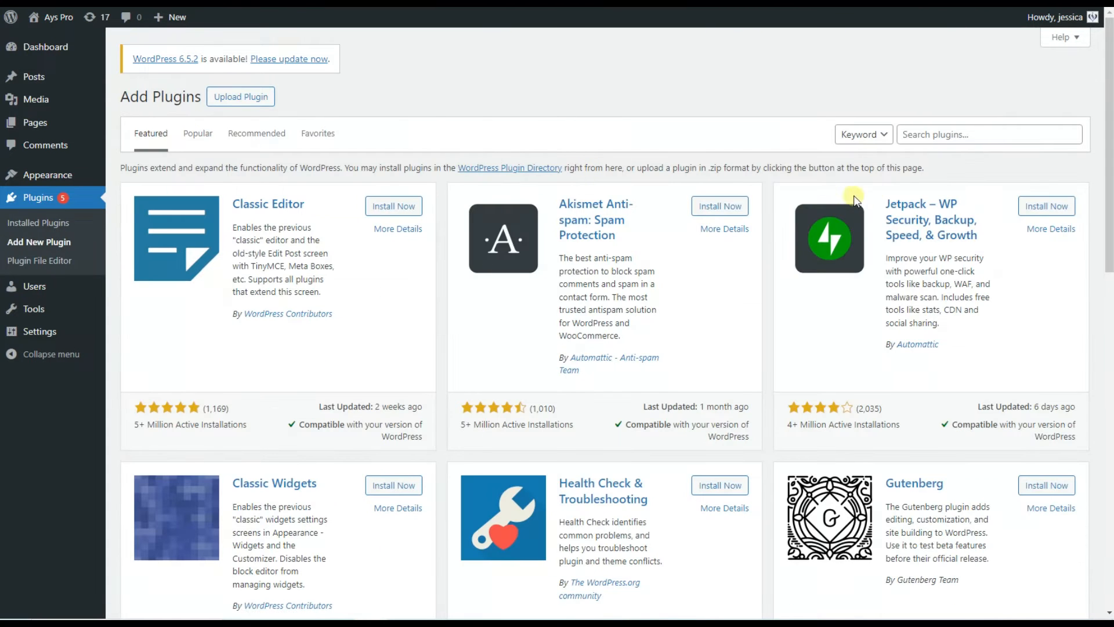
type("surve")
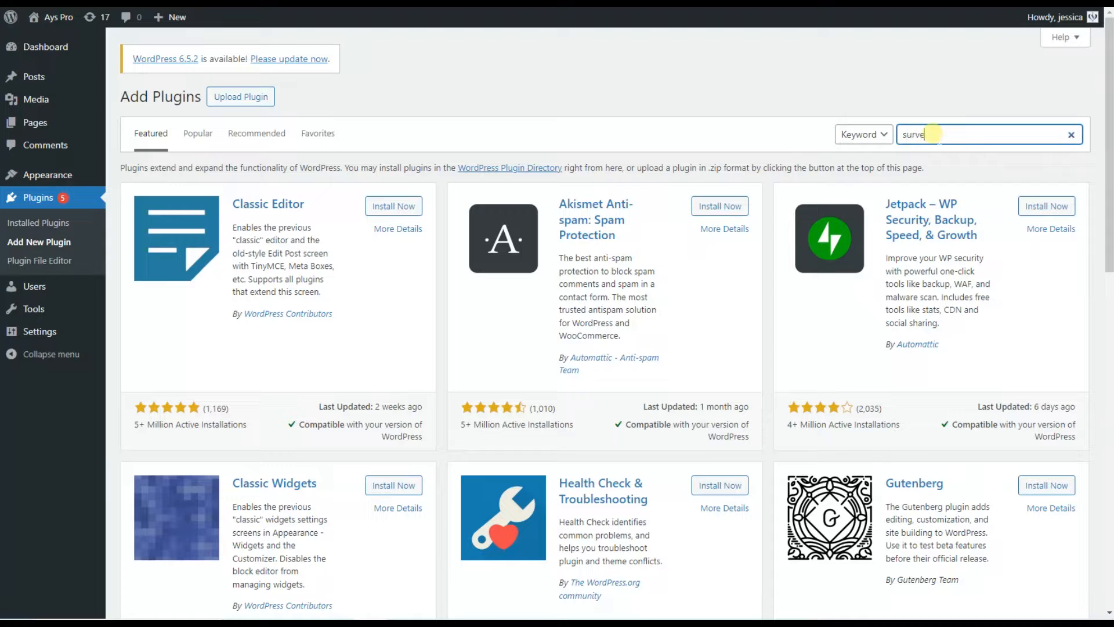
type("y maker")
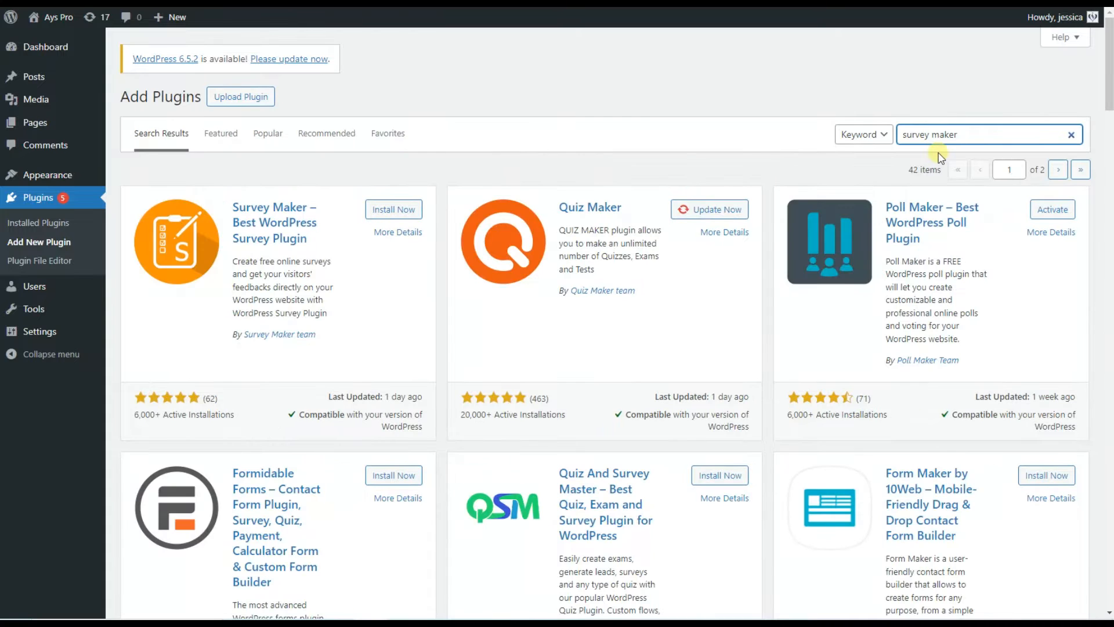
mouse_move(381, 325)
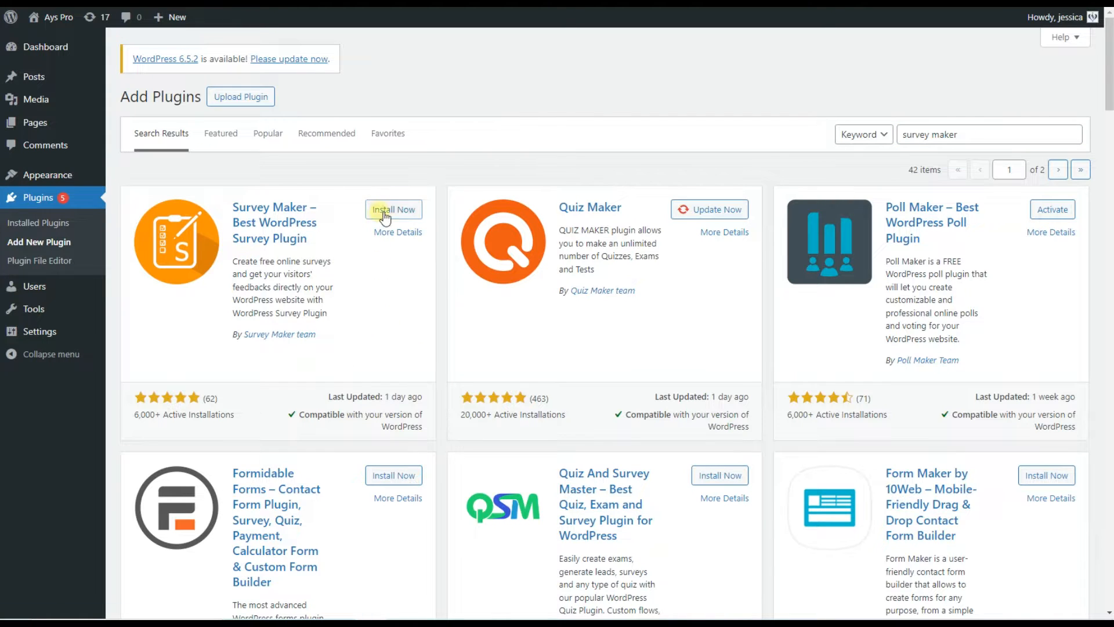
Install the Survey Maker plugin and activate it.
left_click(393, 208)
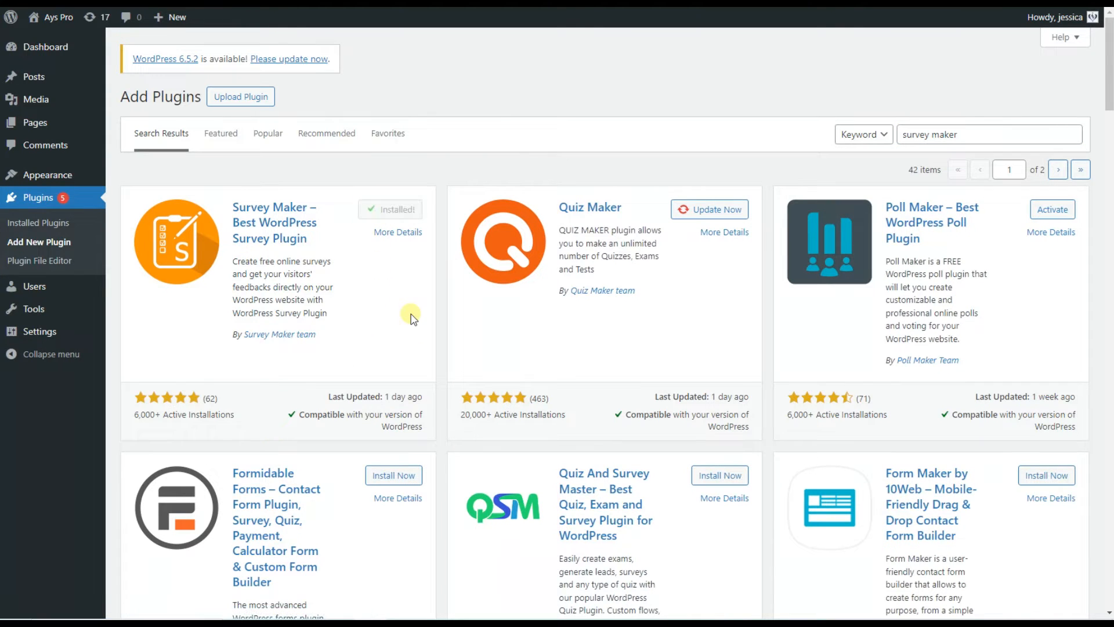
left_click(396, 209)
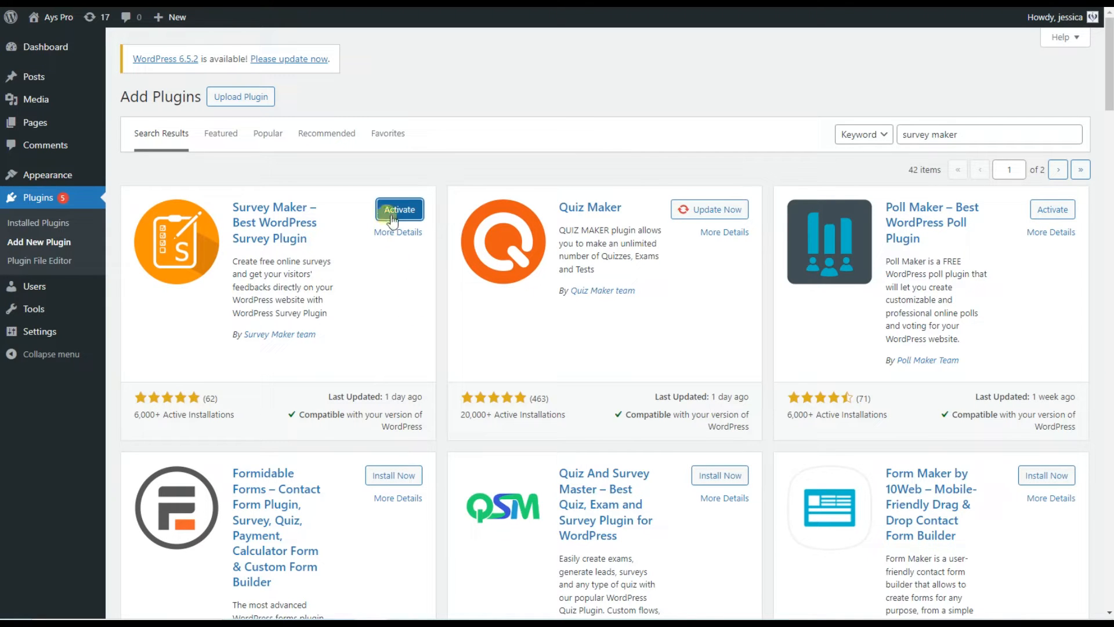
left_click(398, 211)
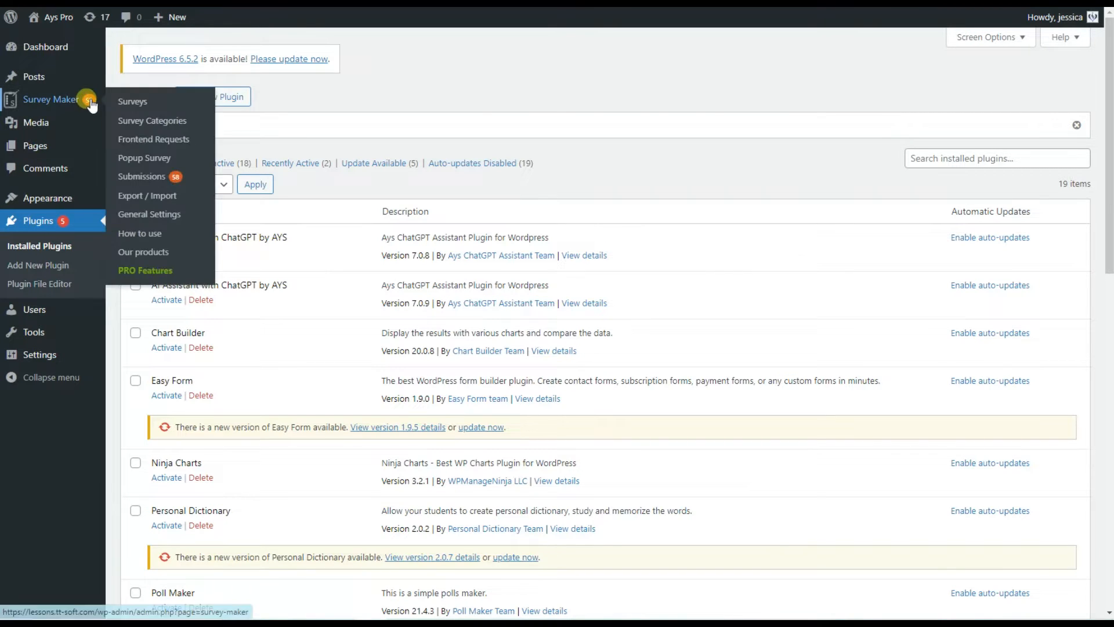
Start a new Survey Maker survey based on the Customer Feedback Form template.
left_click(132, 100)
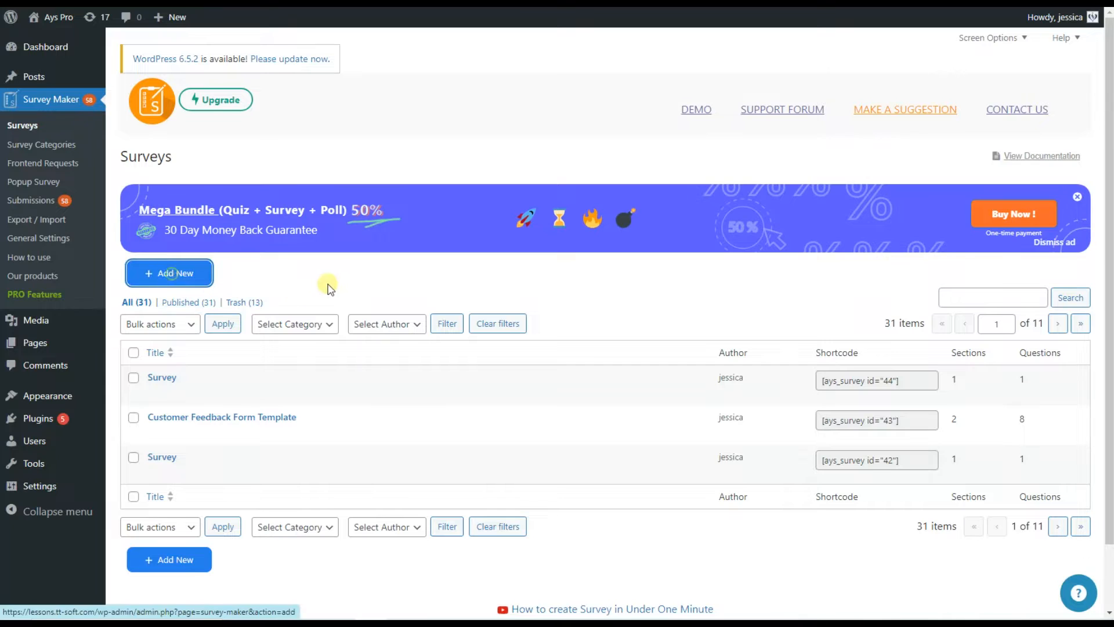
left_click(168, 271)
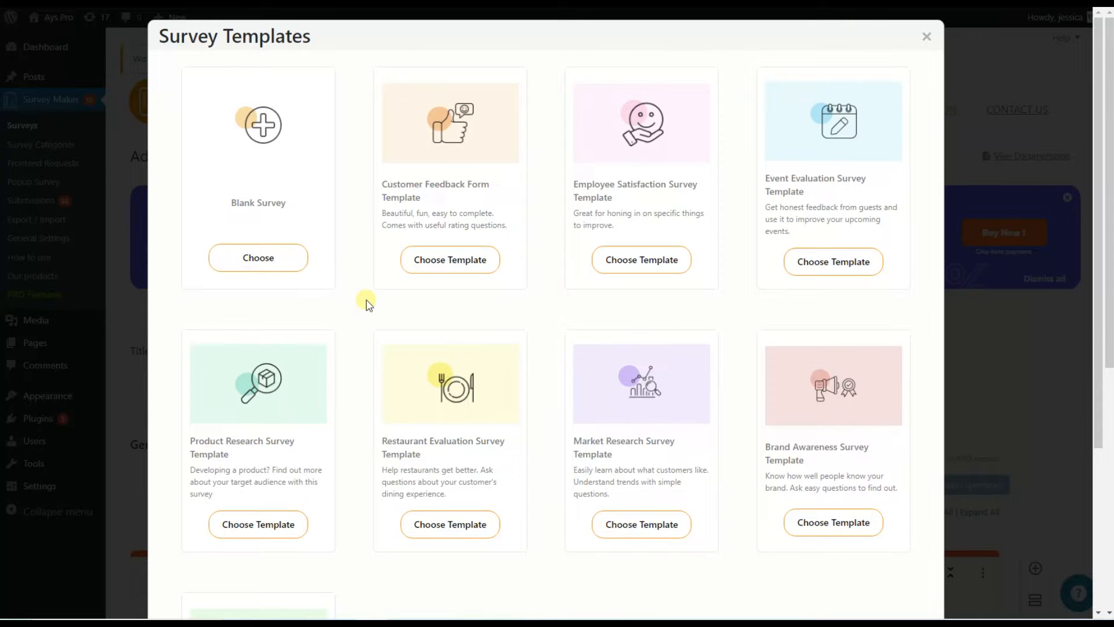
mouse_move(547, 448)
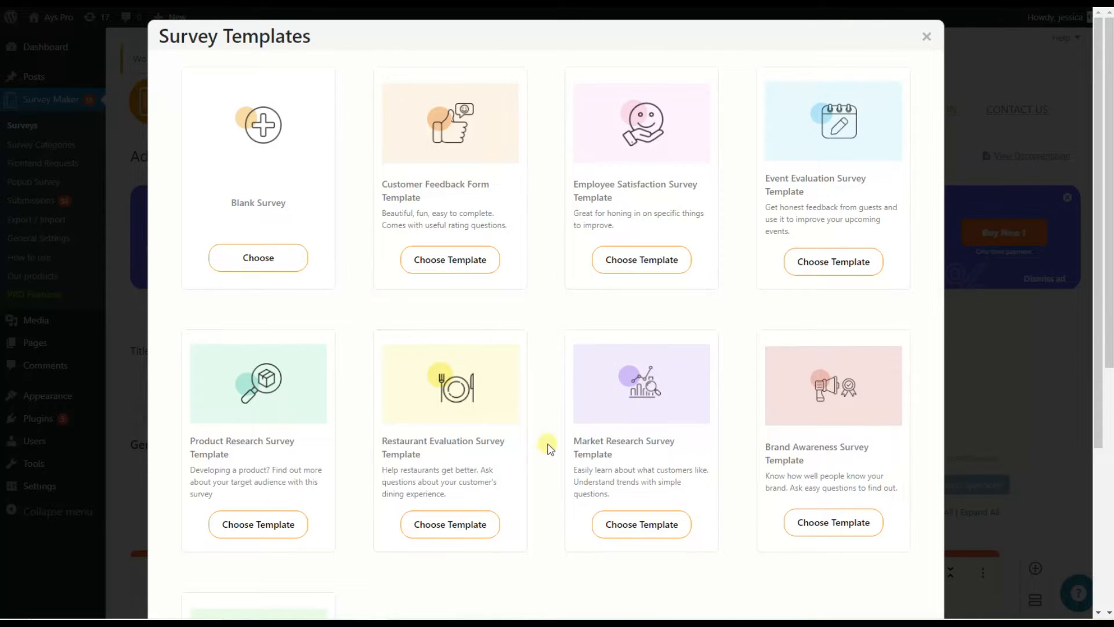
mouse_move(542, 455)
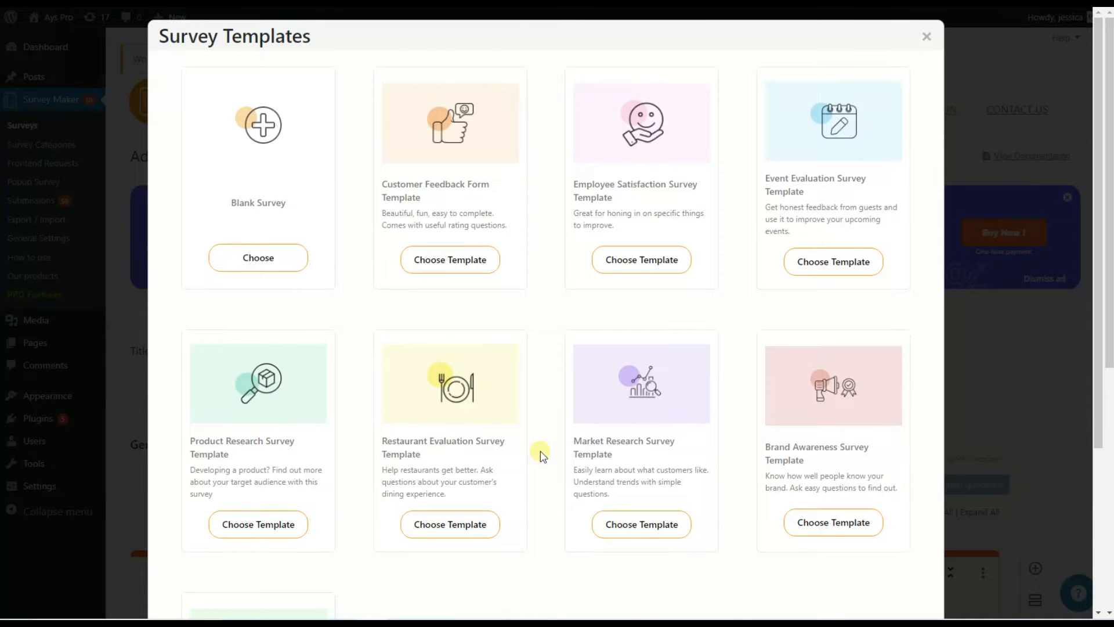
mouse_move(664, 566)
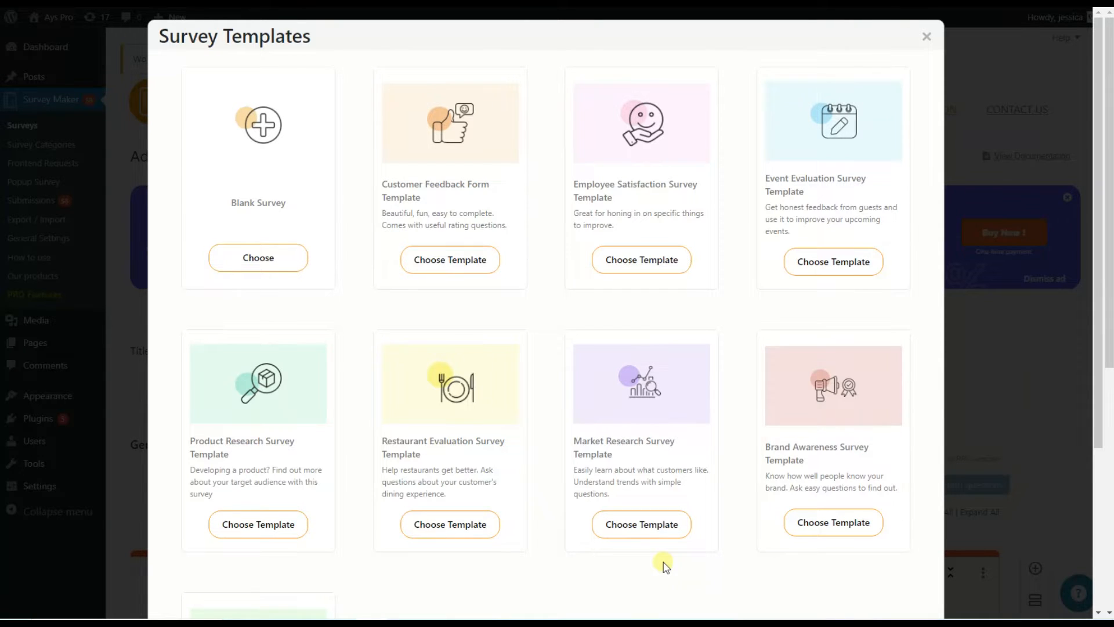
mouse_move(489, 325)
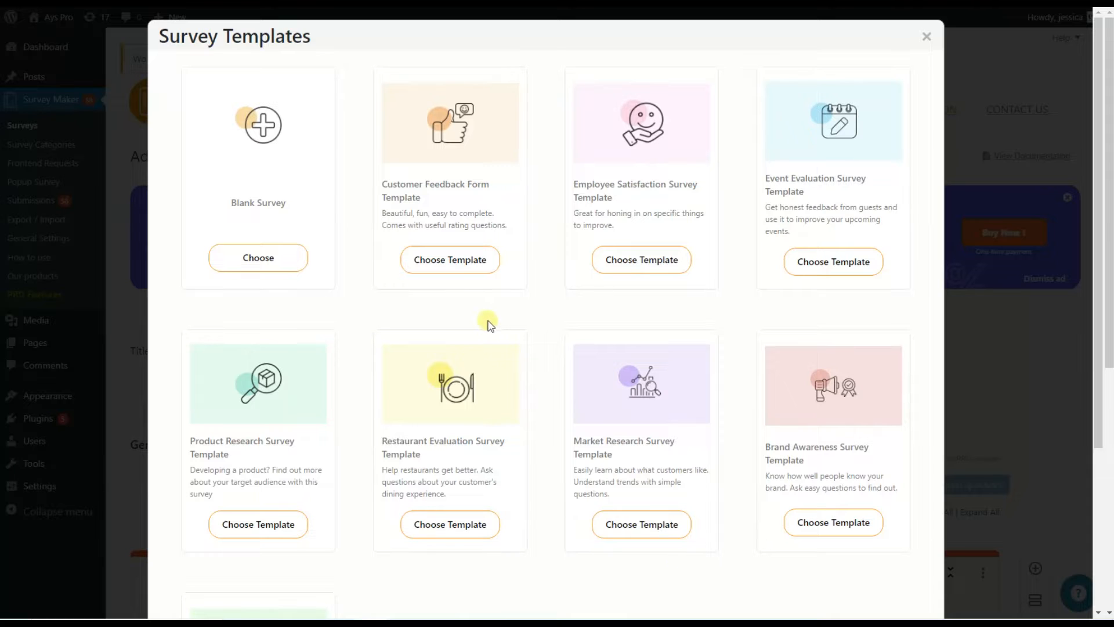
left_click(449, 259)
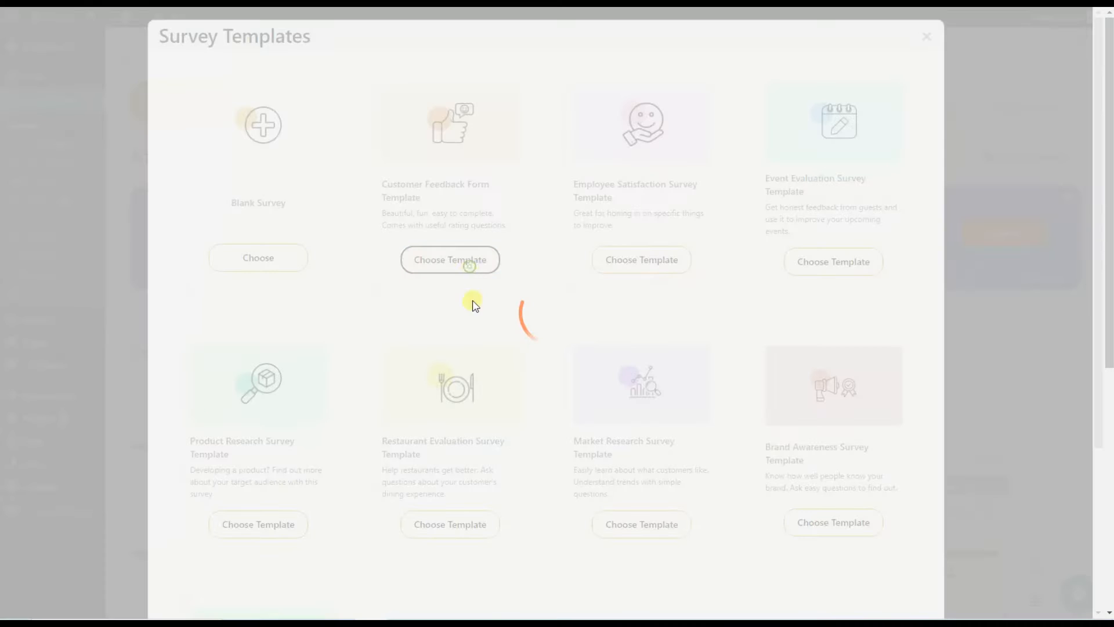
Load the template and review the Overall feedback questions and the first question's type choices.
left_click(449, 258)
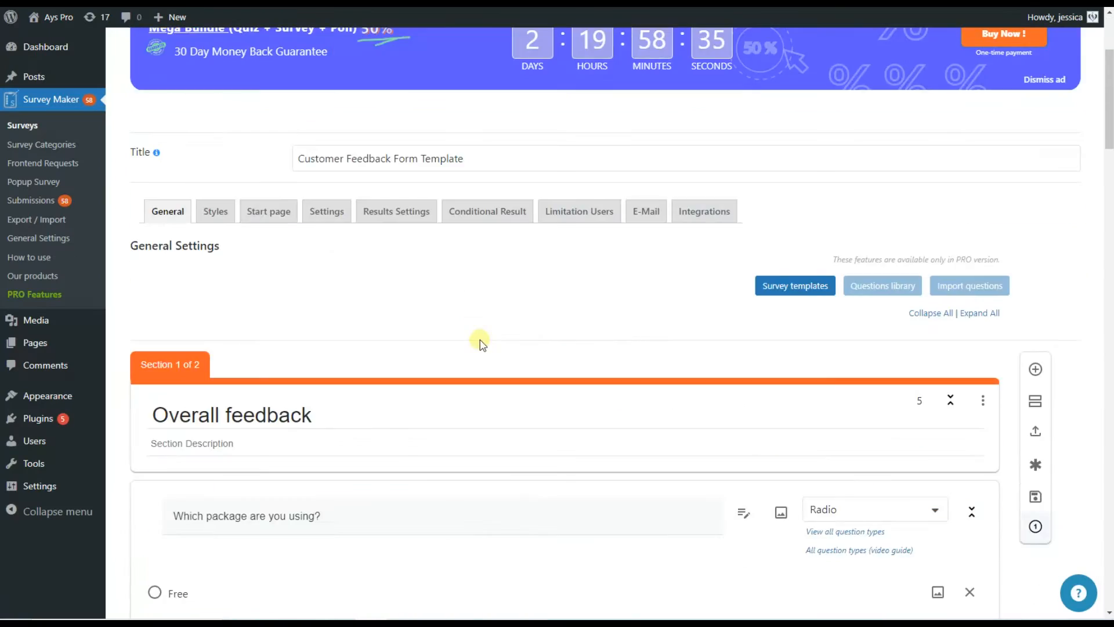
scroll("down", 3)
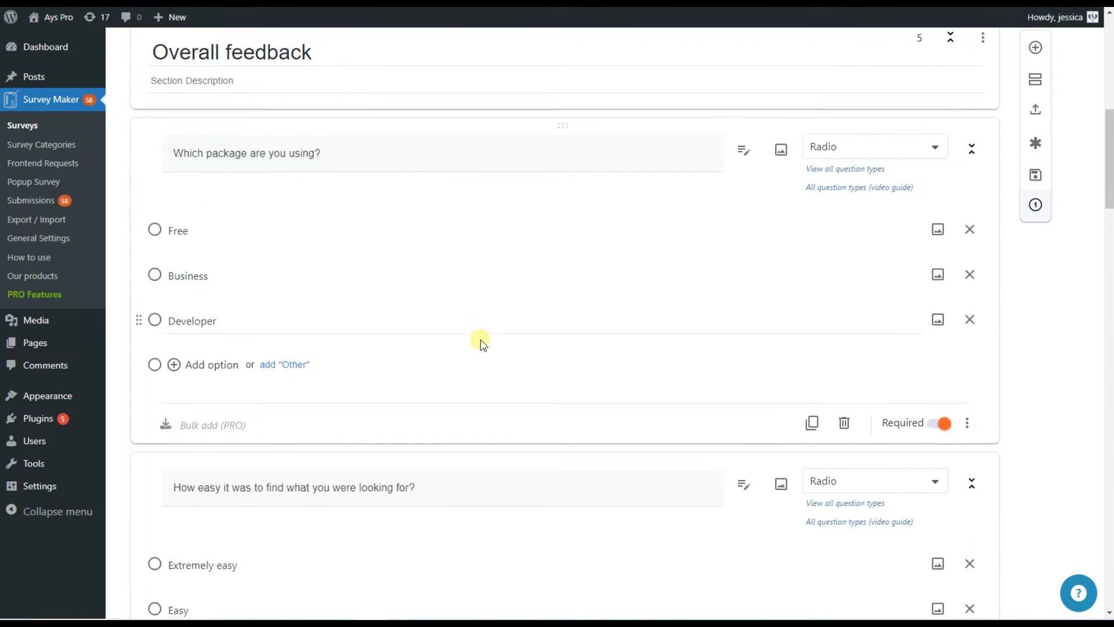
scroll("down", 3)
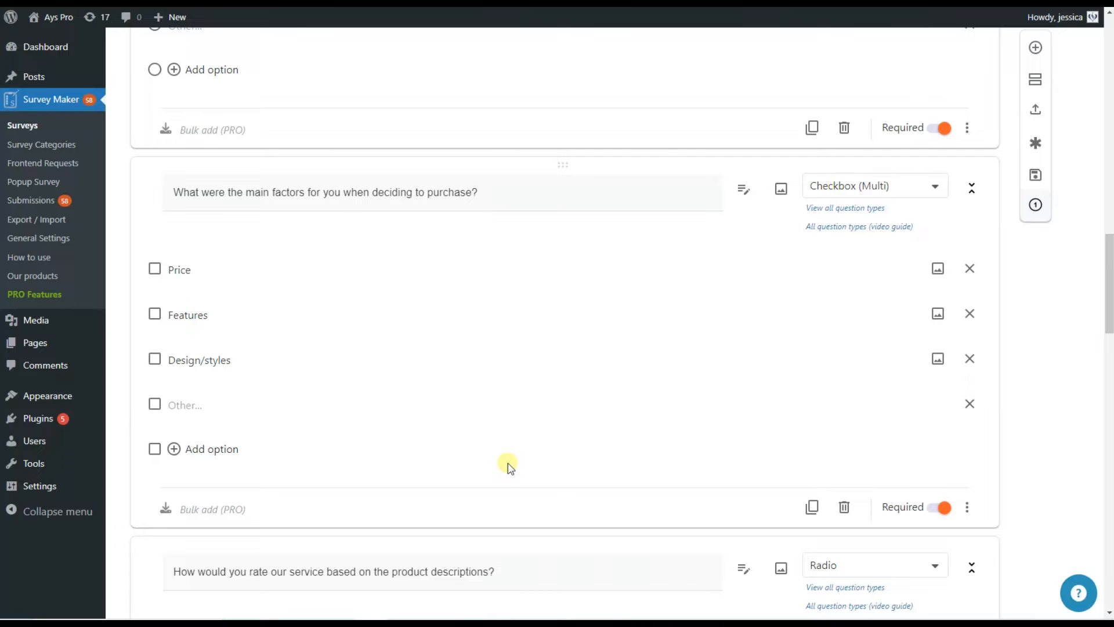
scroll("down", 3)
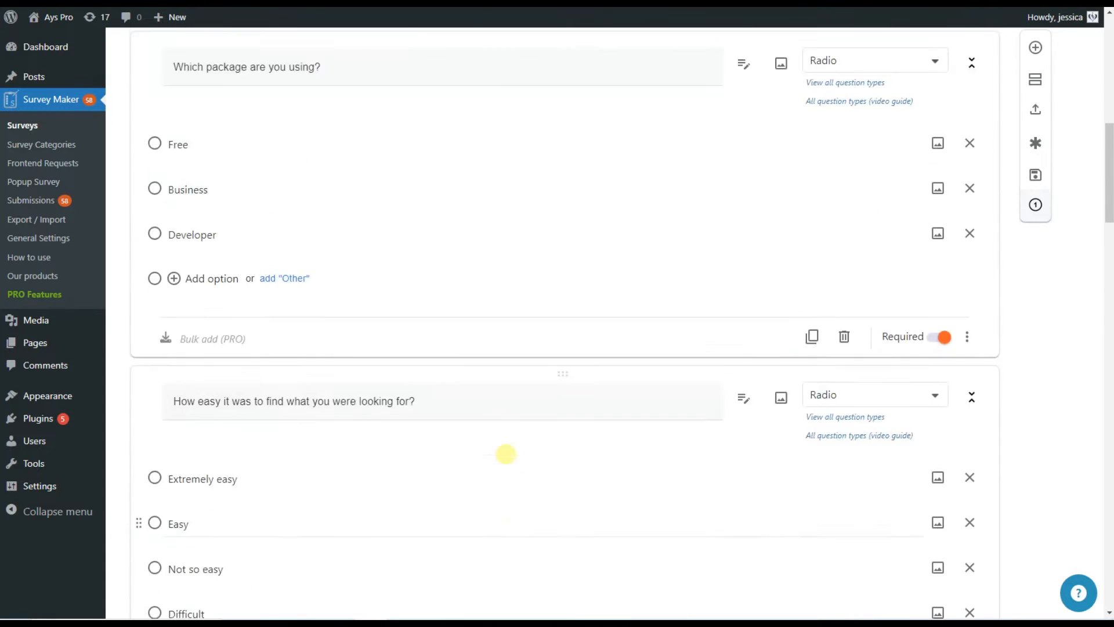
scroll("up", 3)
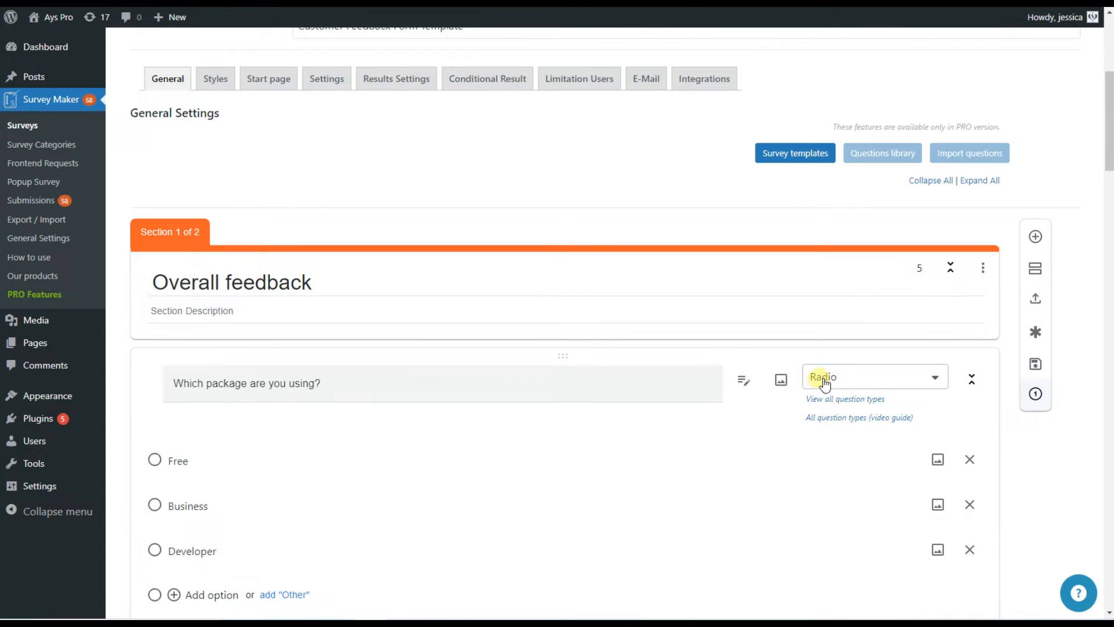
left_click(874, 376)
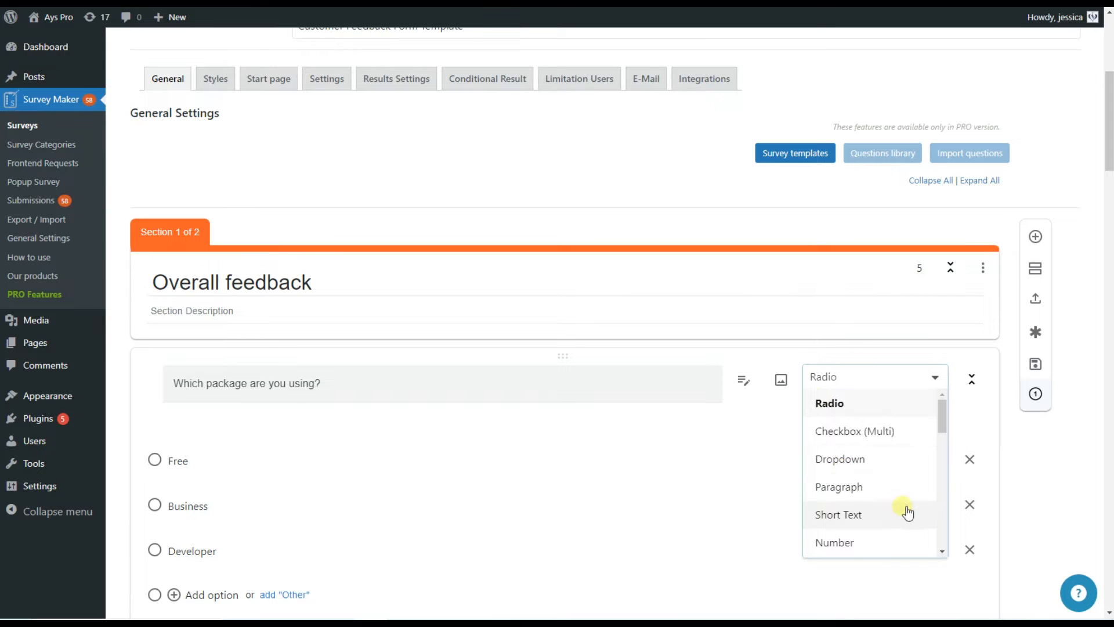
mouse_move(891, 442)
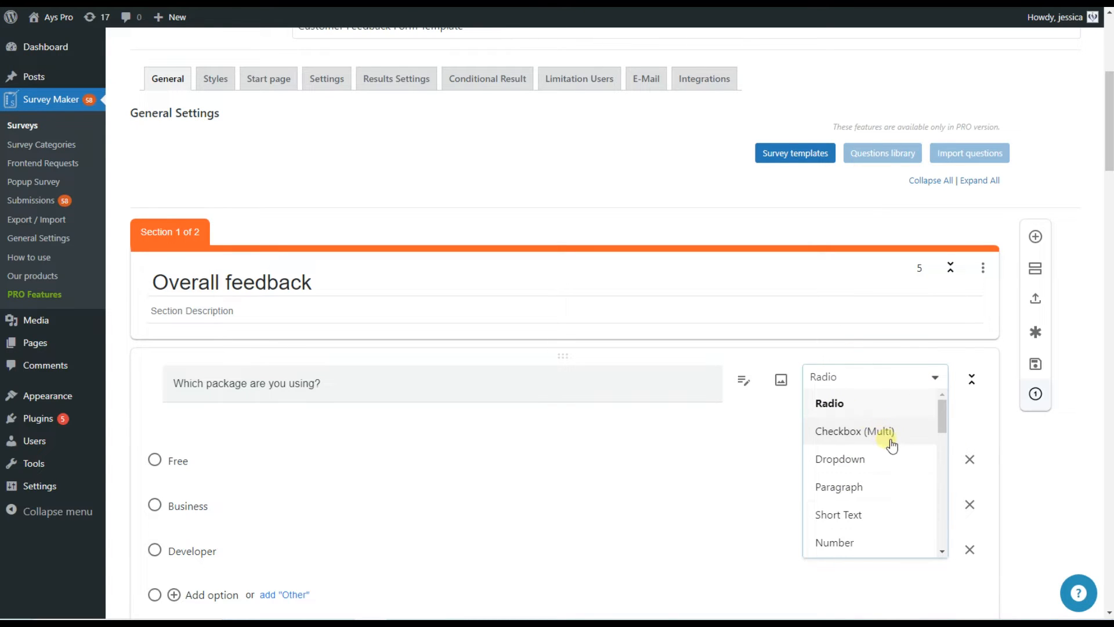
scroll("down", 3)
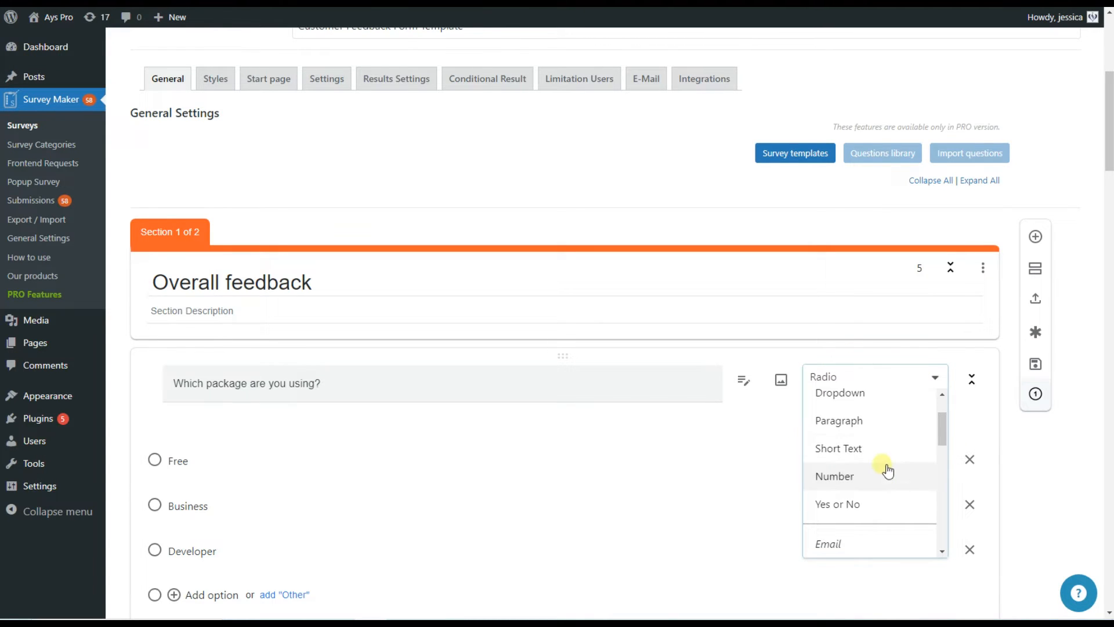
scroll("down", 3)
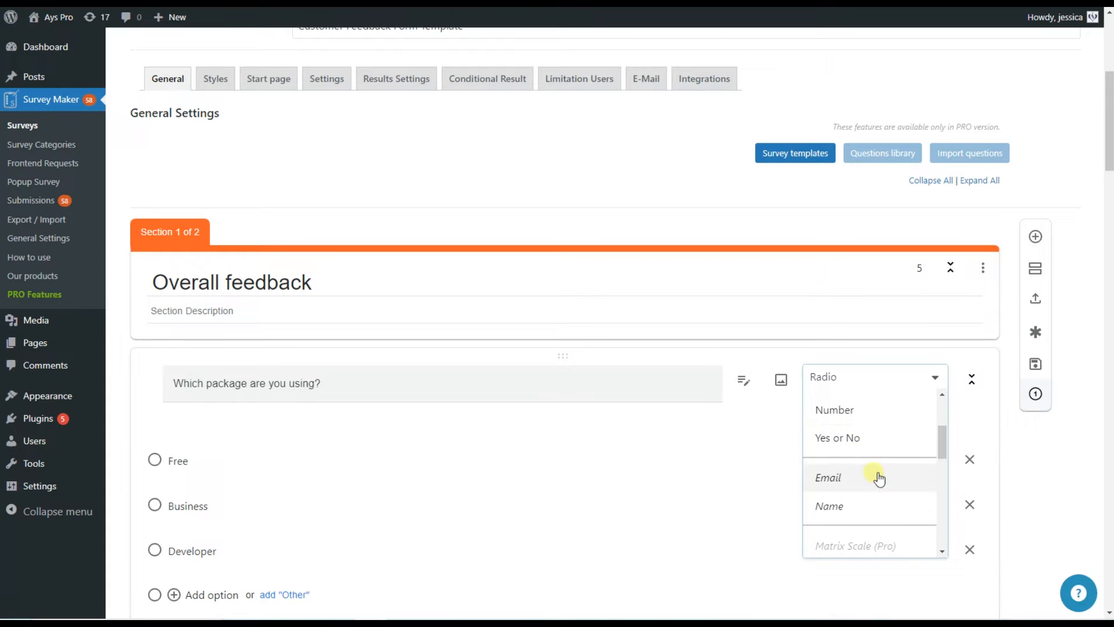
mouse_move(883, 502)
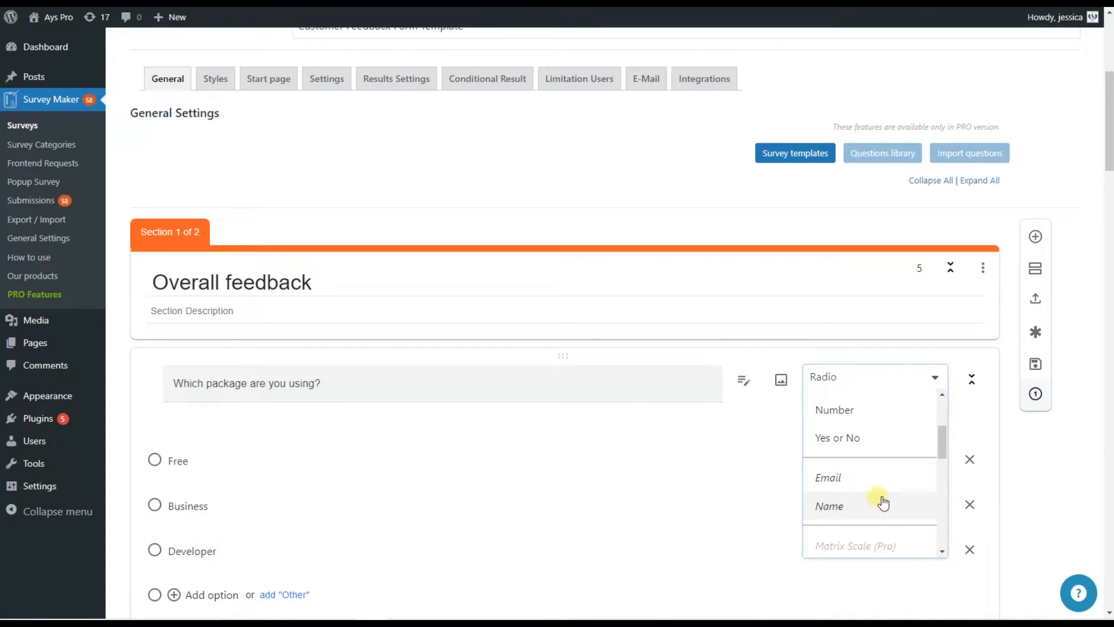
scroll("up", 3)
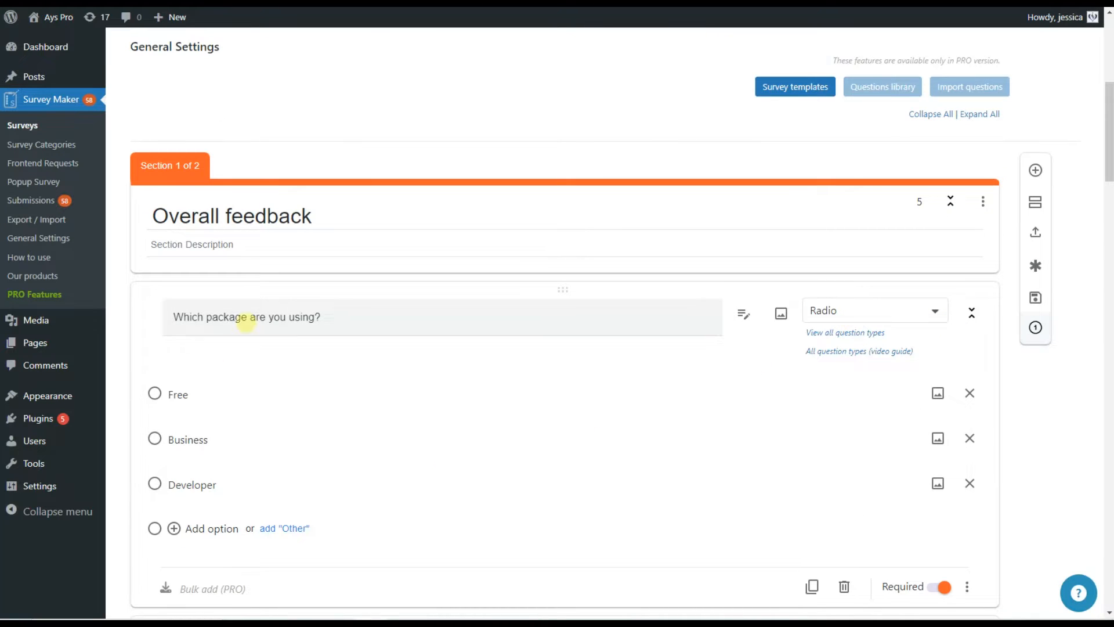
mouse_move(194, 501)
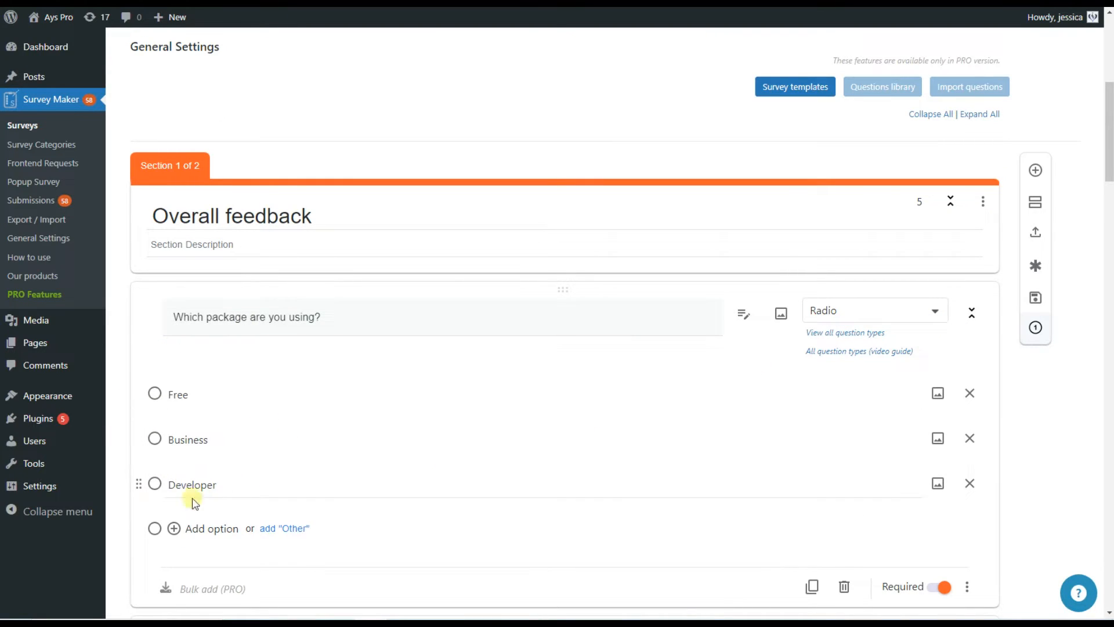
scroll("down", 3)
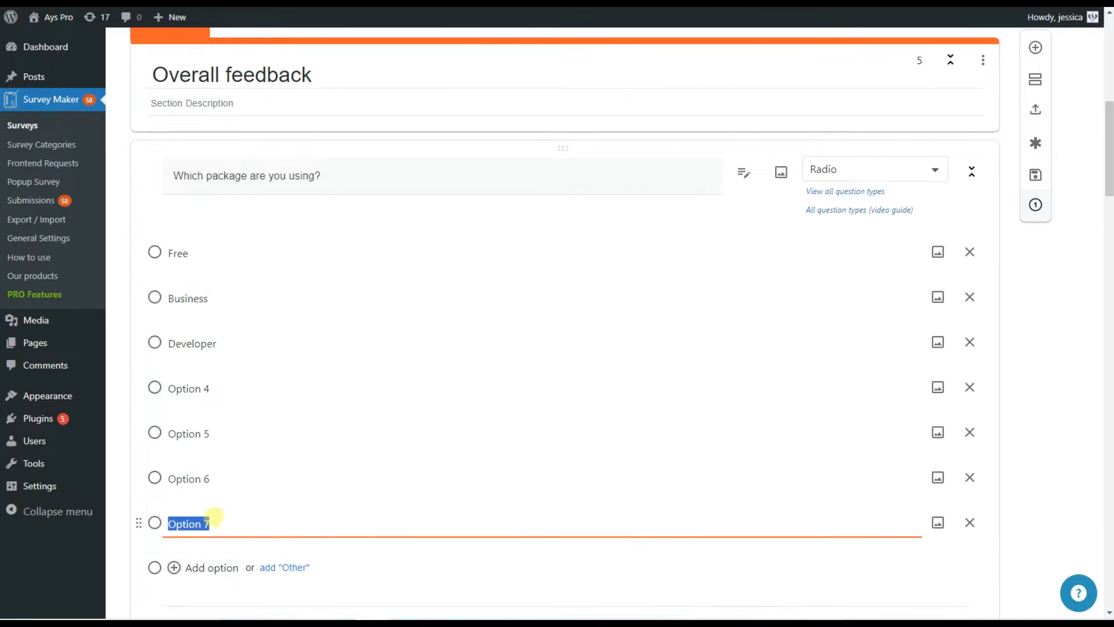
scroll("up", 3)
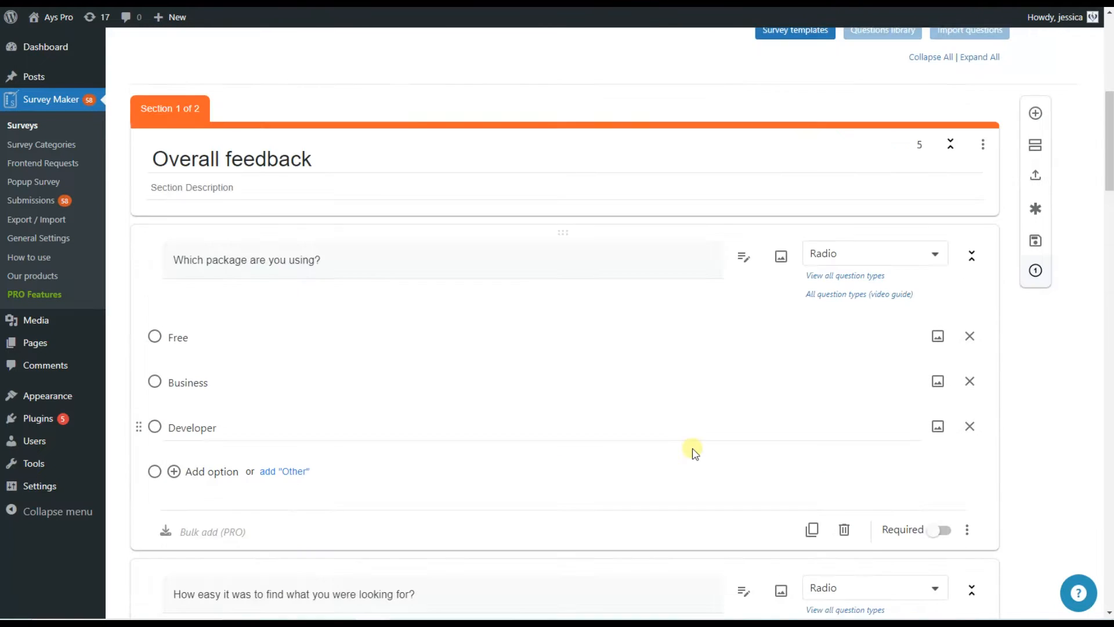
mouse_move(712, 467)
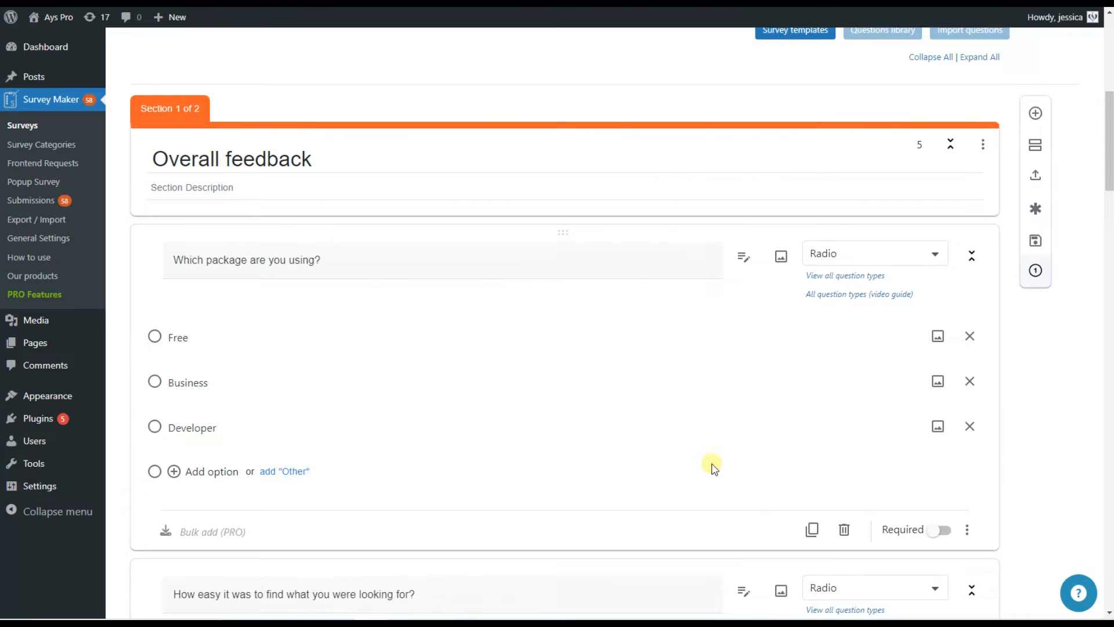
scroll("down", 3)
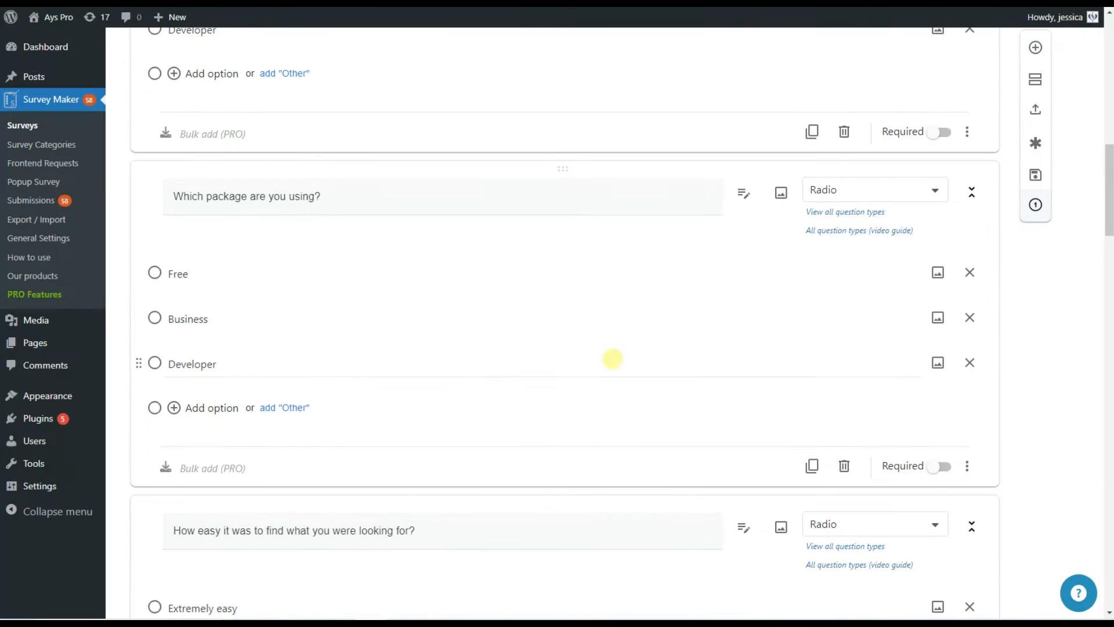
scroll("up", 3)
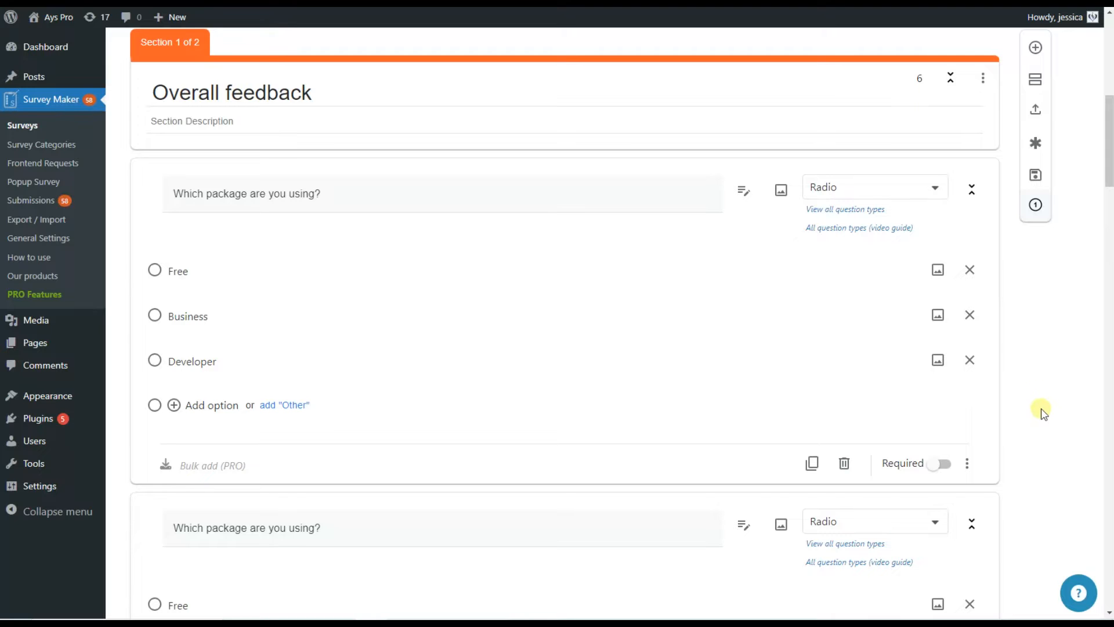
Duplicate 'Which package are you using?', make it required, and collapse the section's questions.
left_click(1035, 143)
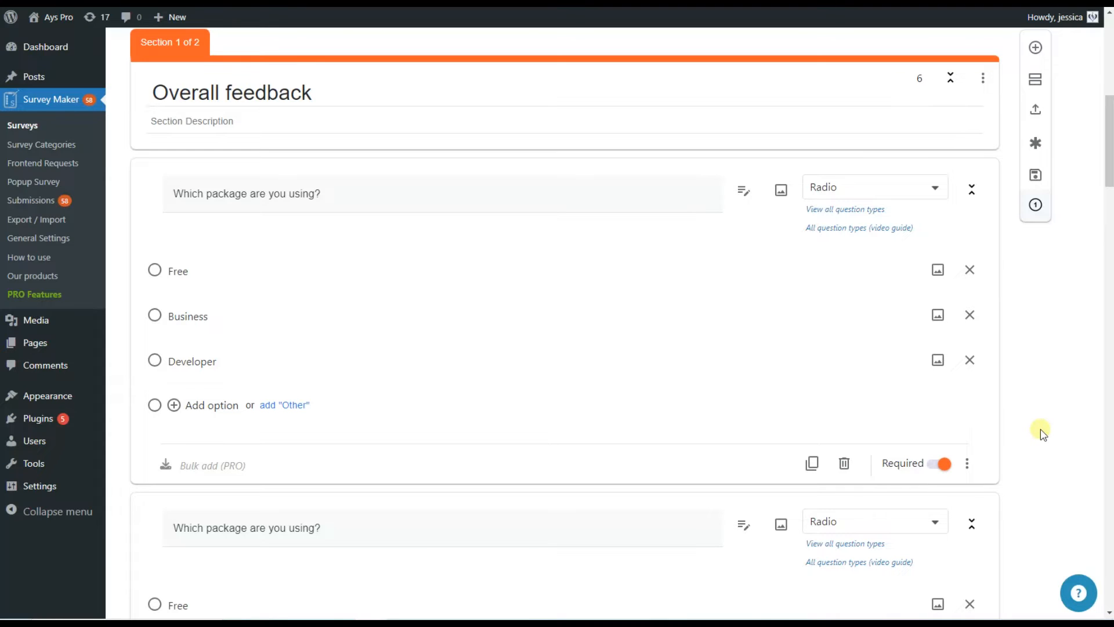
mouse_move(1007, 457)
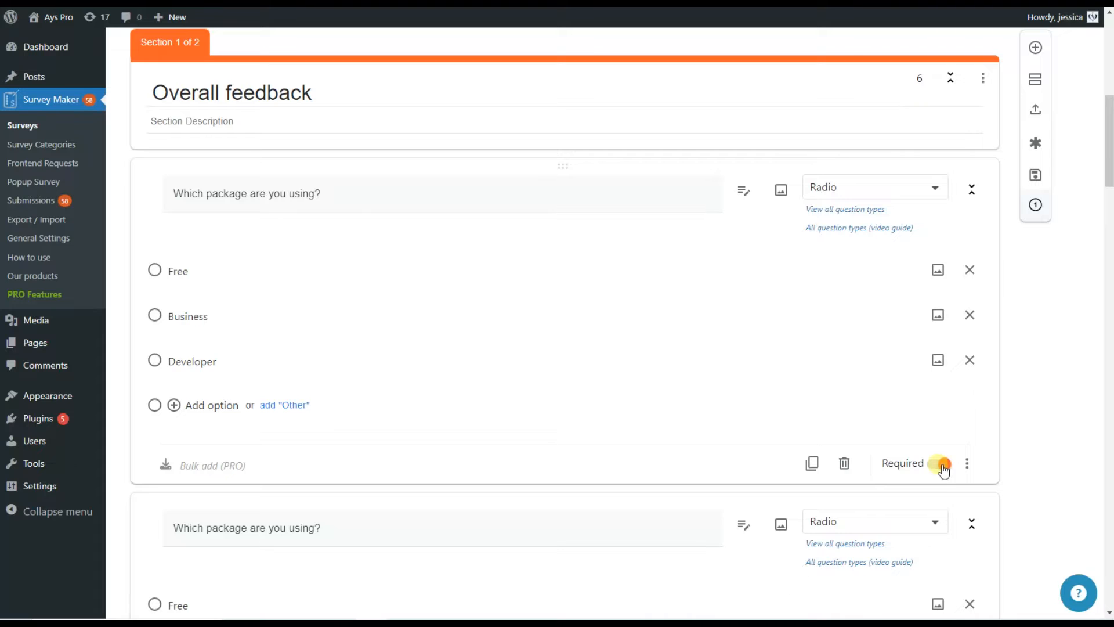
left_click(939, 463)
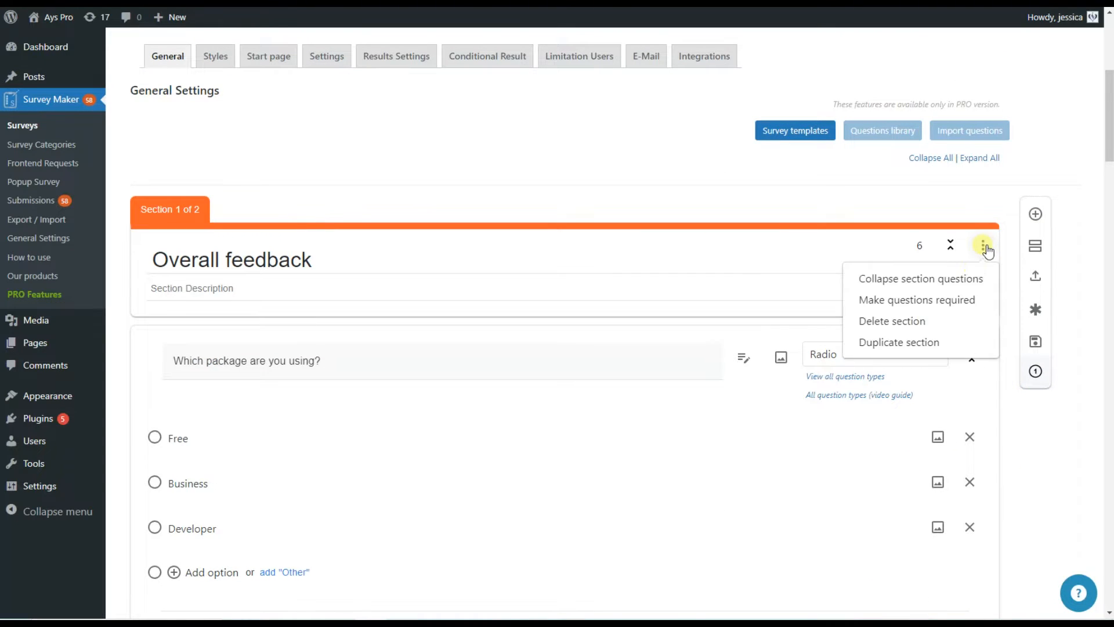
left_click(921, 277)
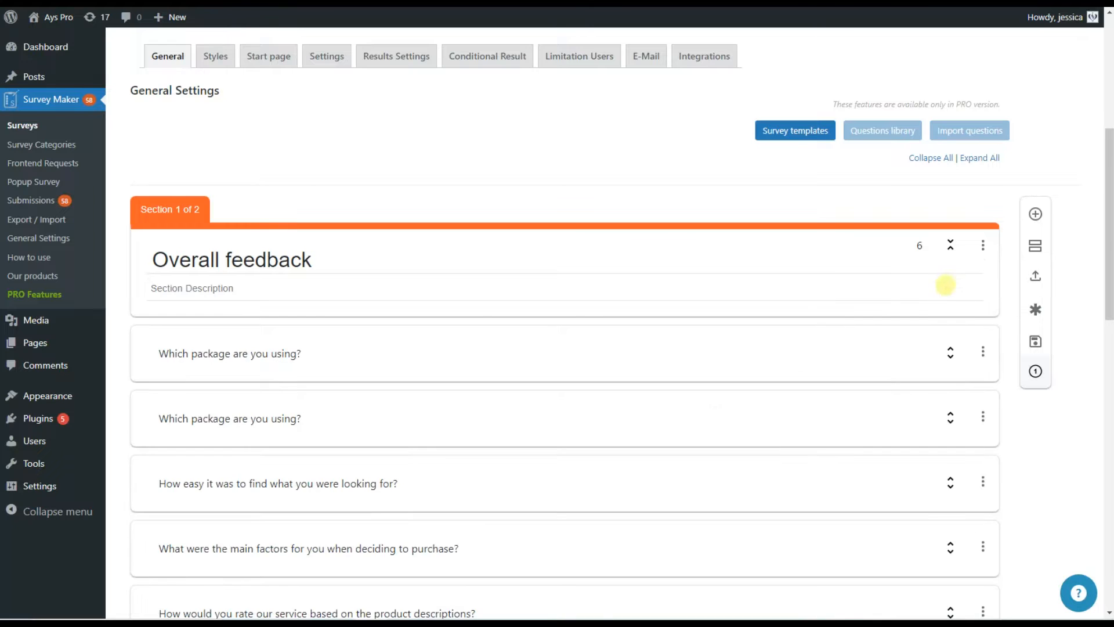
mouse_move(983, 272)
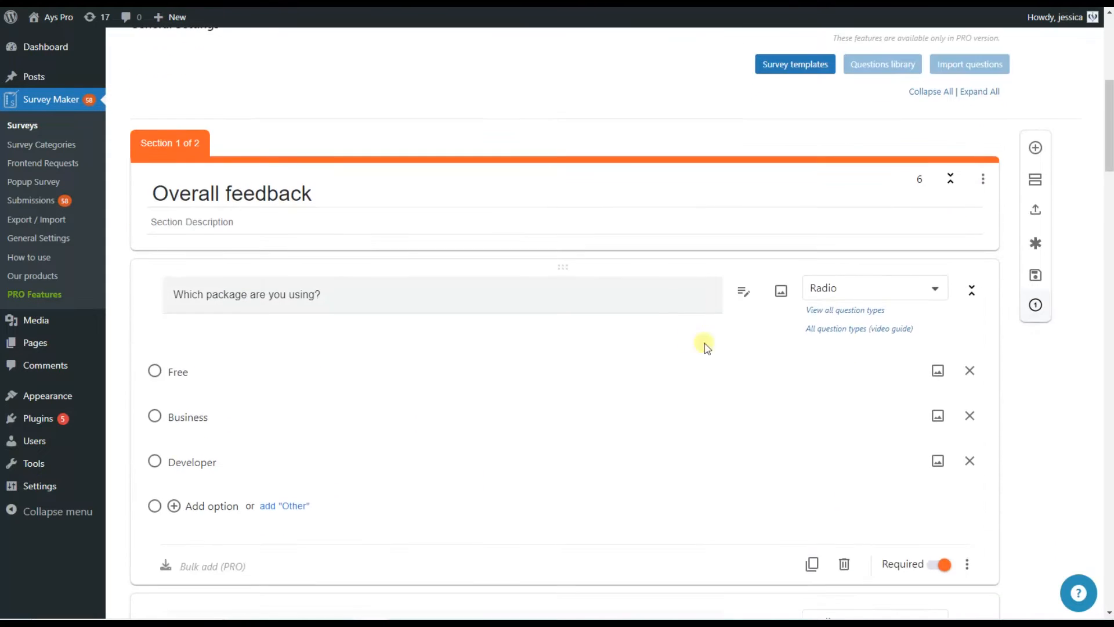
scroll("up", 3)
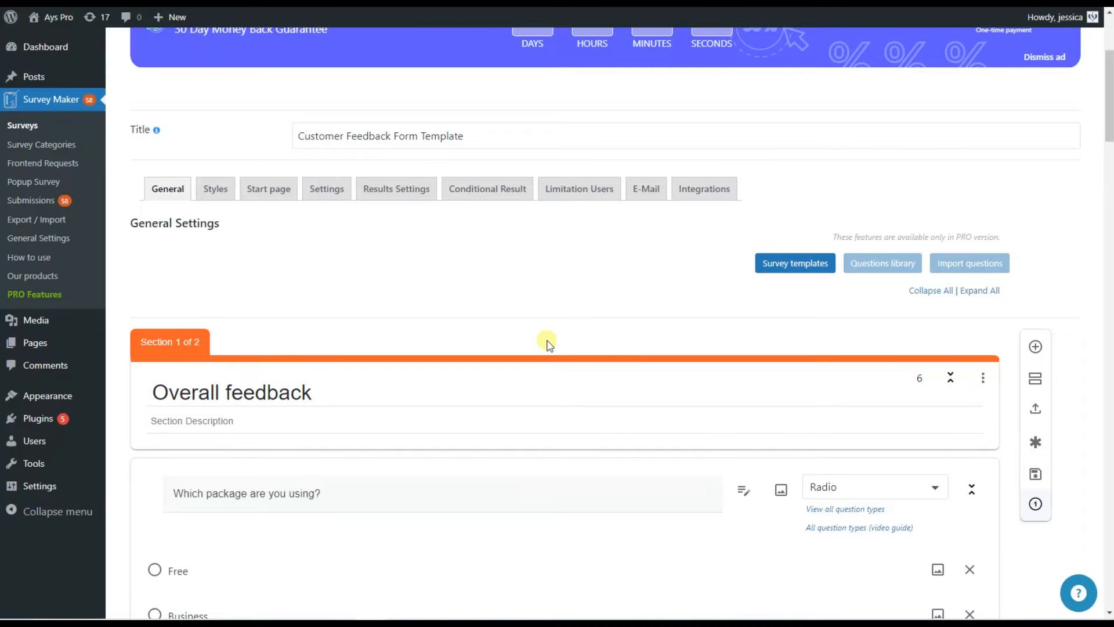
Review the Styles options from the Classic Light theme and orange colour down to Reset styles, unchanged.
left_click(215, 188)
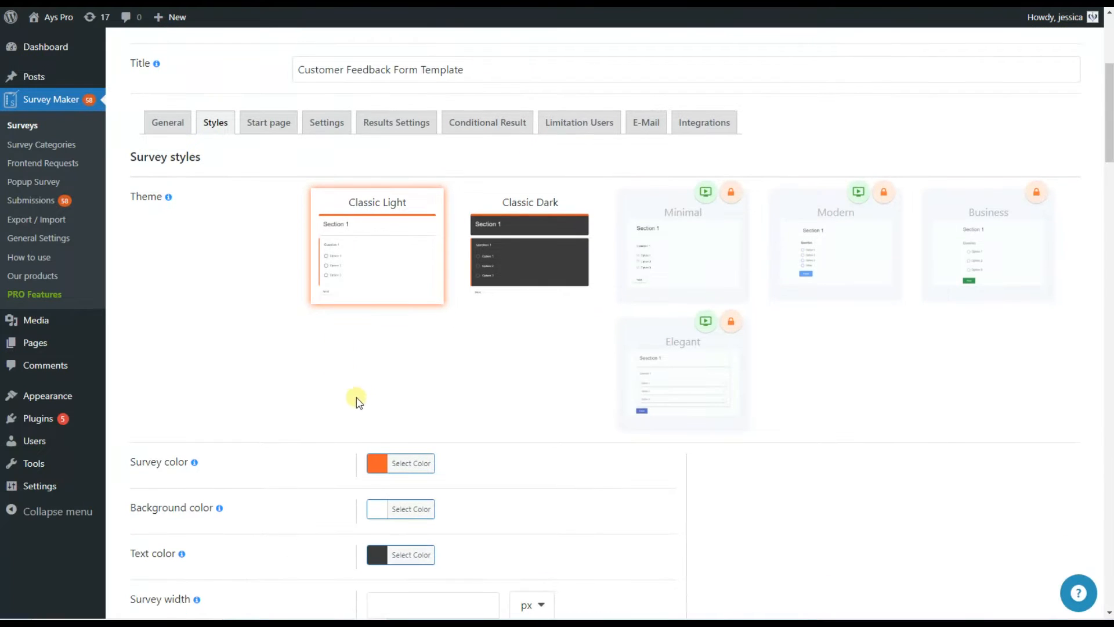
mouse_move(375, 393)
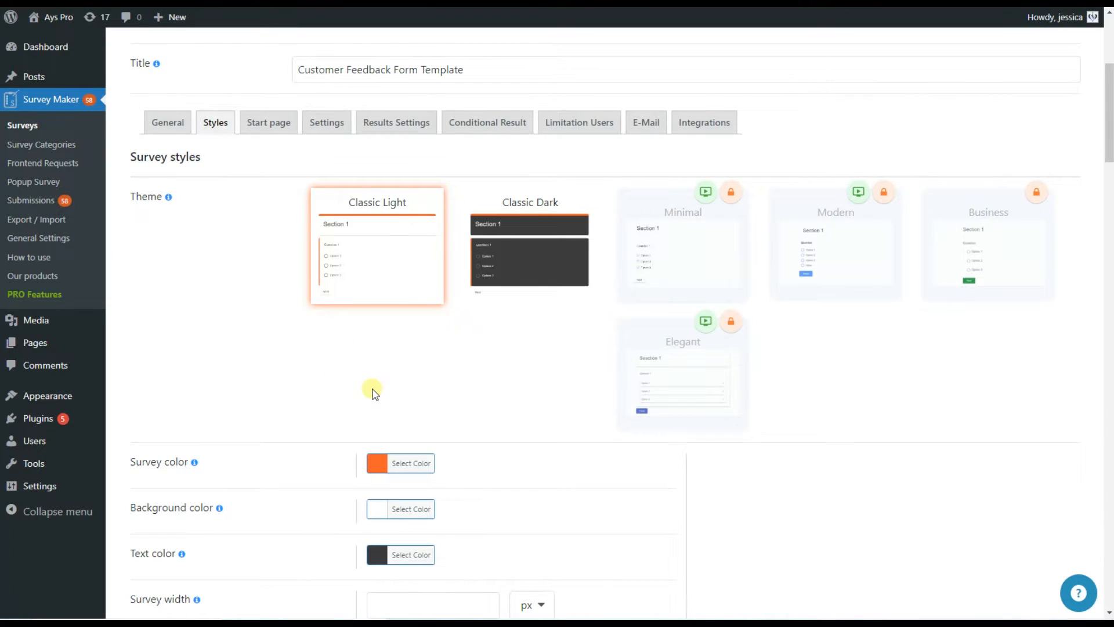
scroll("up", 3)
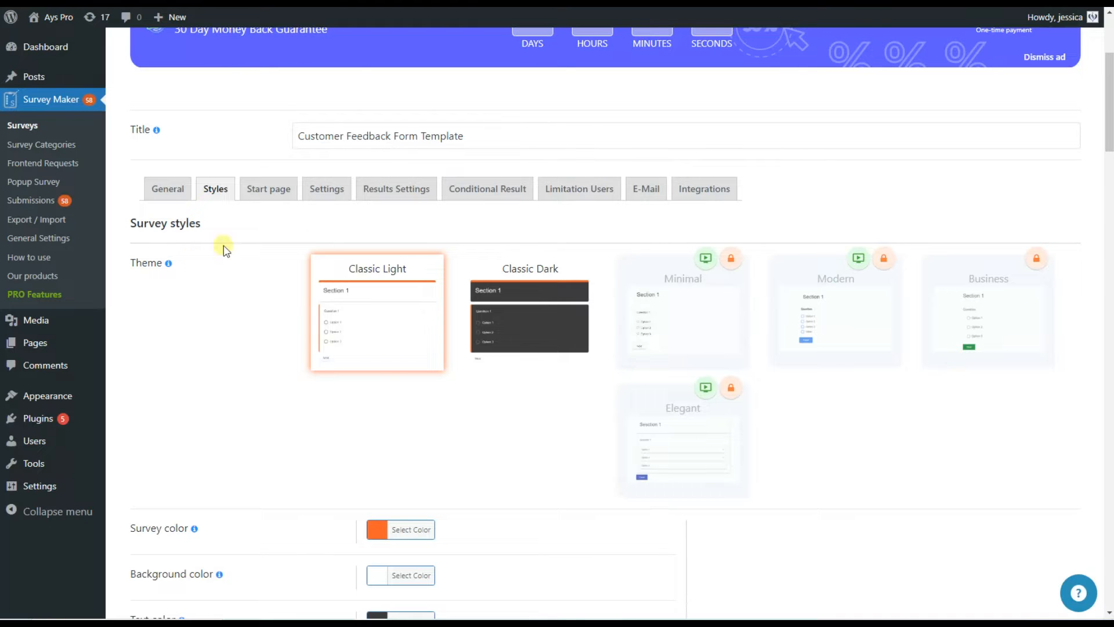
scroll("down", 3)
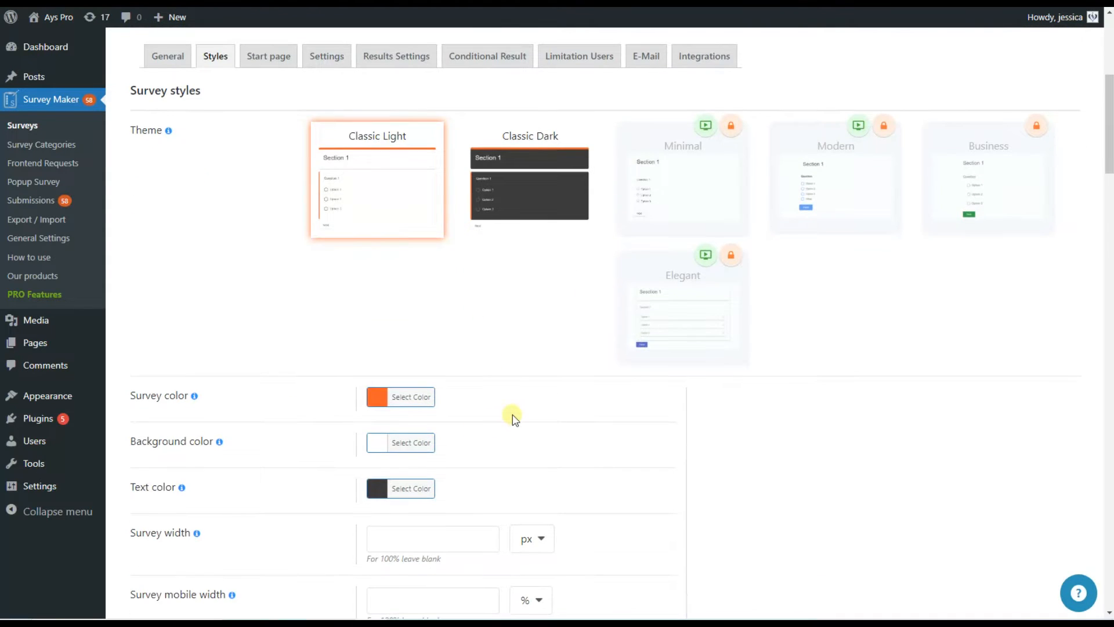
scroll("down", 3)
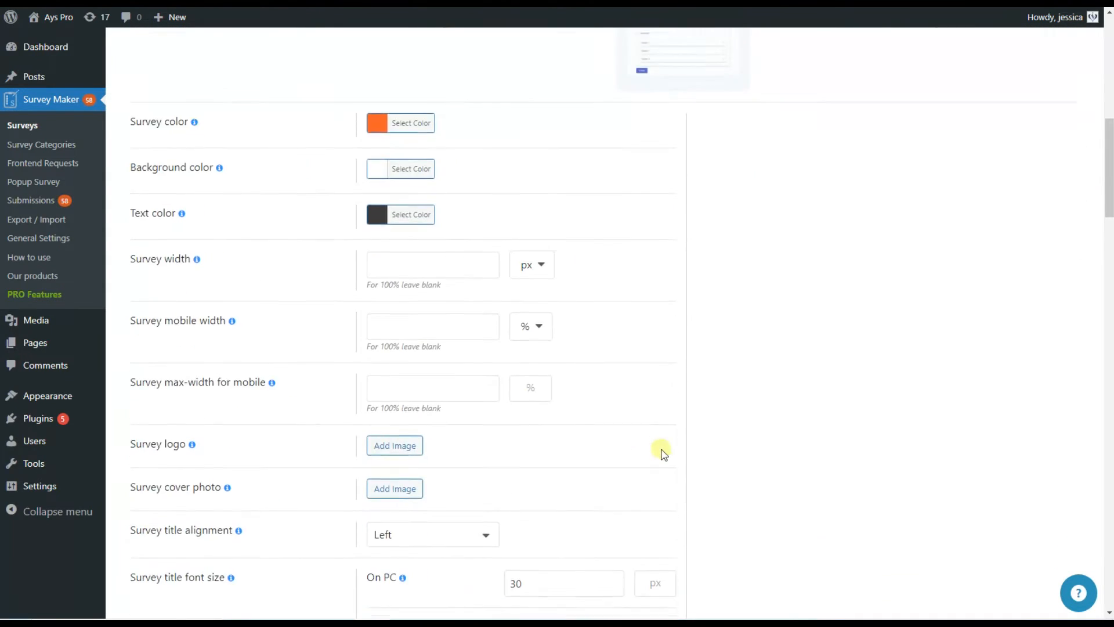
scroll("down", 3)
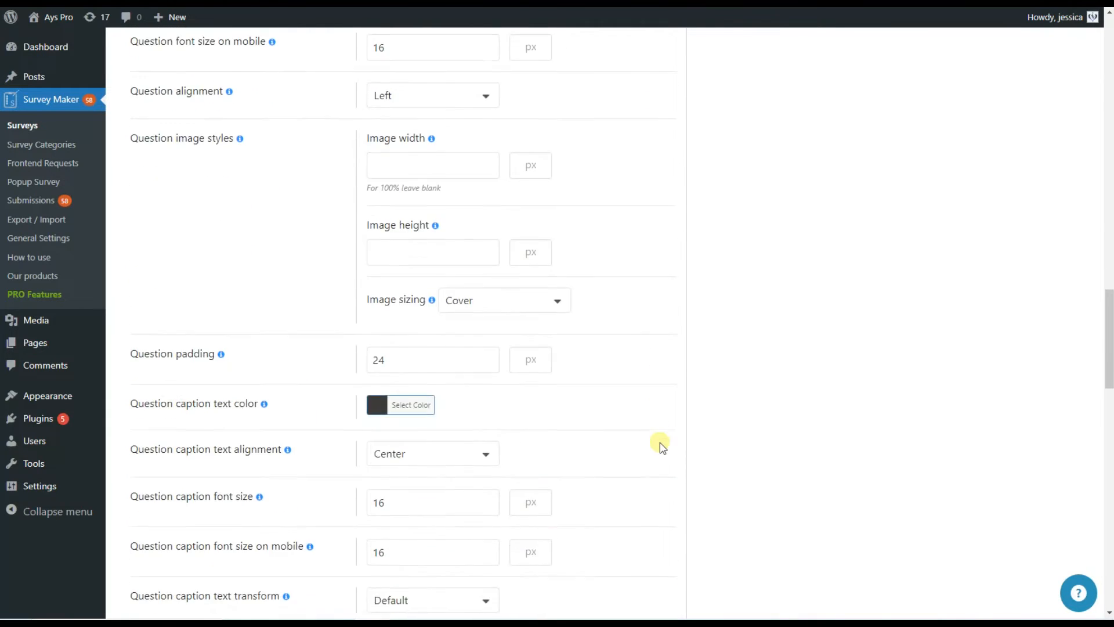
scroll("down", 3)
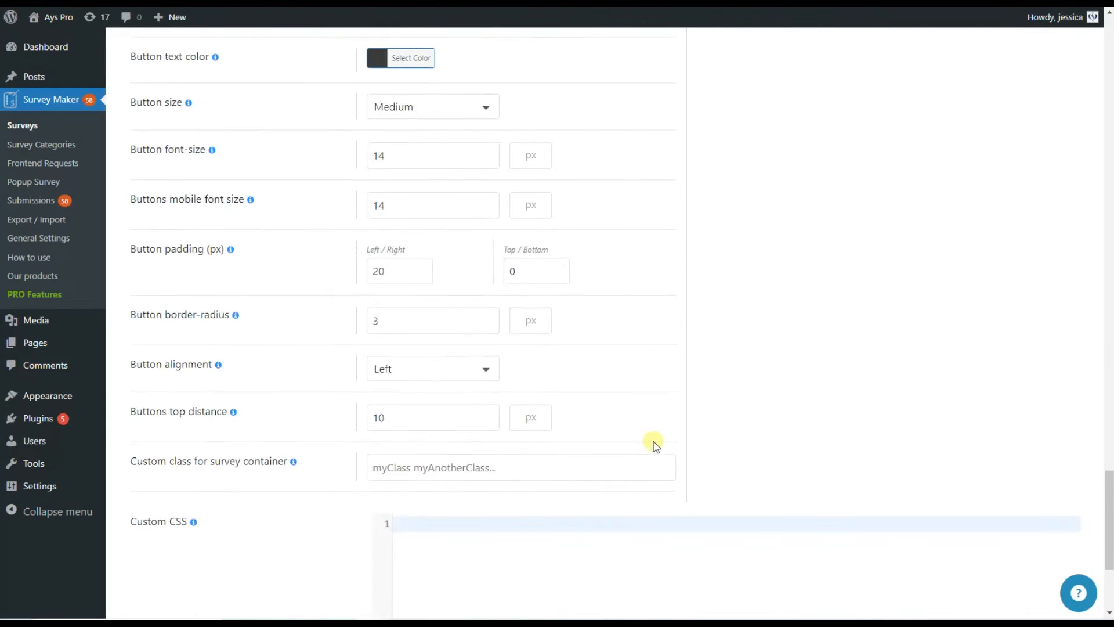
scroll("down", 3)
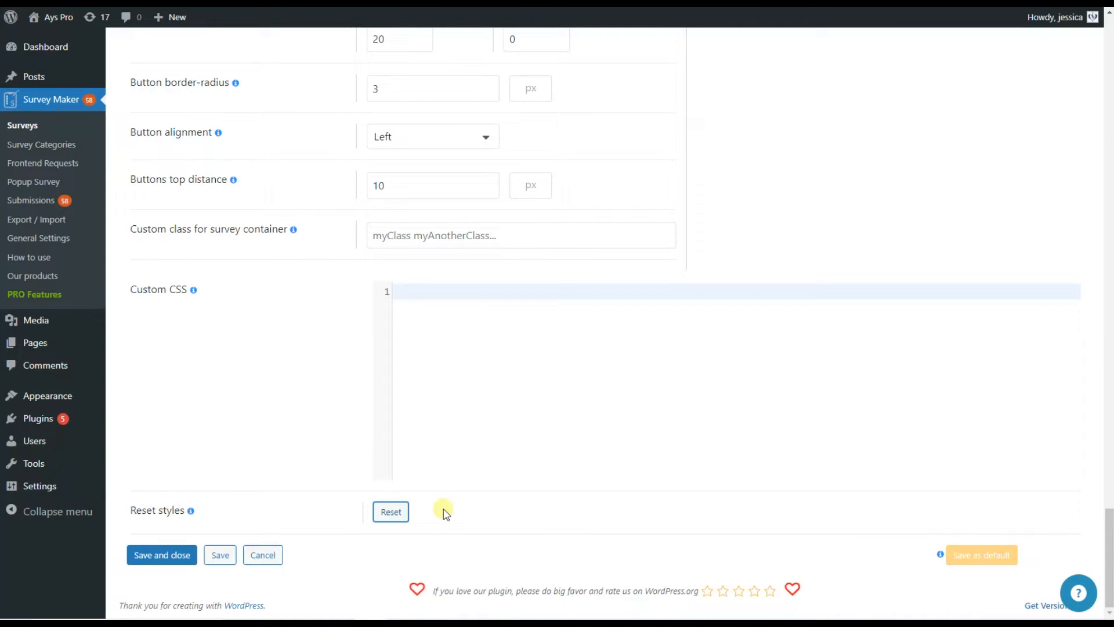
mouse_move(429, 511)
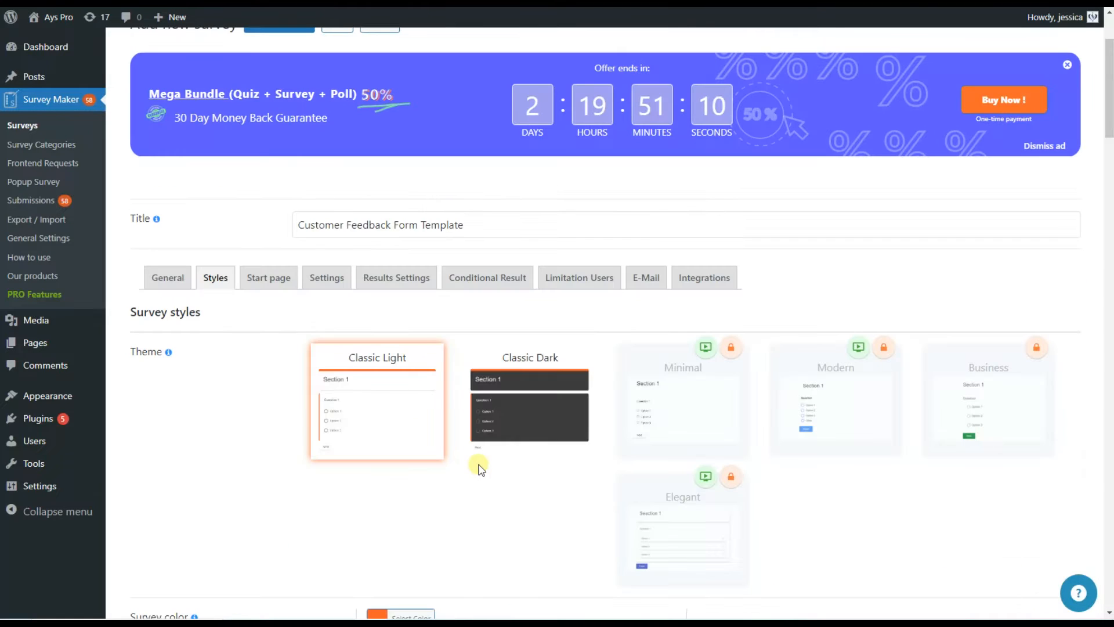
In the Settings tab, allow returning to the previous page and set the Disable next button option.
left_click(326, 278)
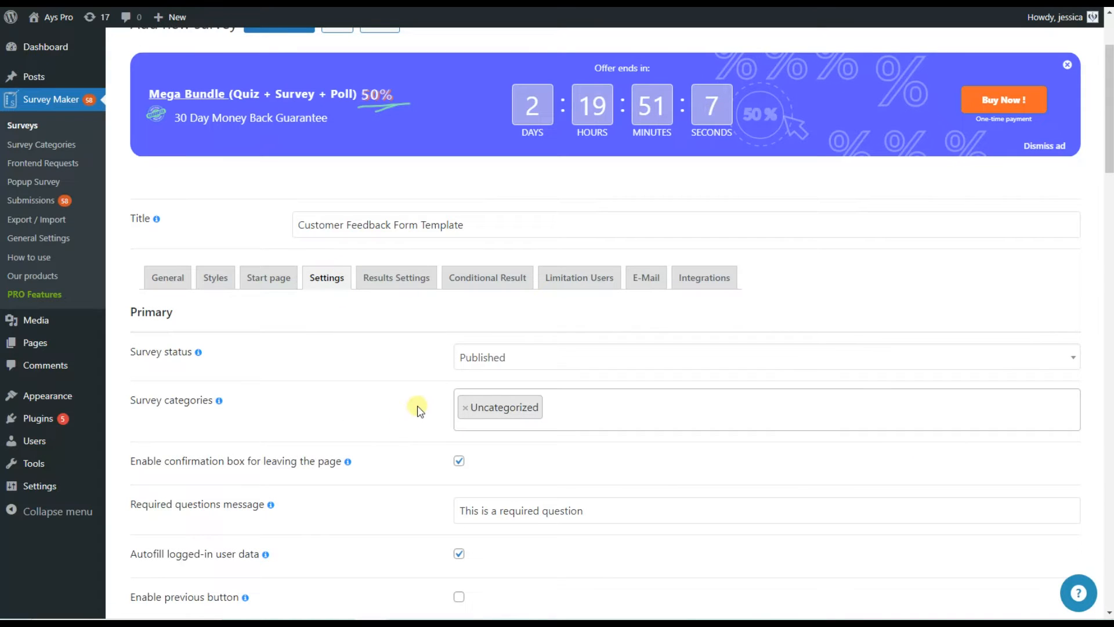
scroll("down", 3)
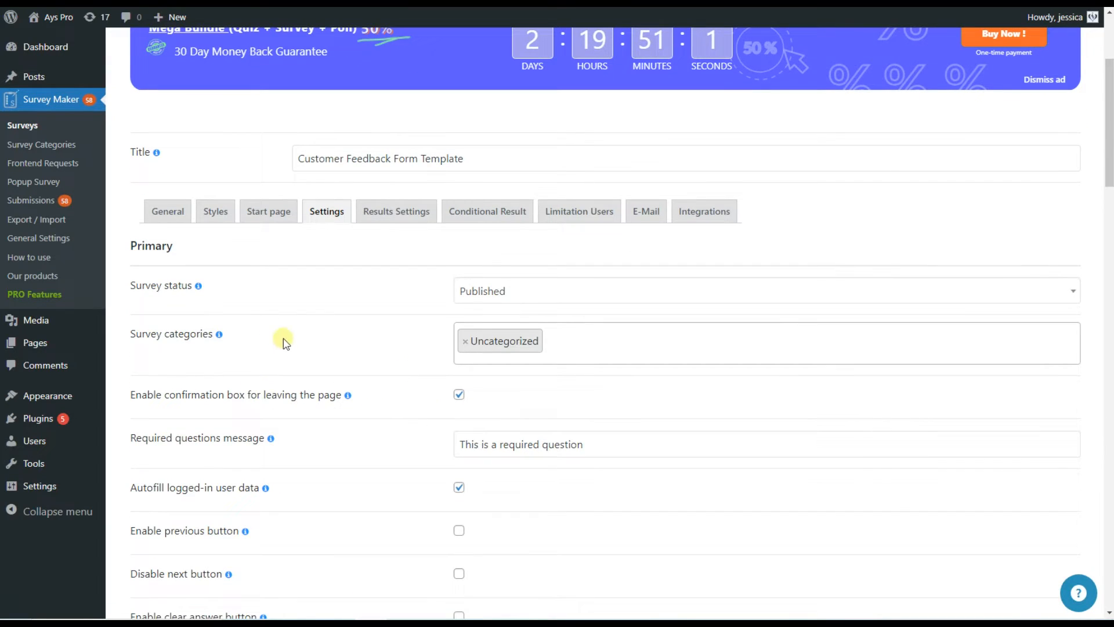
mouse_move(367, 408)
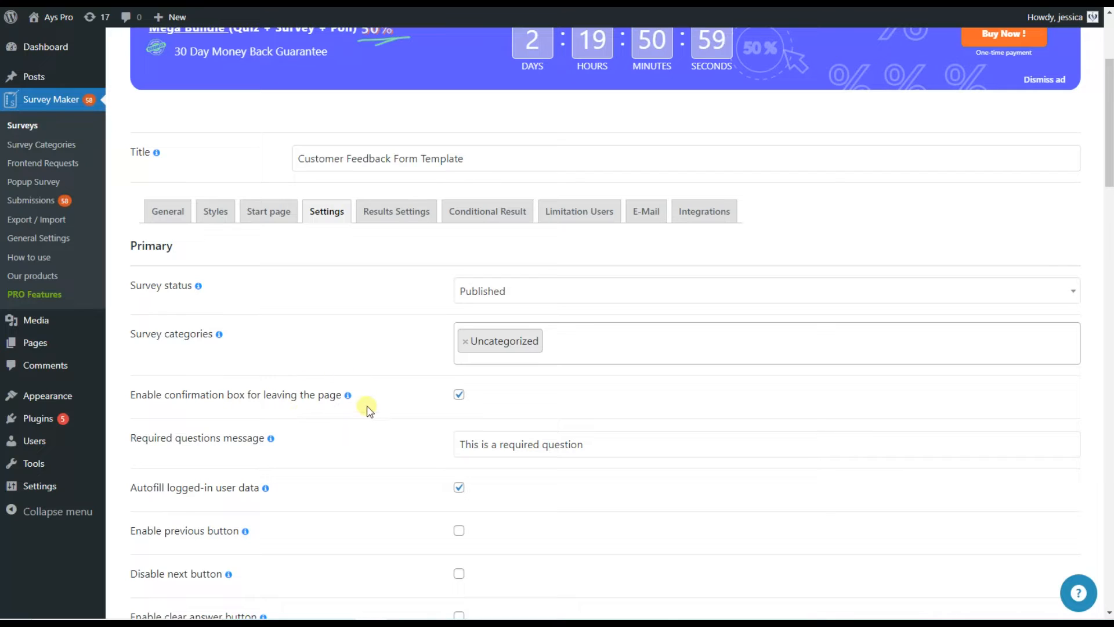
mouse_move(407, 396)
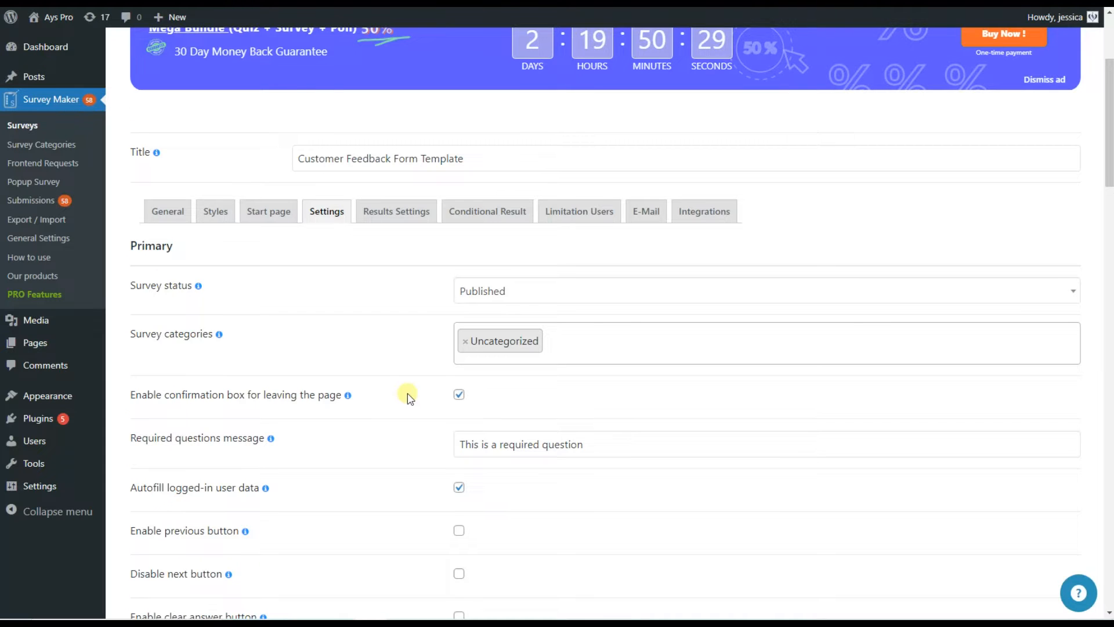
scroll("up", 3)
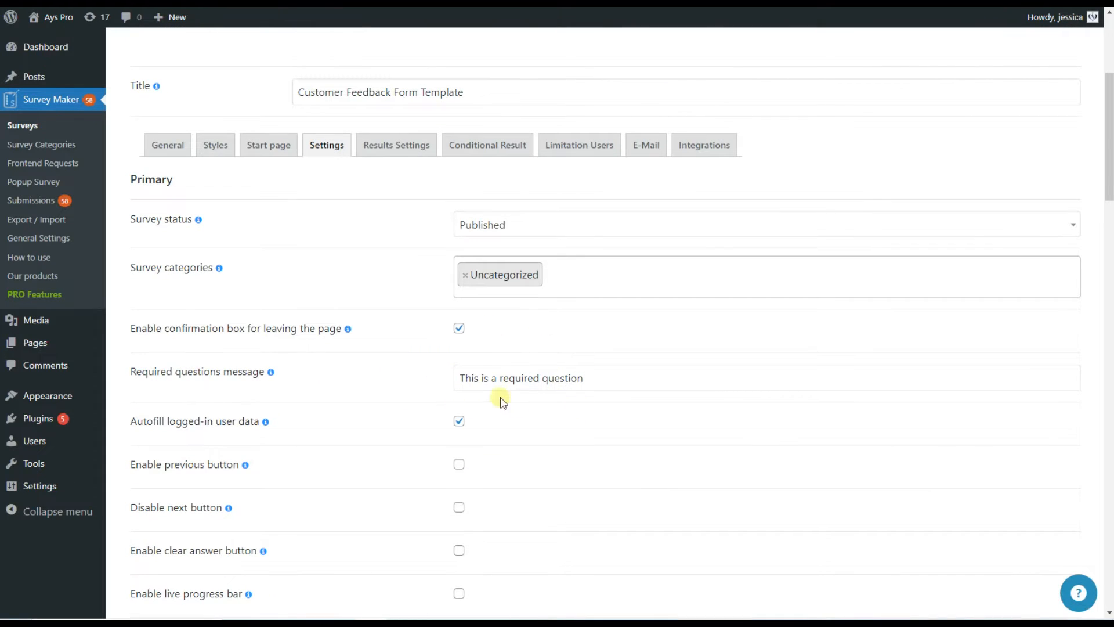
mouse_move(523, 412)
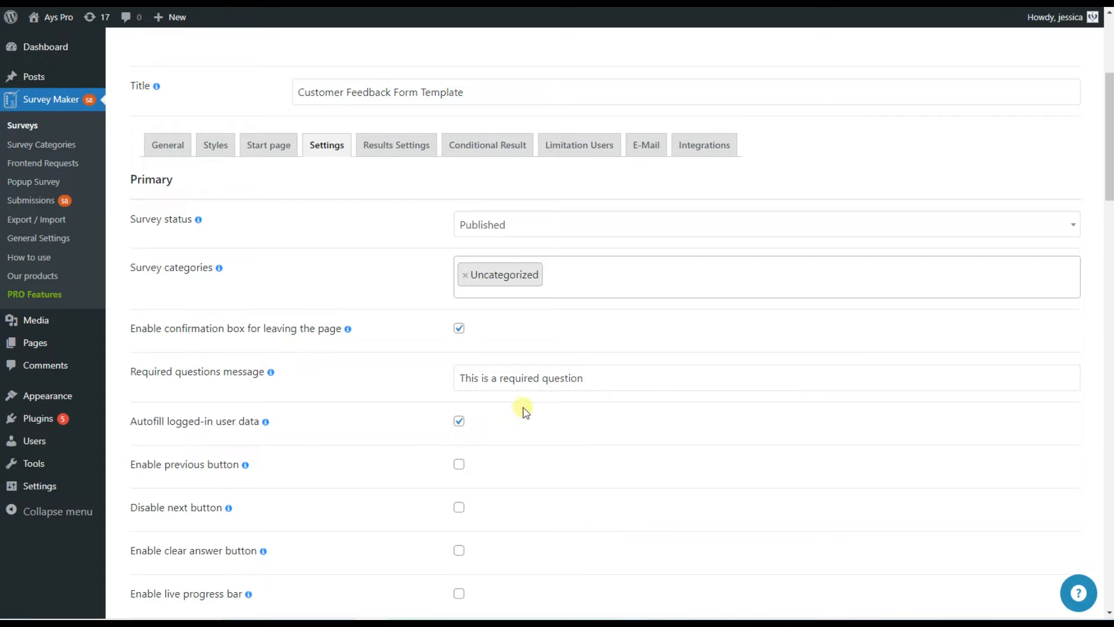
scroll("down", 3)
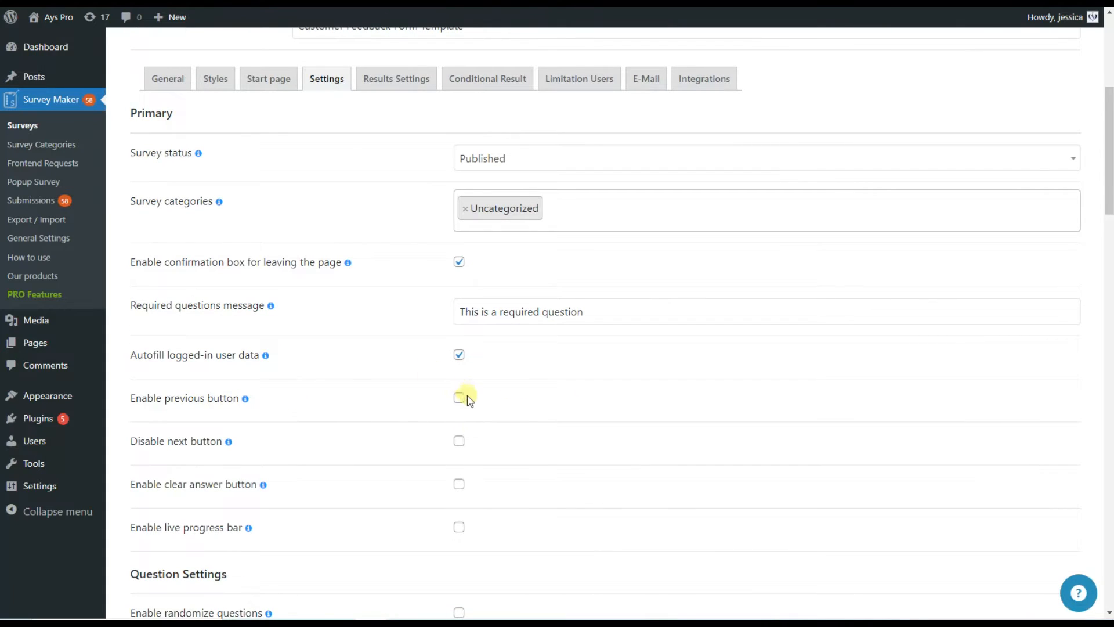
left_click(460, 398)
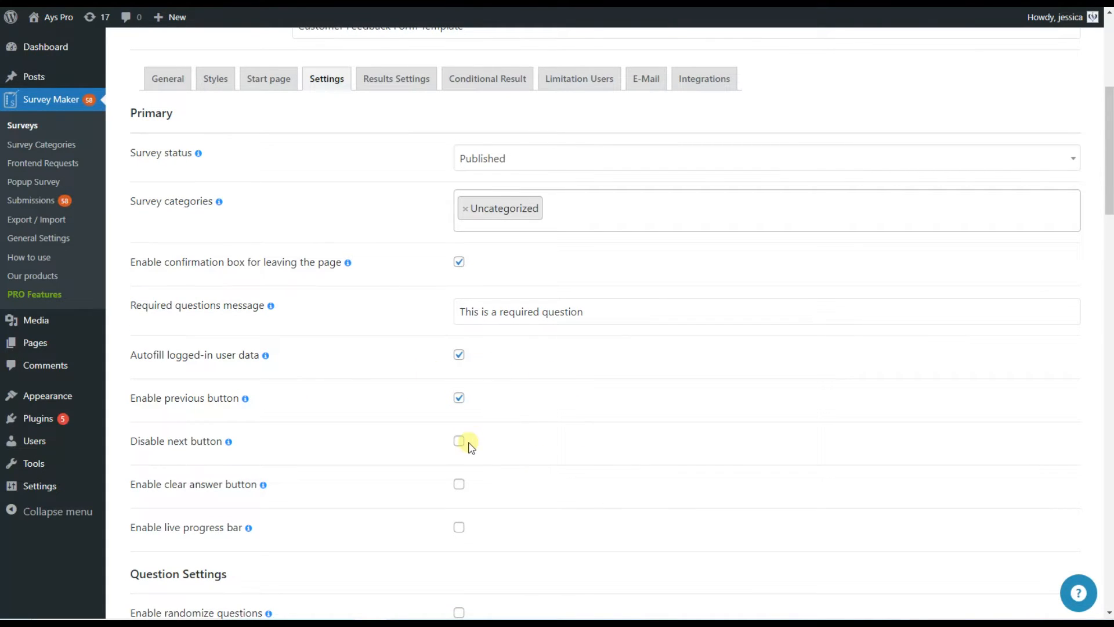
left_click(460, 441)
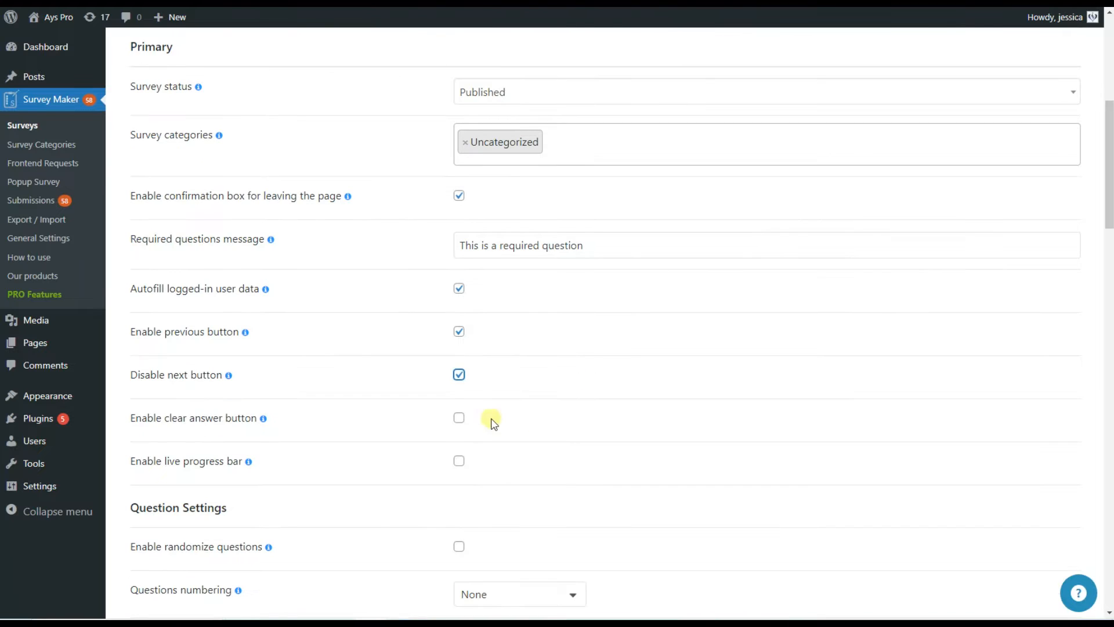
Enable the clear answer button and live progress bar, revealing its pagination and bar-text options.
left_click(460, 418)
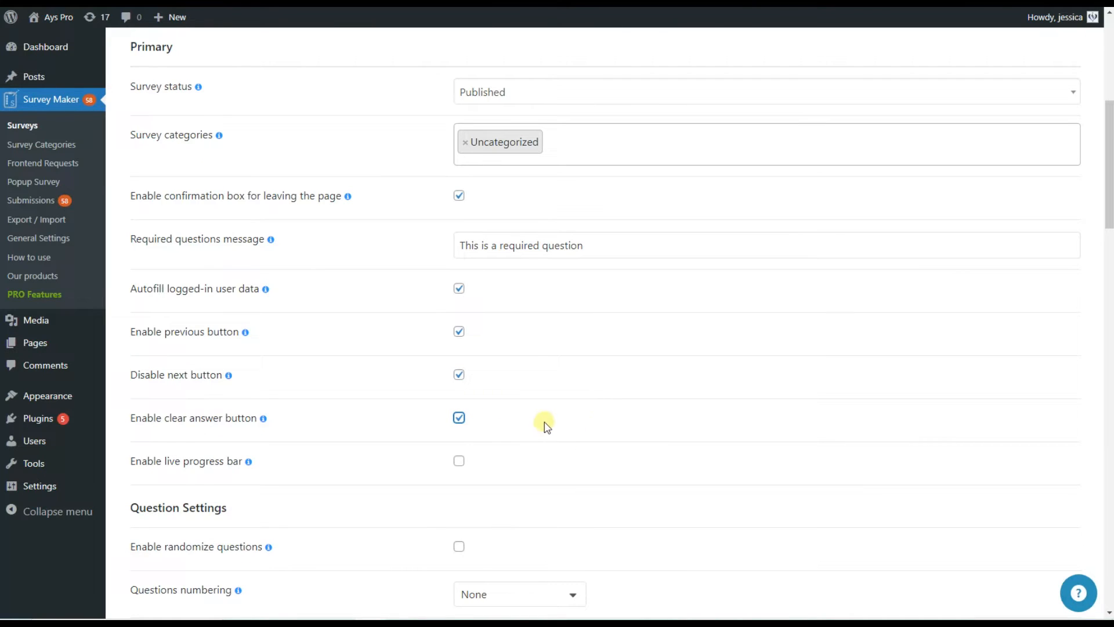
mouse_move(596, 337)
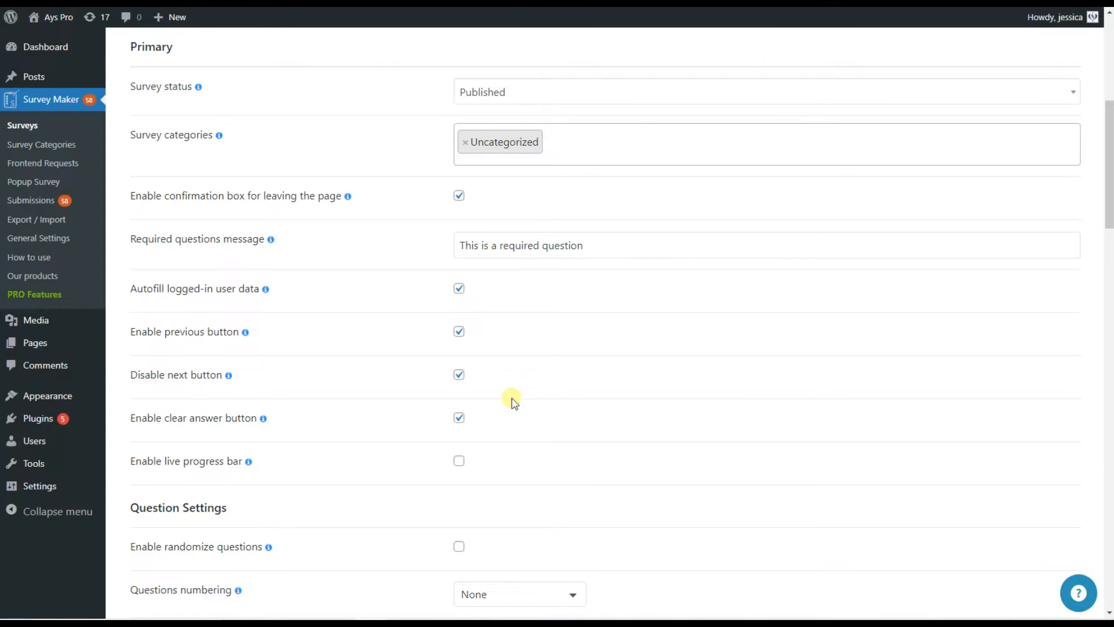
left_click(459, 461)
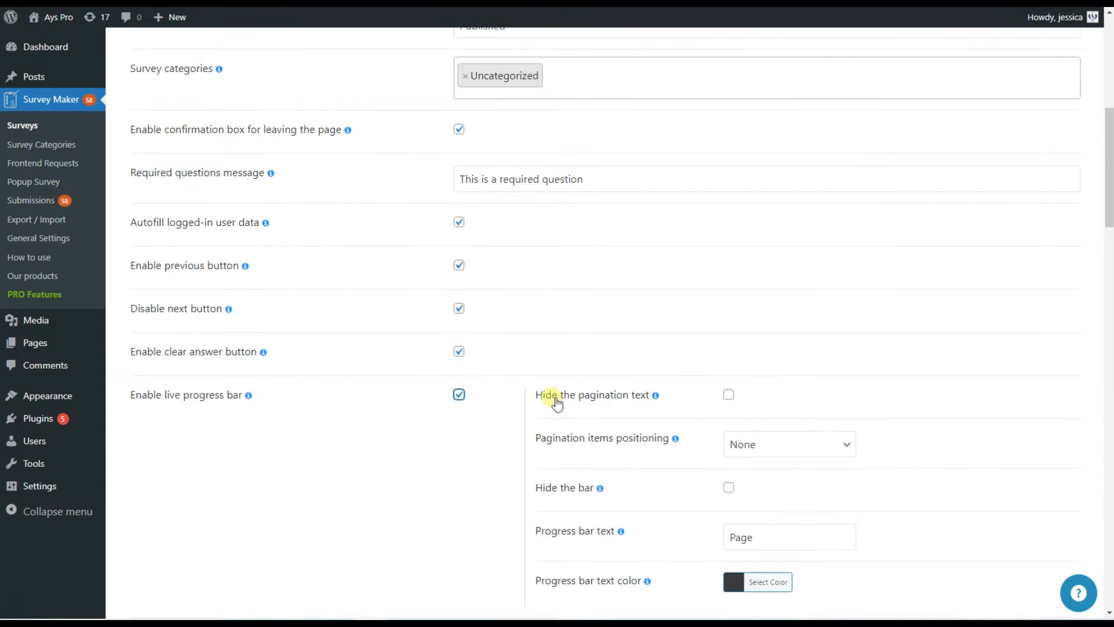
scroll("down", 3)
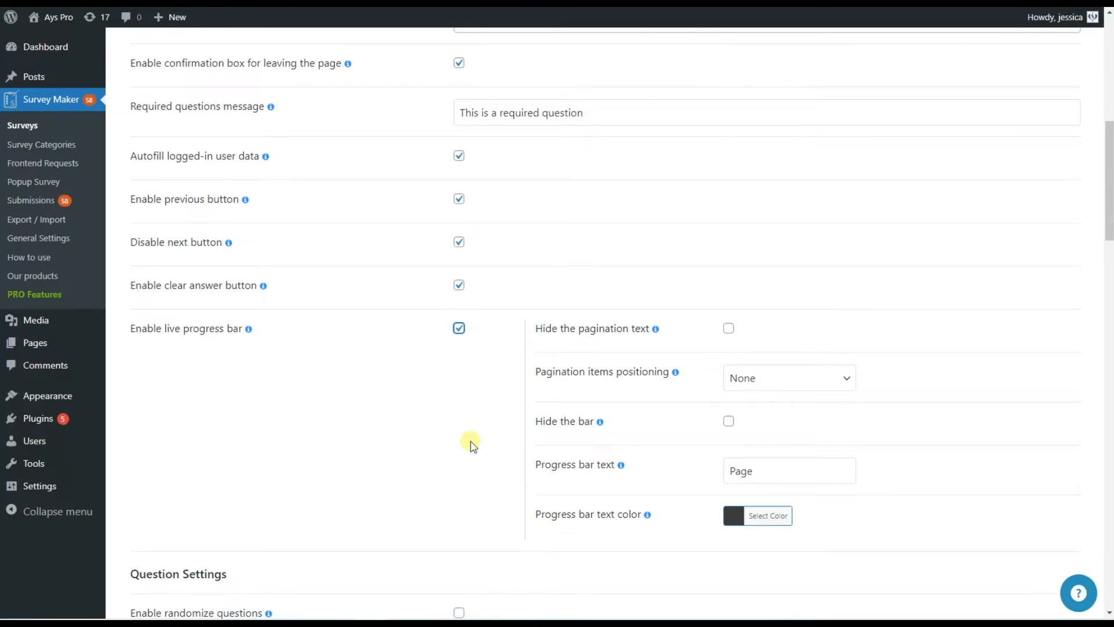
mouse_move(657, 576)
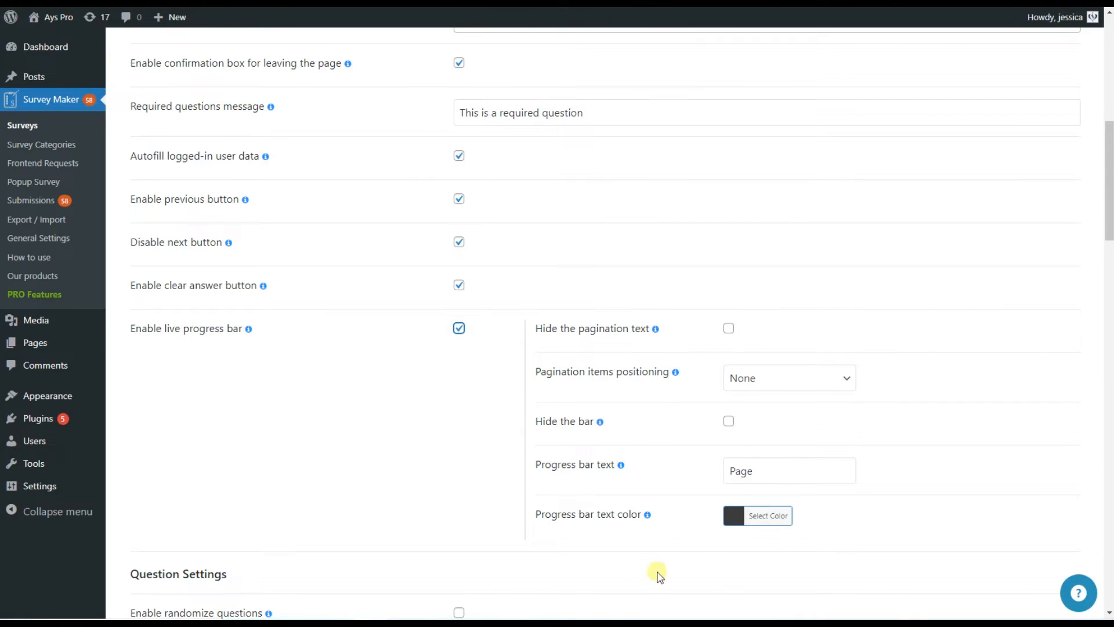
mouse_move(487, 344)
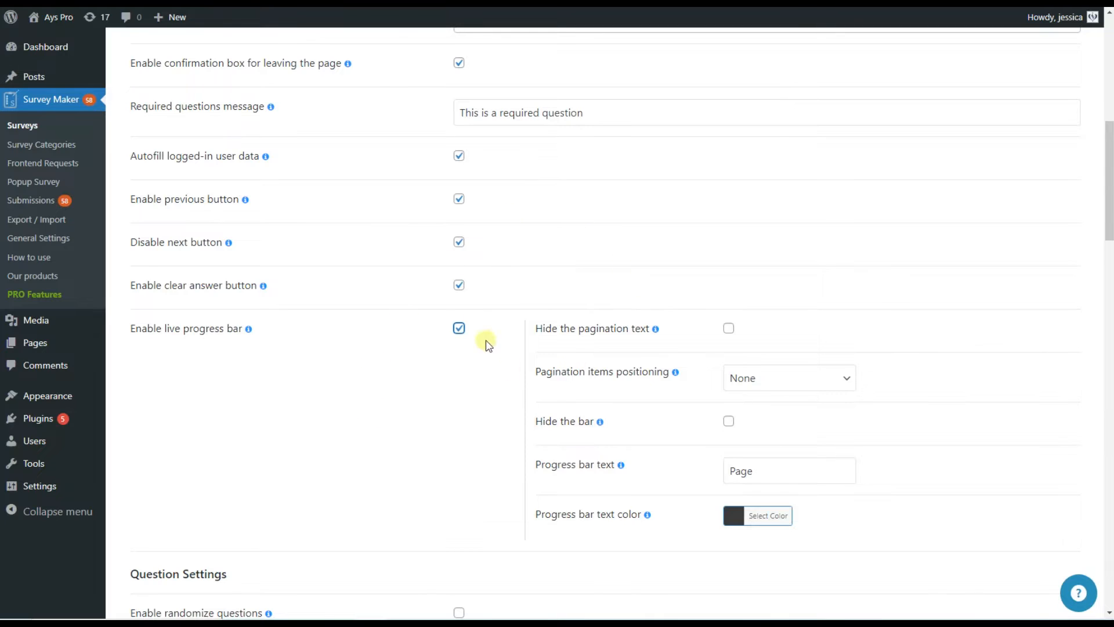
mouse_move(780, 428)
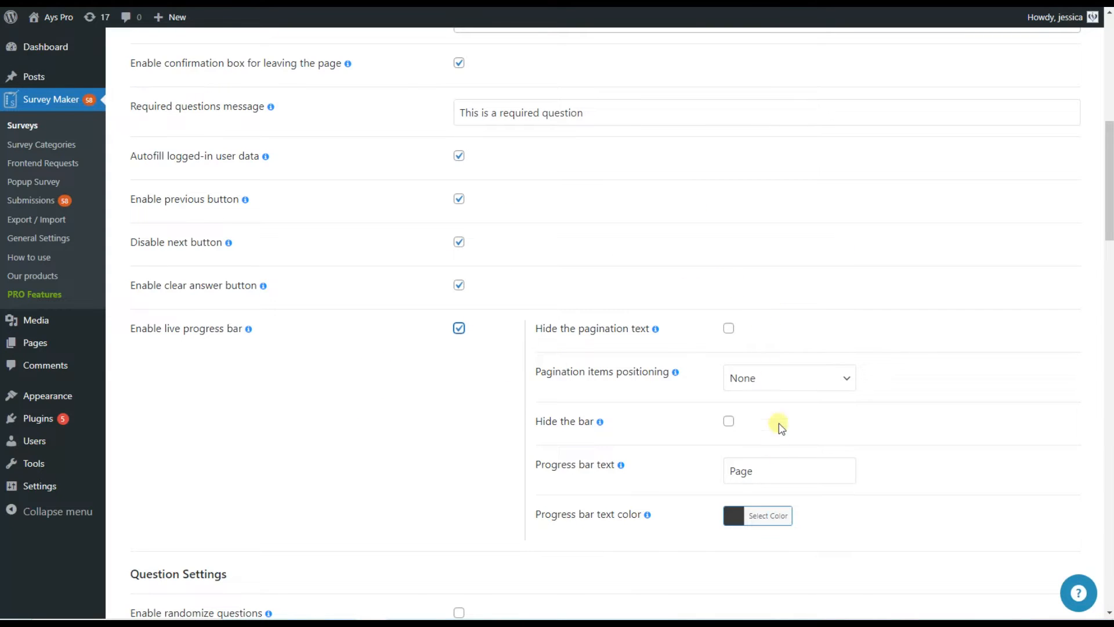
mouse_move(559, 283)
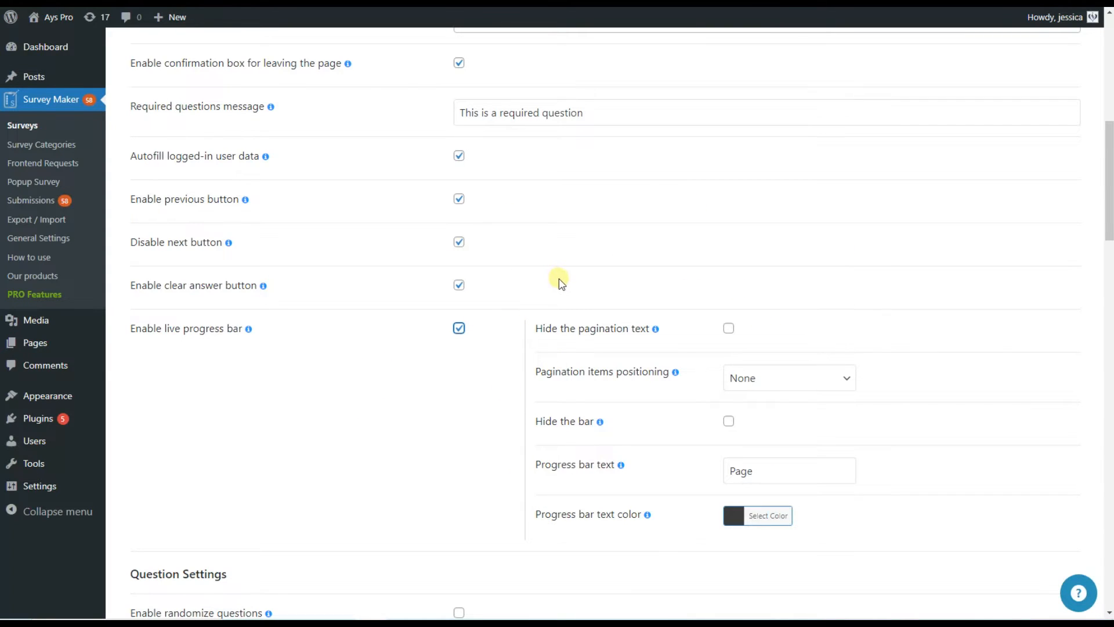
scroll("down", 3)
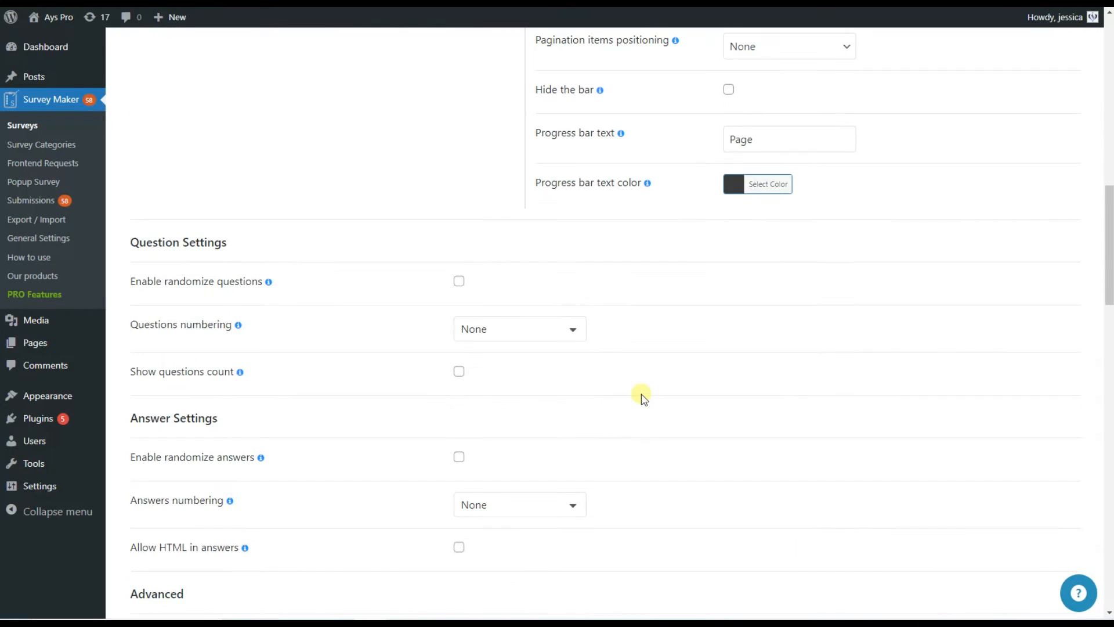
Enable randomized questions and questions count, keeping Questions numbering at None.
scroll("down", 3)
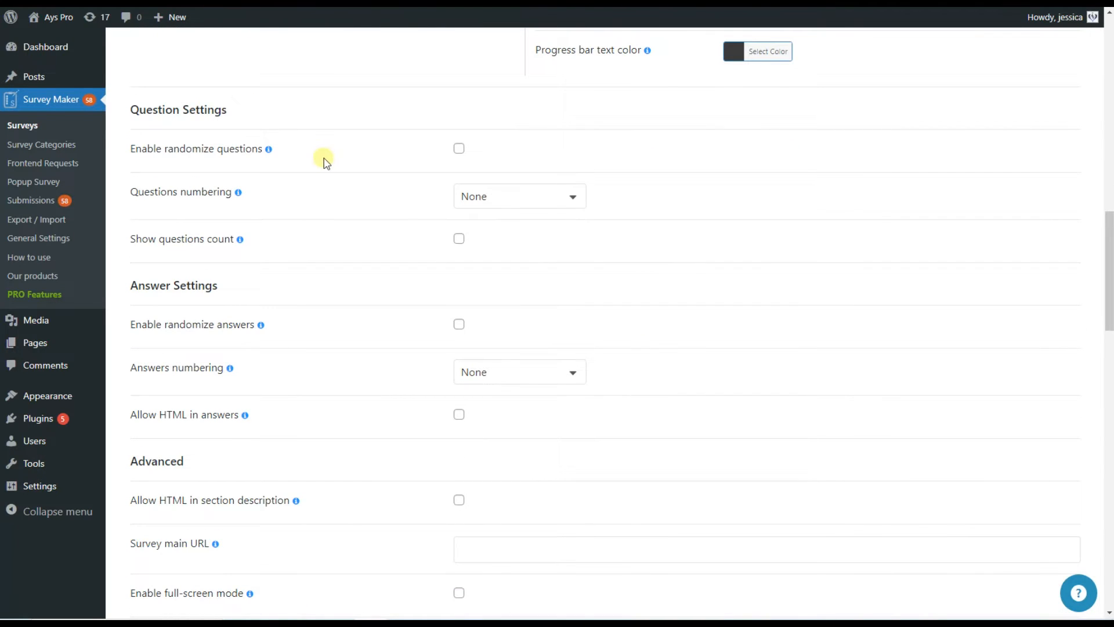
left_click(460, 148)
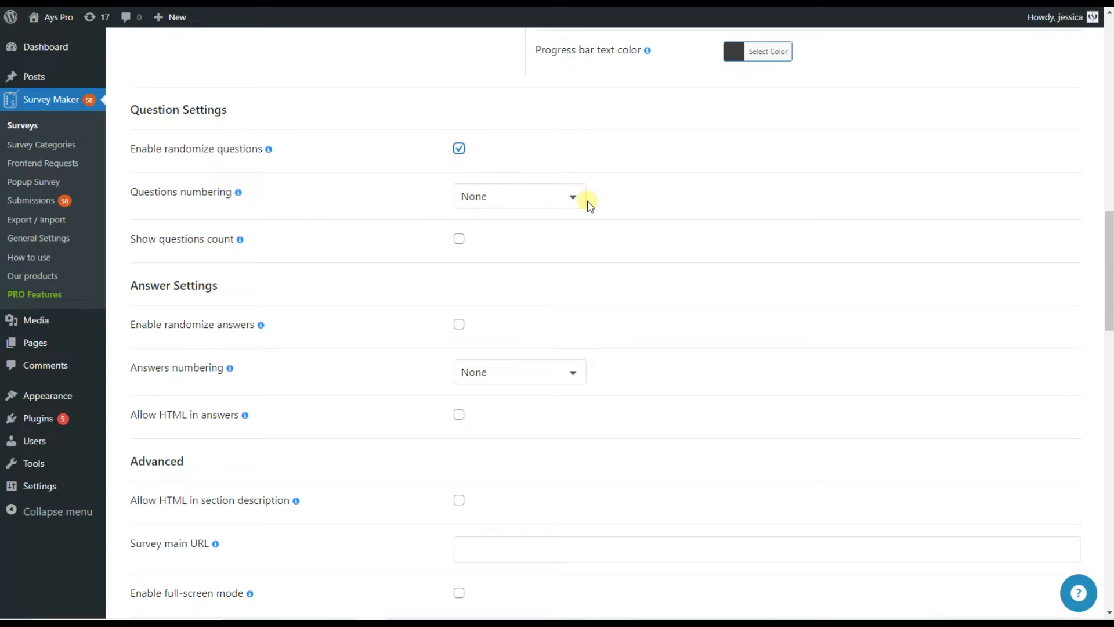
mouse_move(716, 215)
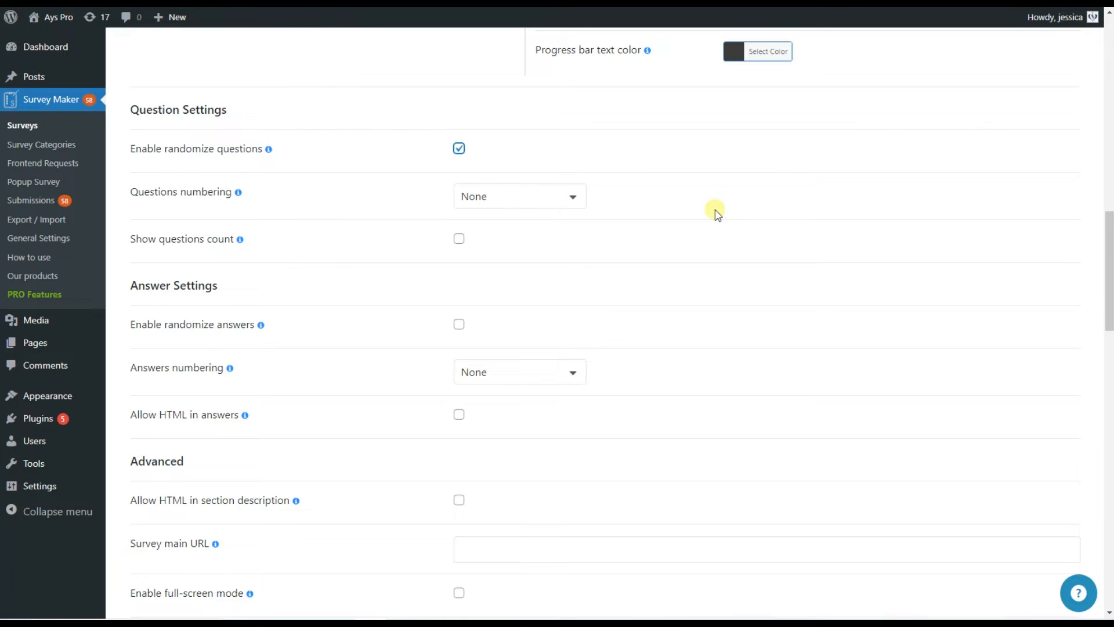
mouse_move(315, 233)
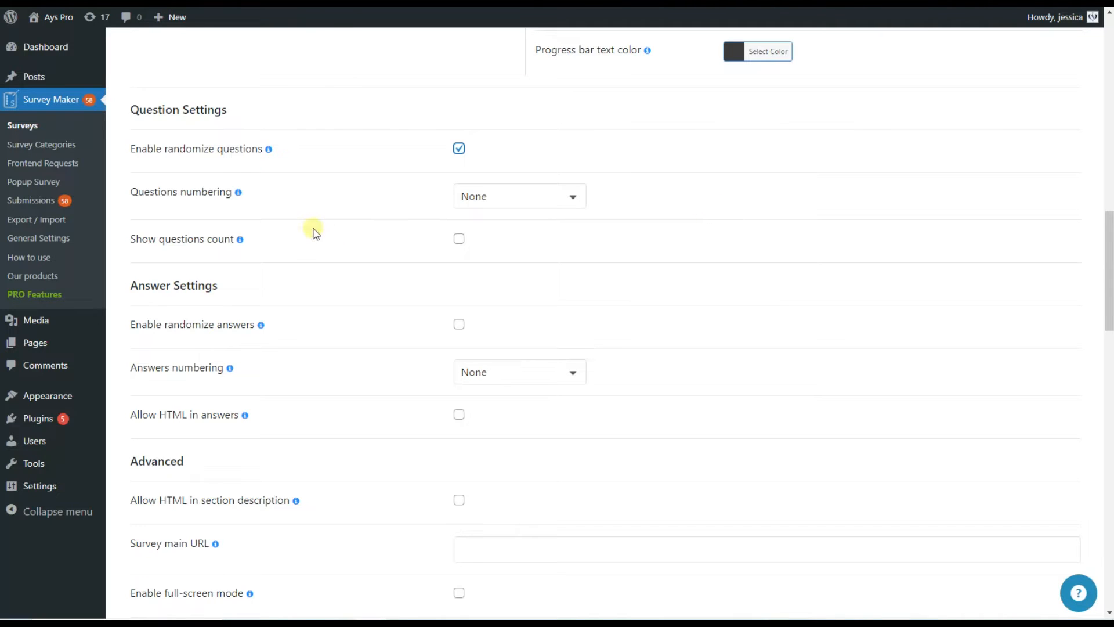
left_click(518, 196)
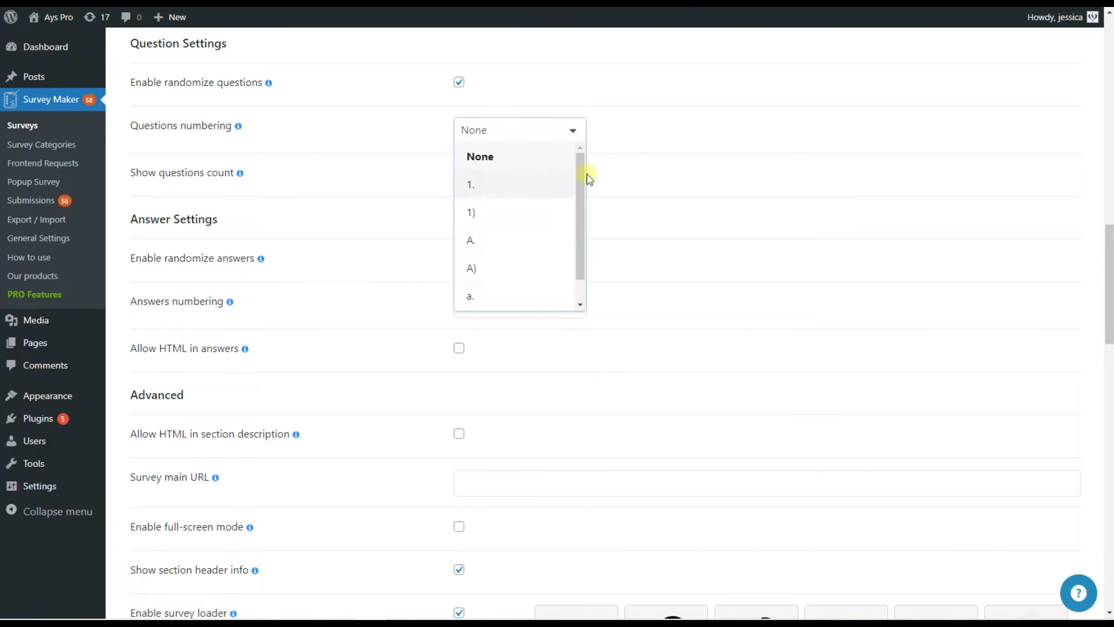
left_click(480, 156)
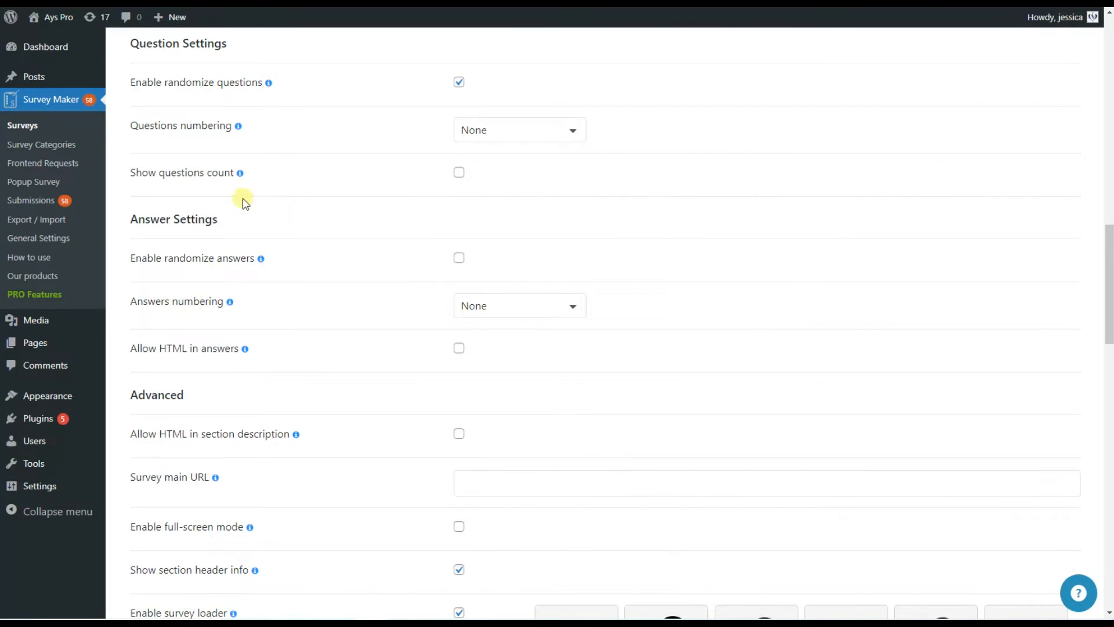
left_click(460, 172)
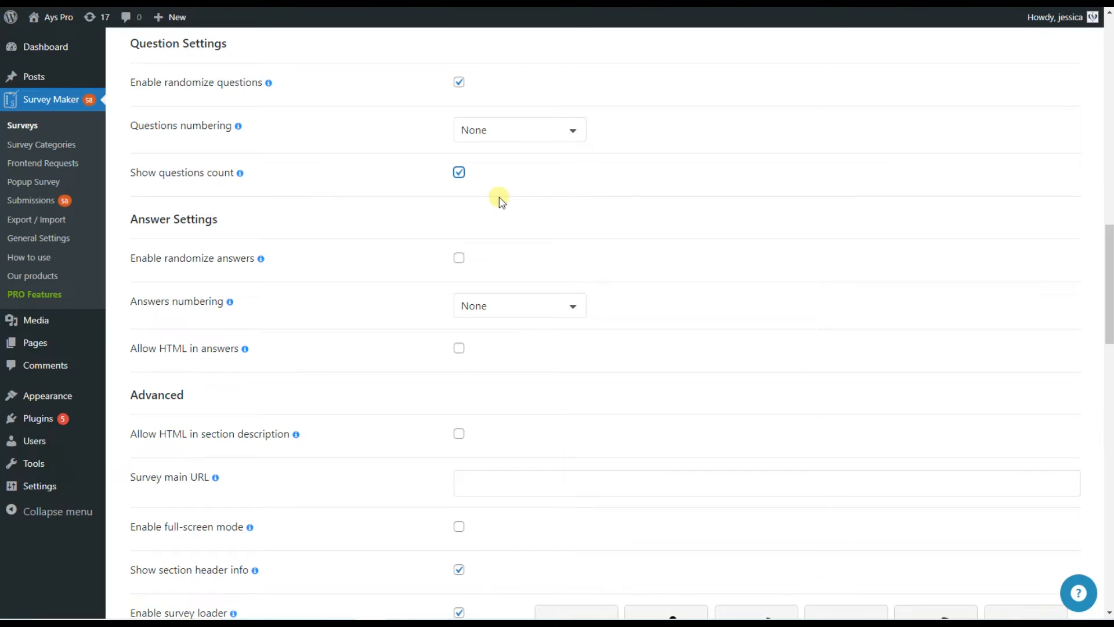
mouse_move(497, 205)
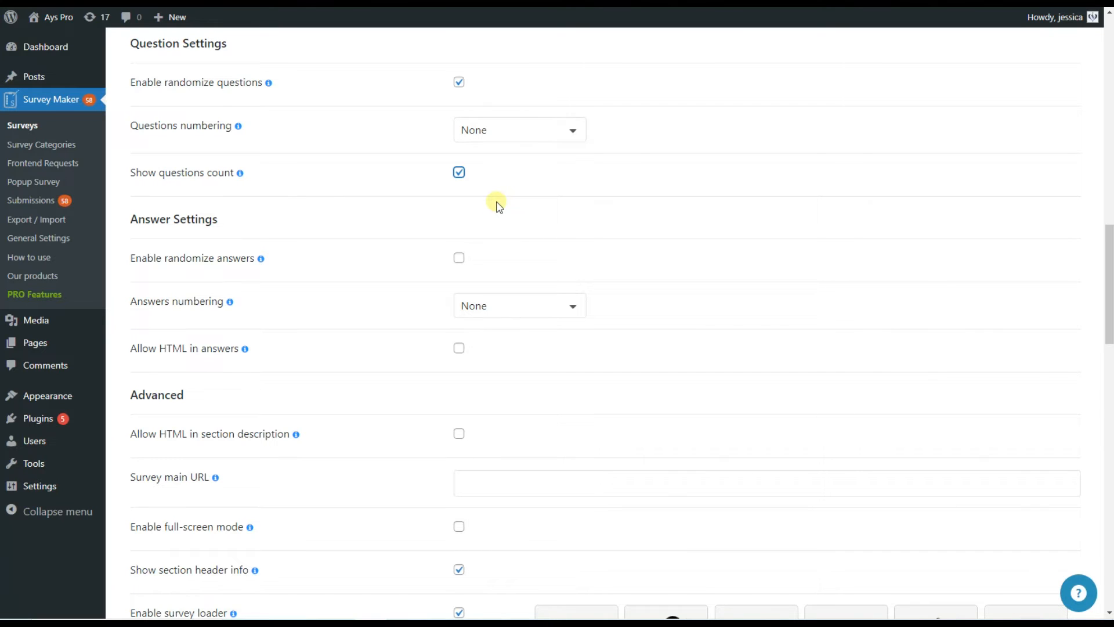
mouse_move(507, 216)
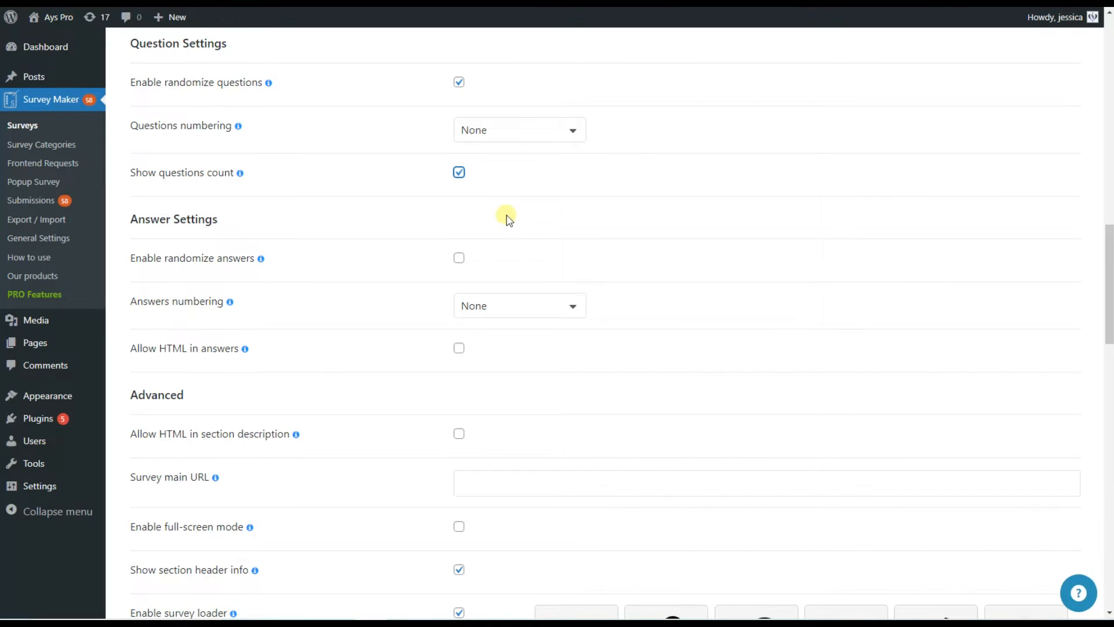
mouse_move(191, 102)
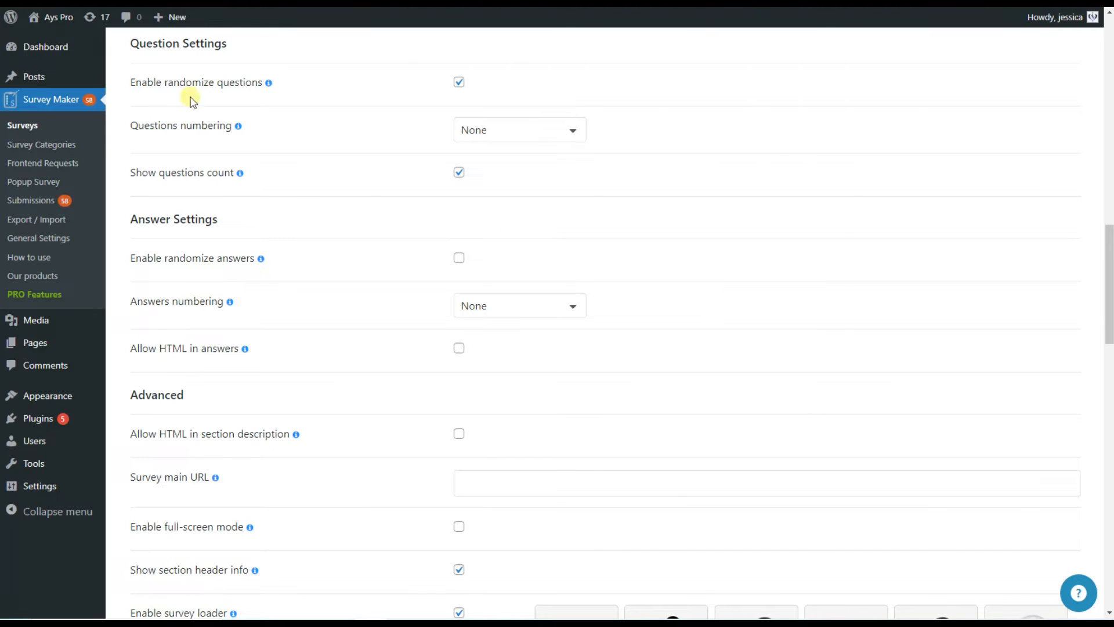
Check the answer numbering choices and allow HTML in answers.
scroll("down", 3)
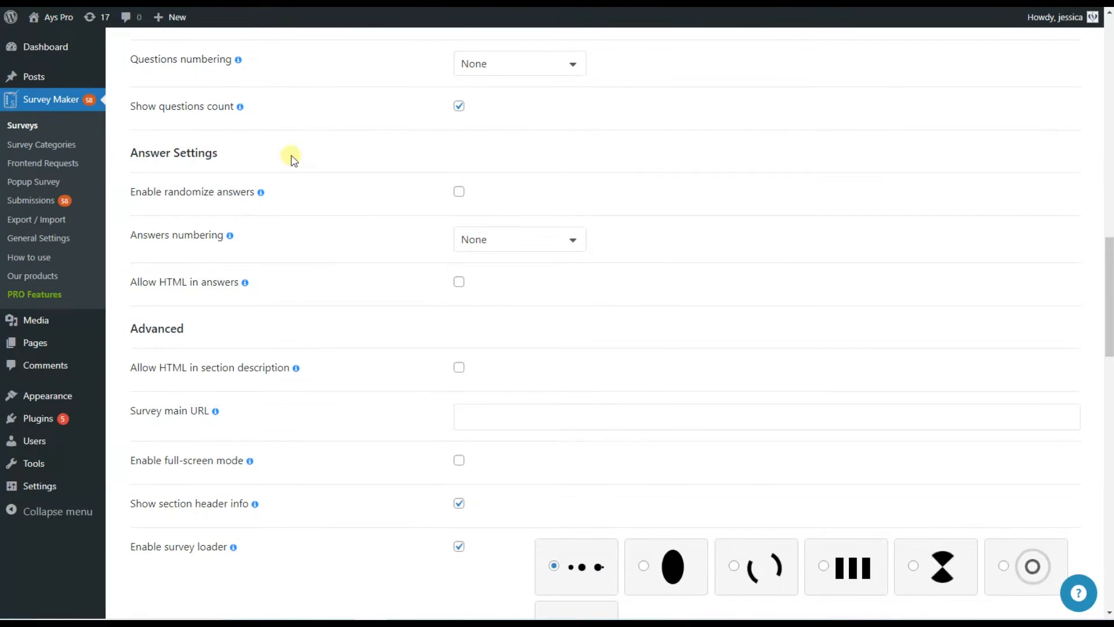
mouse_move(492, 250)
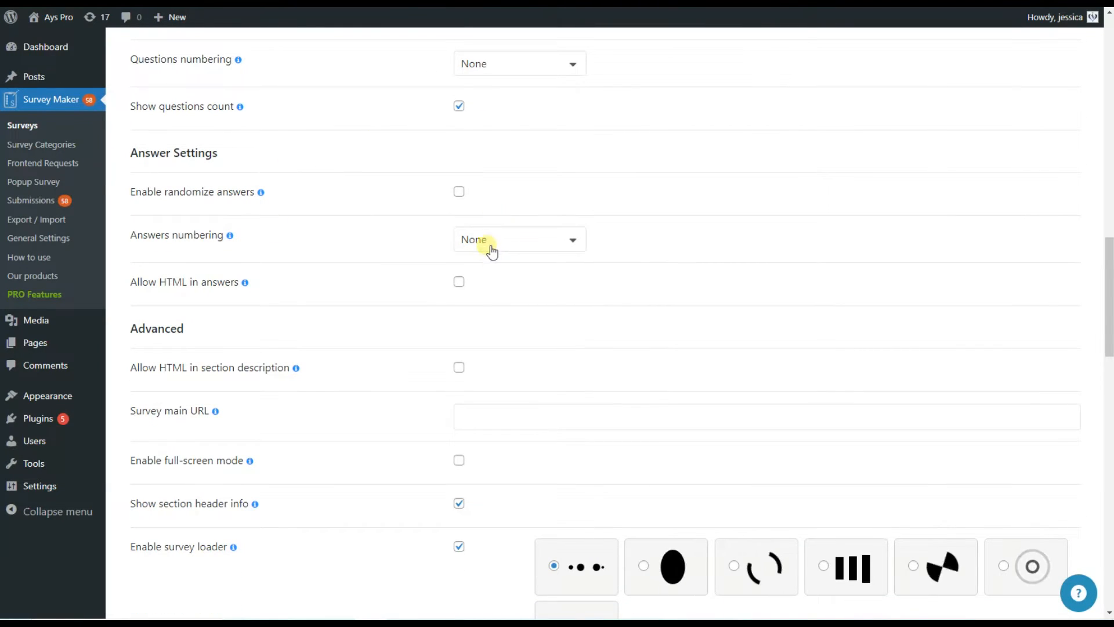
left_click(518, 239)
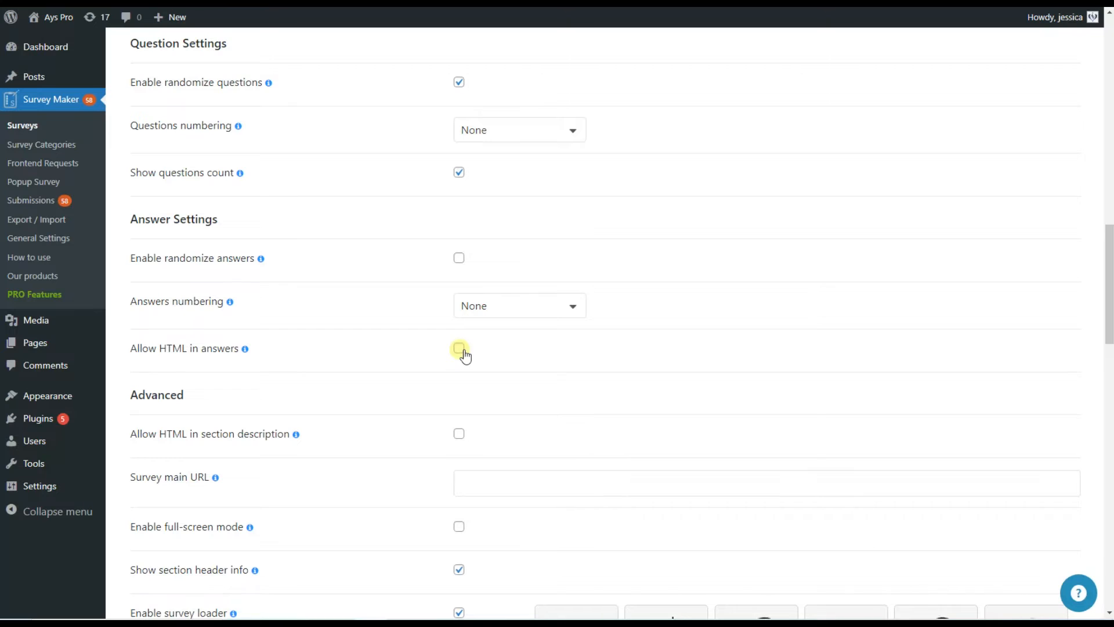
left_click(459, 347)
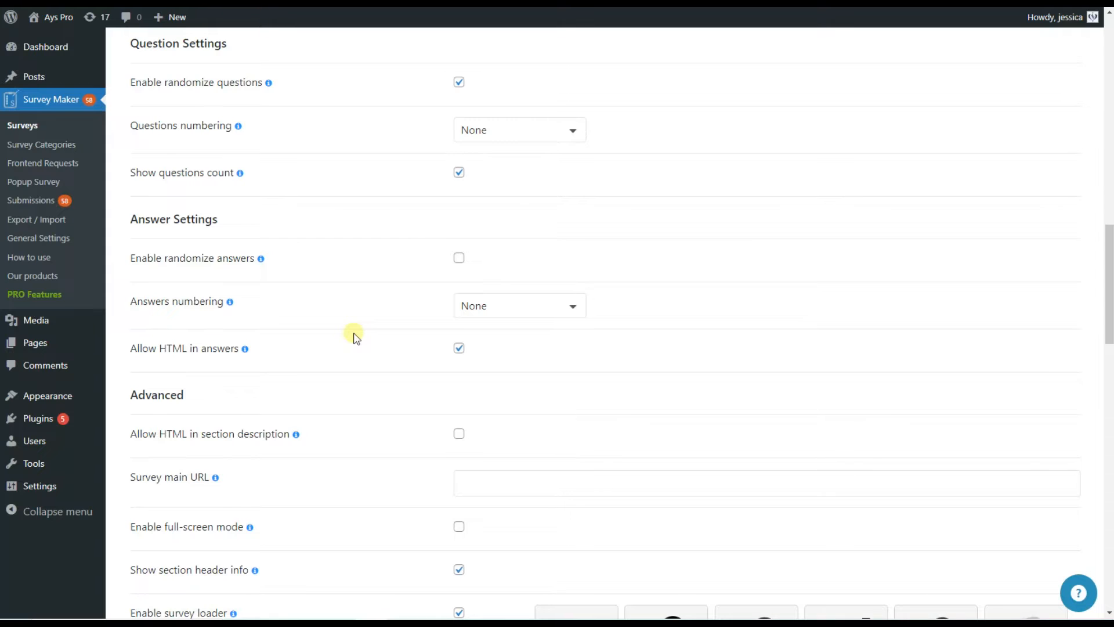
scroll("down", 3)
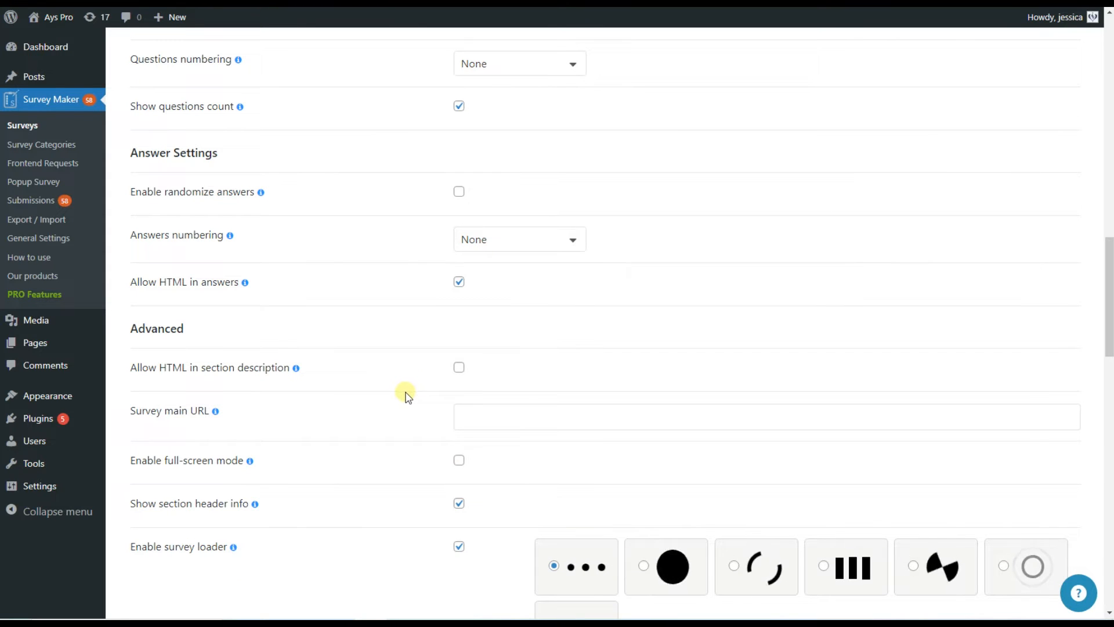
scroll("down", 3)
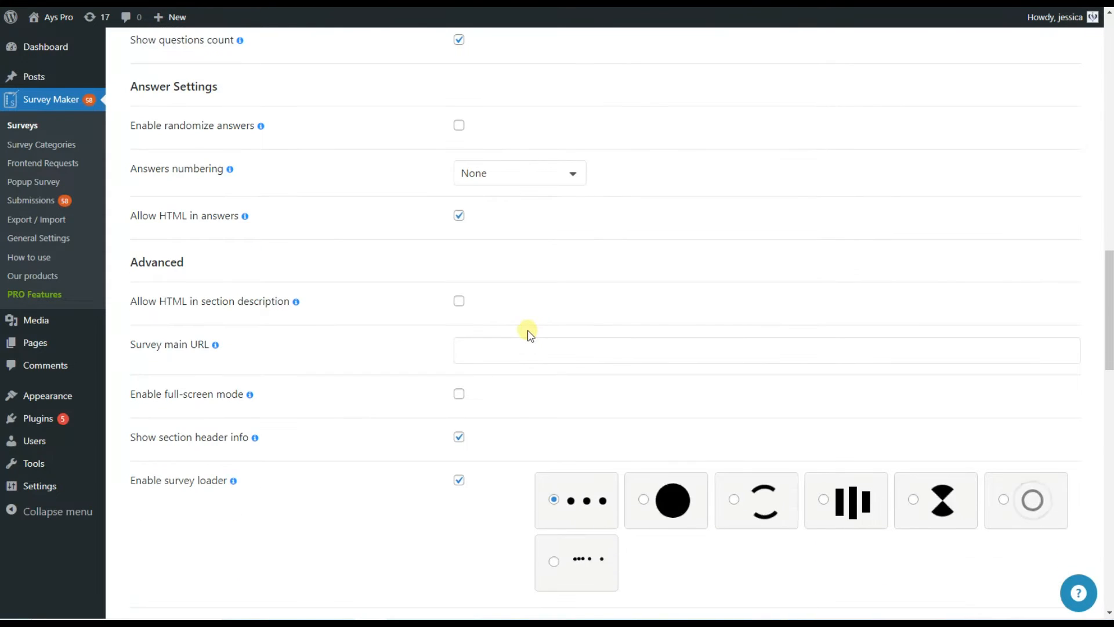
mouse_move(433, 360)
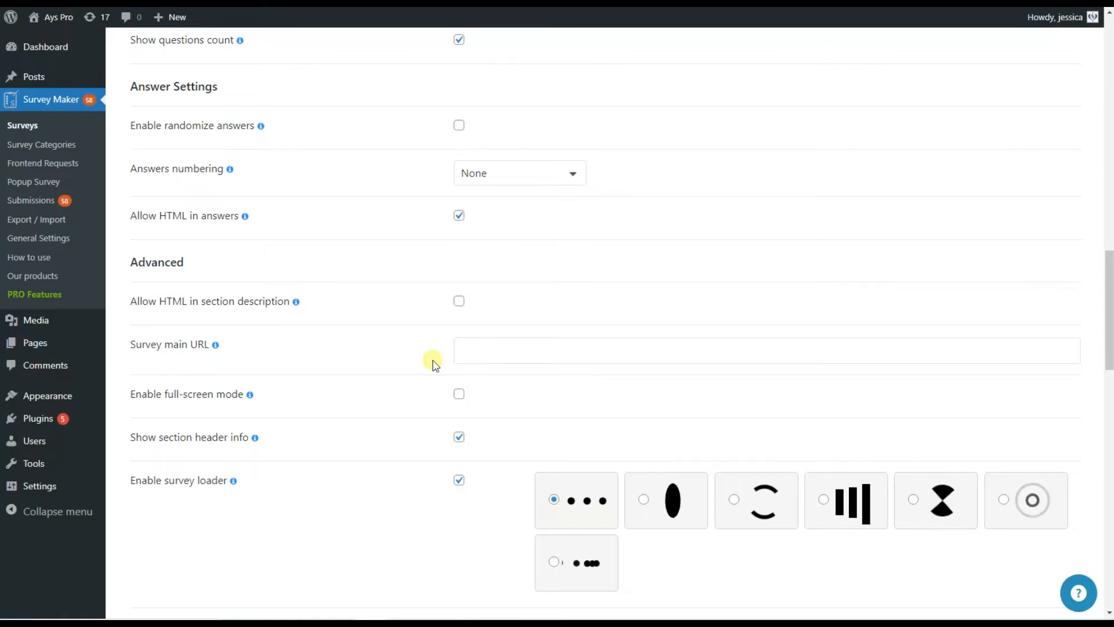
mouse_move(454, 349)
type("https://example.com/")
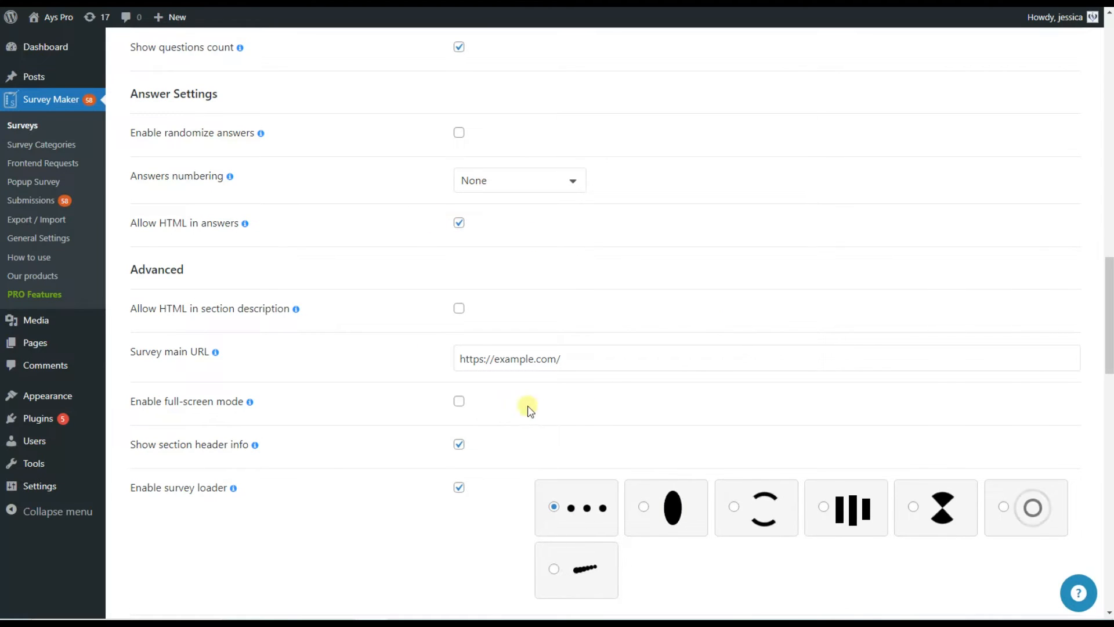
mouse_move(396, 359)
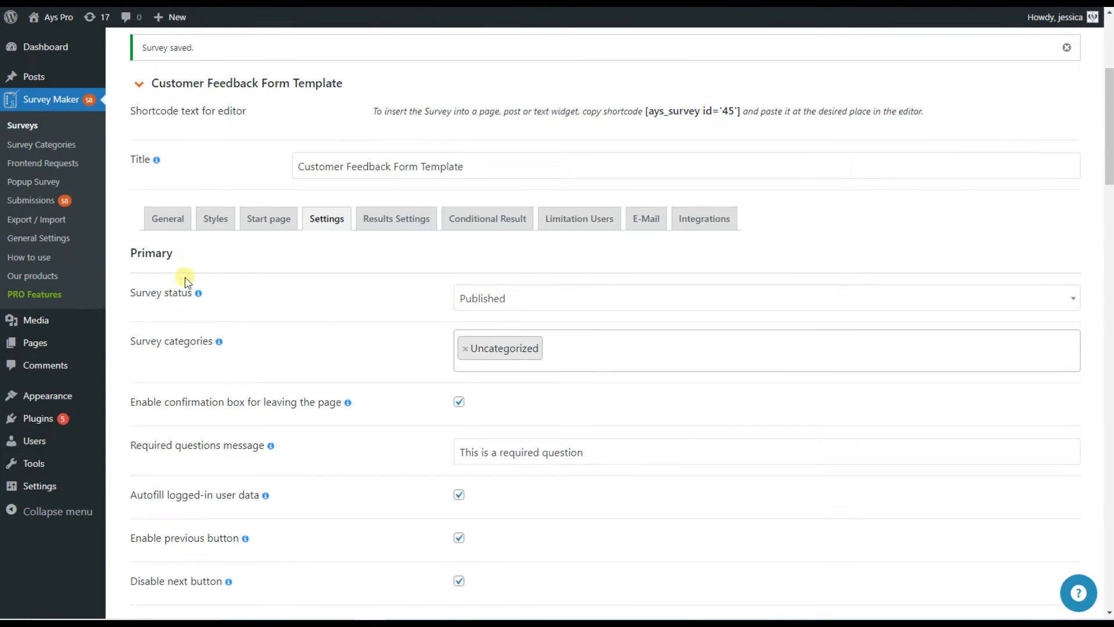
left_click(167, 219)
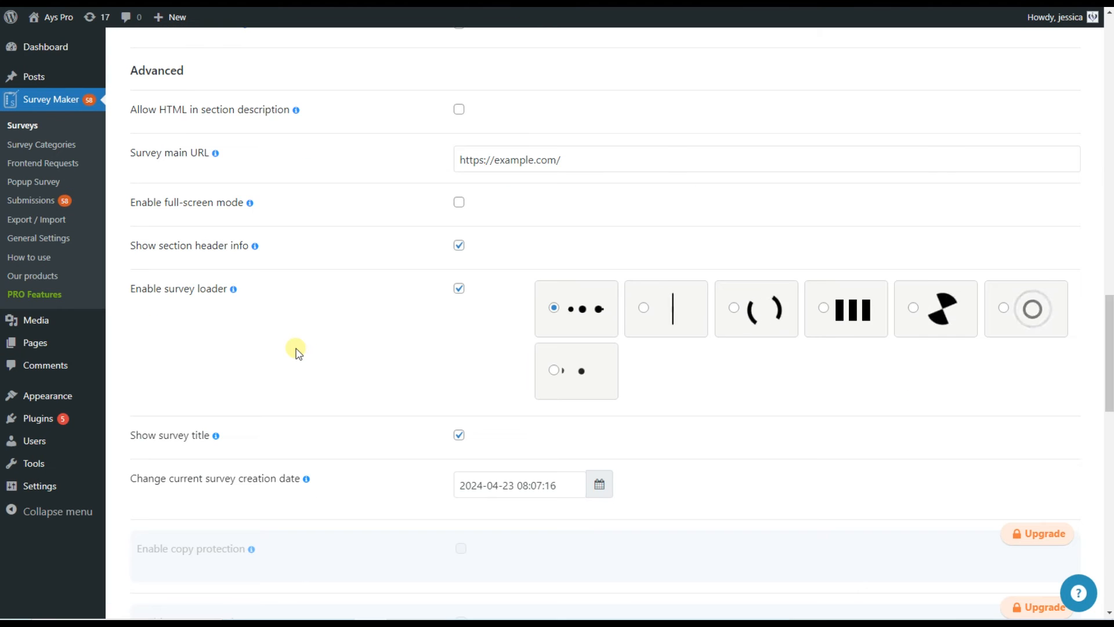
scroll("down", 3)
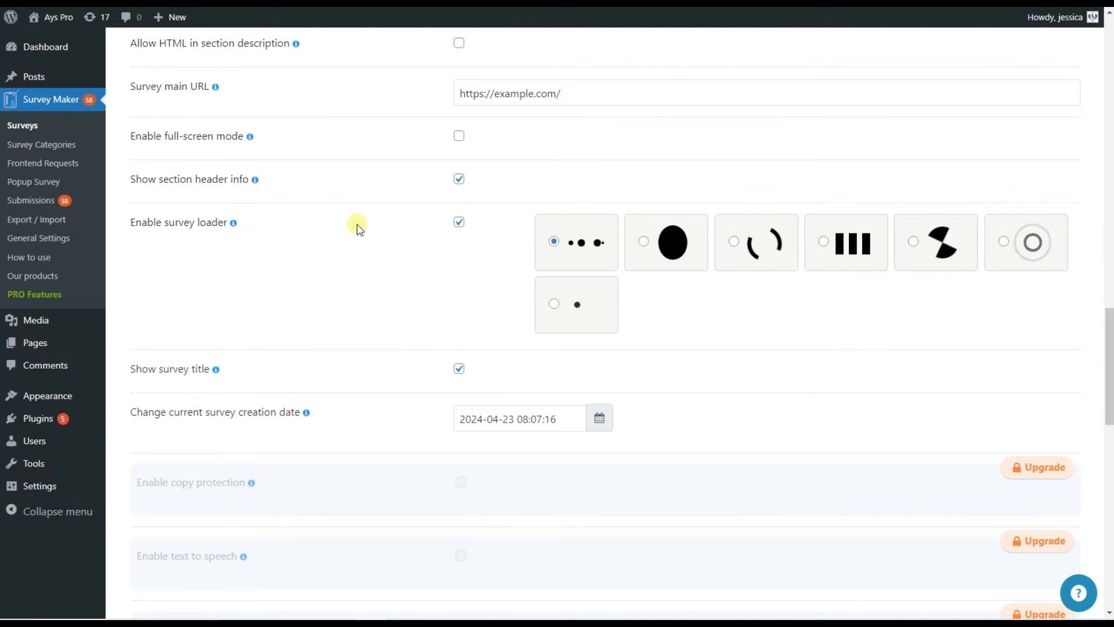
mouse_move(374, 348)
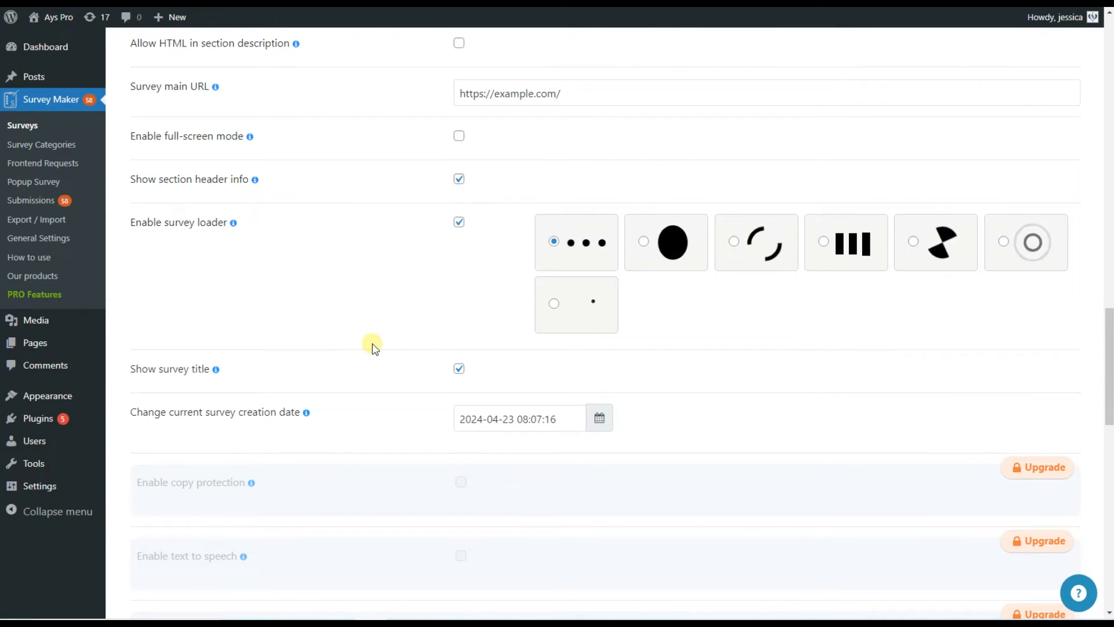
mouse_move(190, 391)
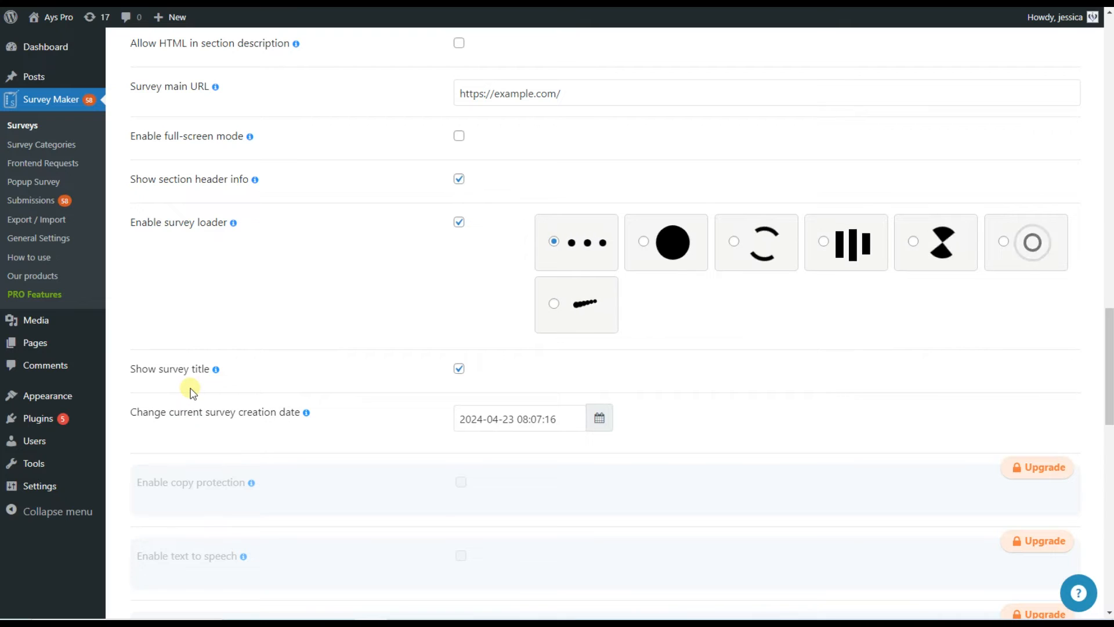
scroll("down", 3)
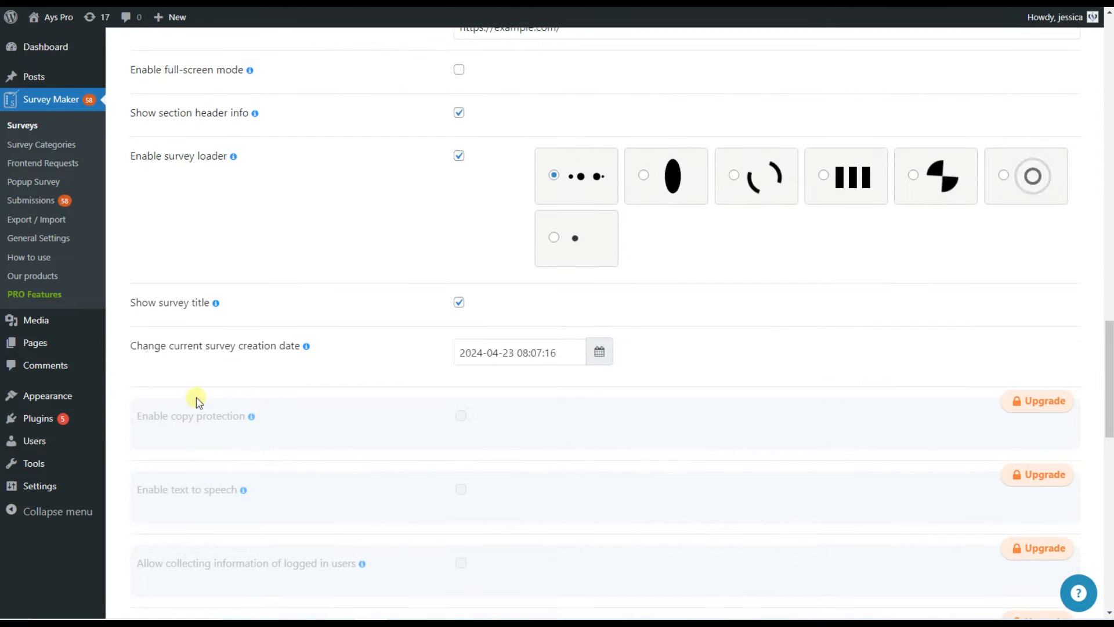
scroll("down", 3)
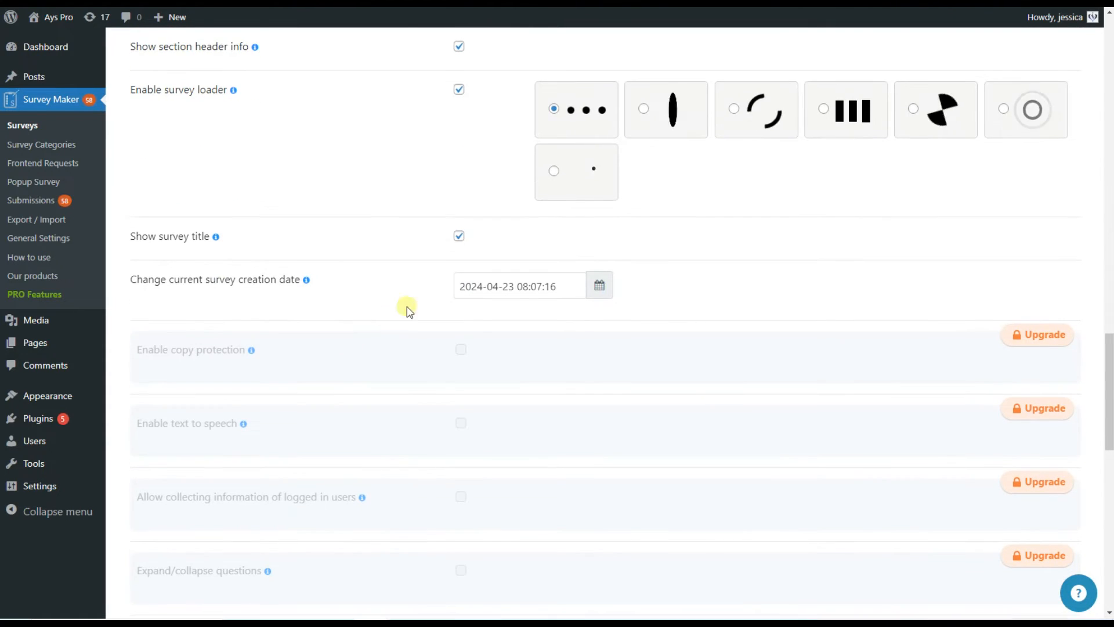
scroll("down", 3)
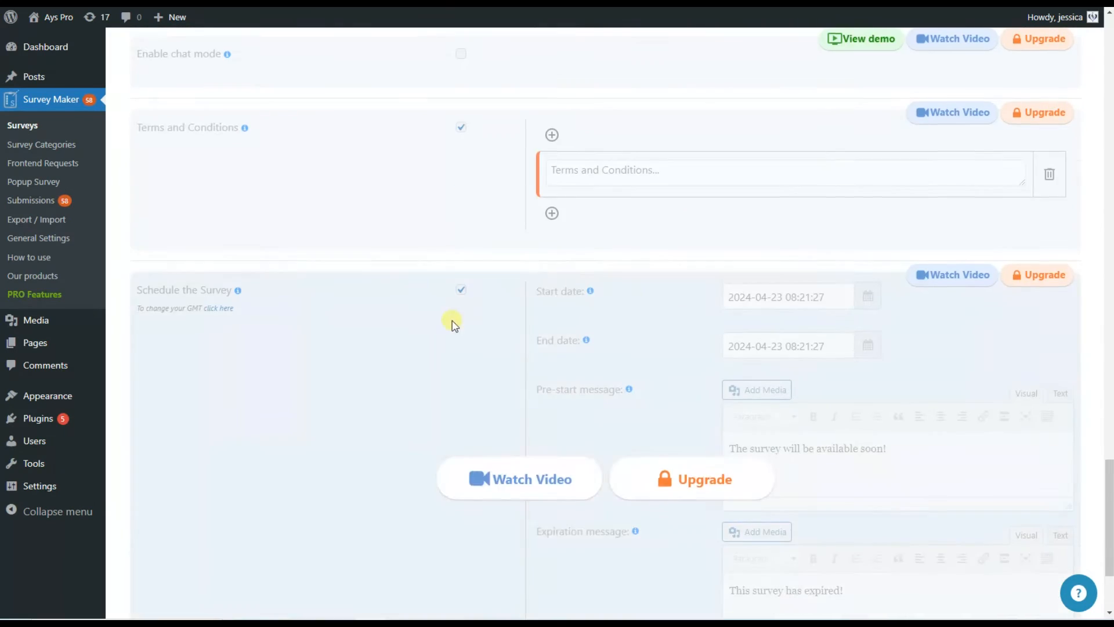
scroll("up", 3)
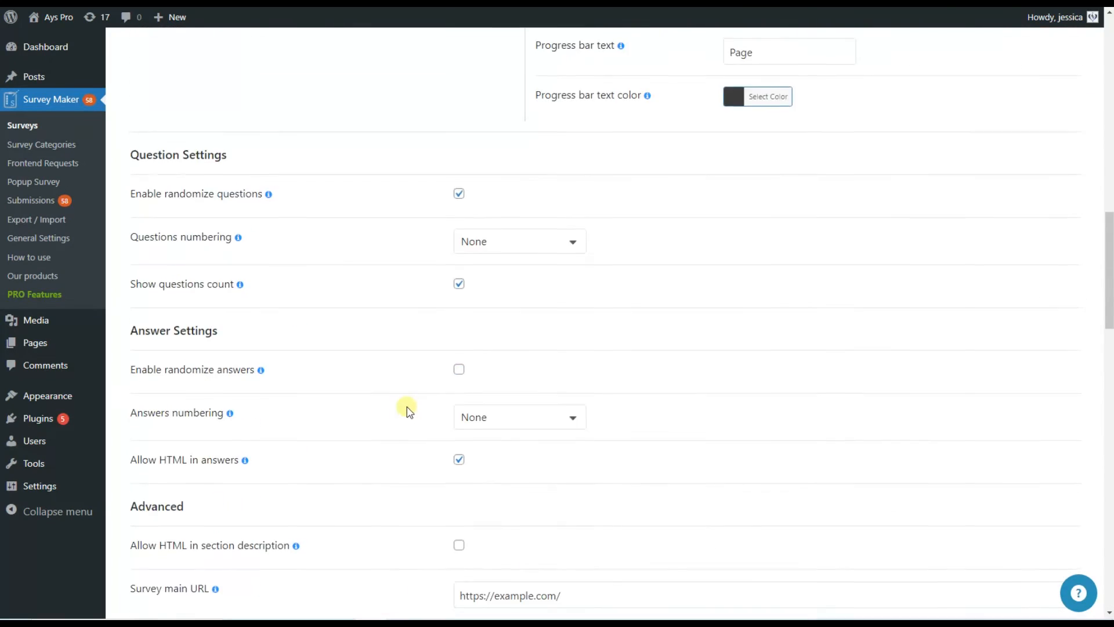
left_click(302, 125)
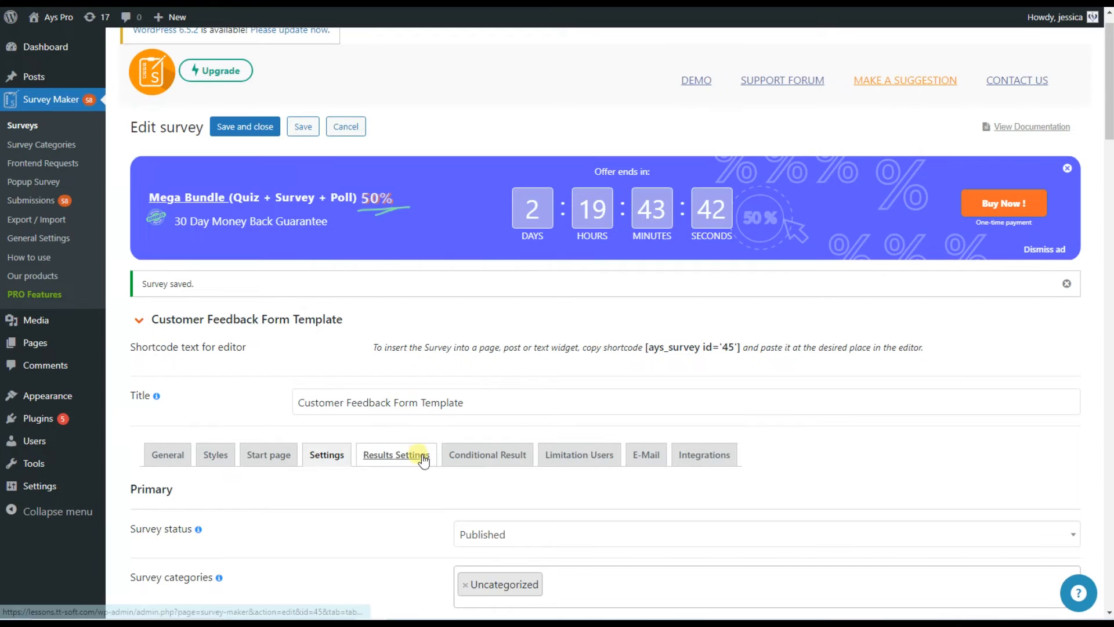
In Results Settings, insert the User Name variable into the thank-you message.
left_click(396, 454)
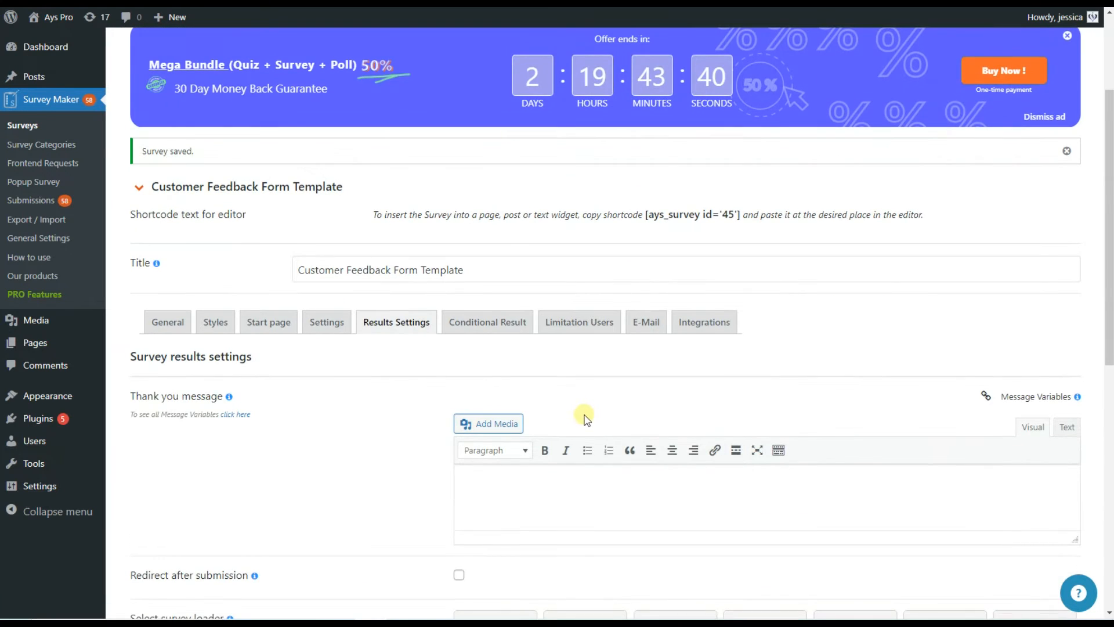
mouse_move(419, 474)
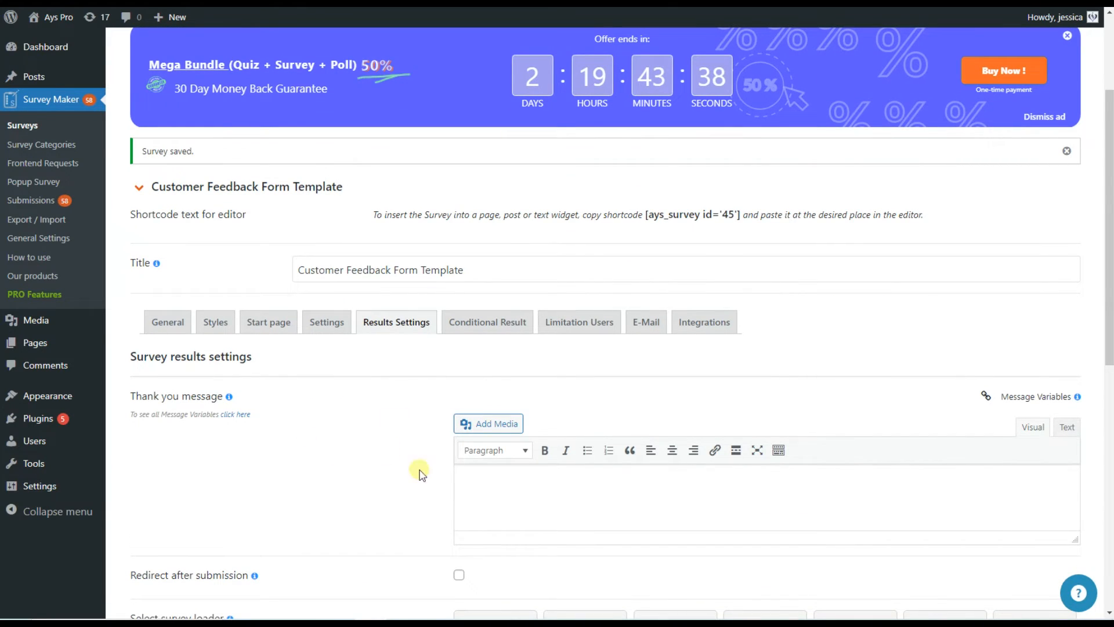
mouse_move(416, 475)
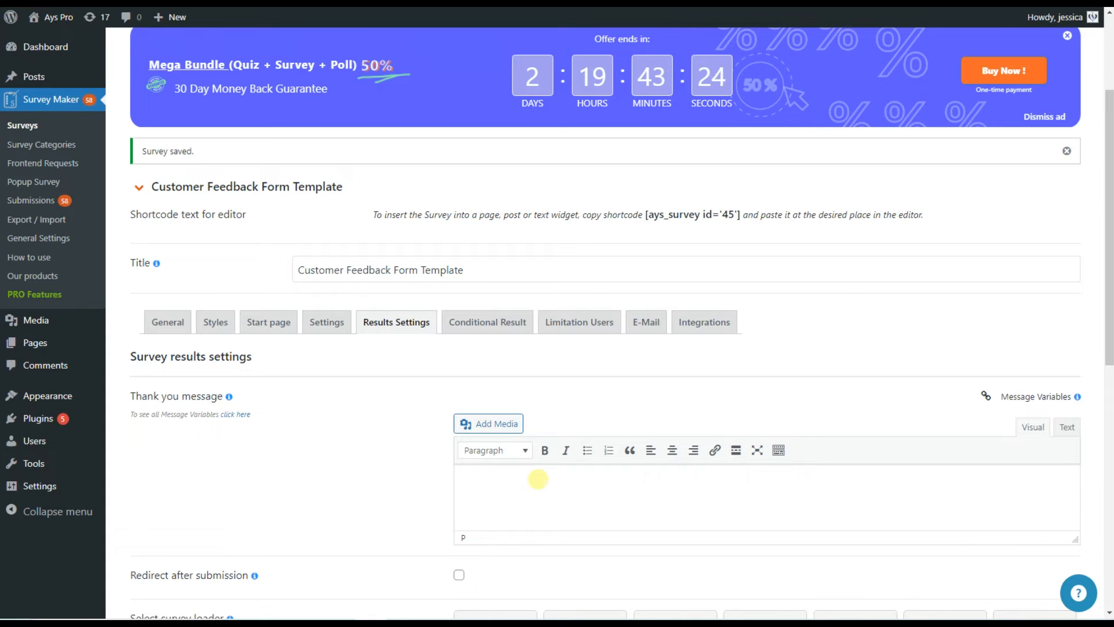
scroll("down", 3)
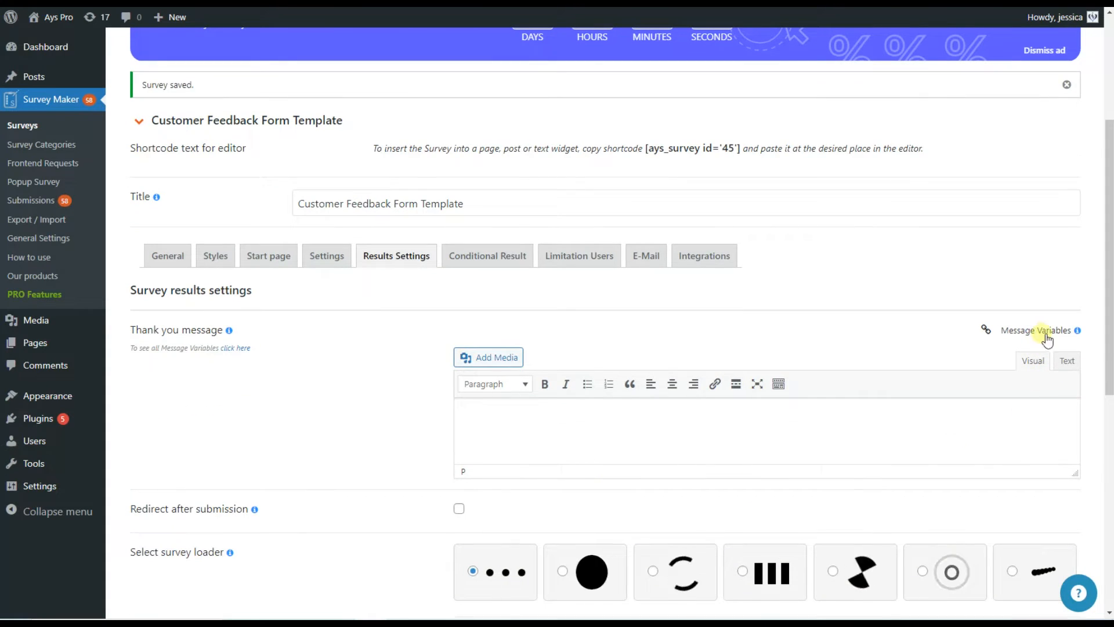
left_click(1037, 330)
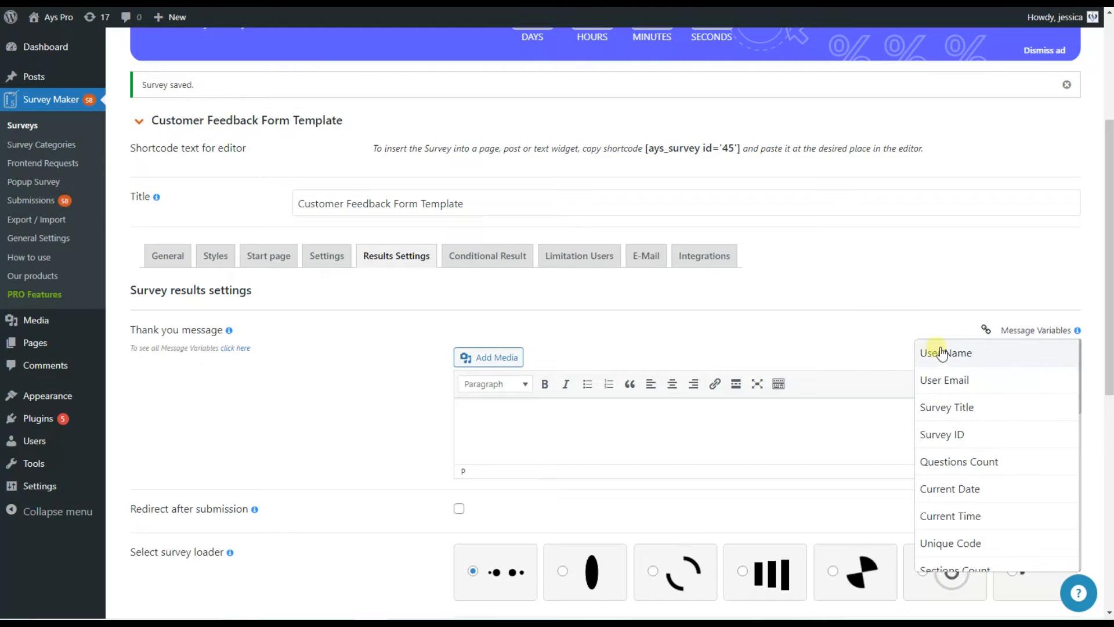
left_click(946, 352)
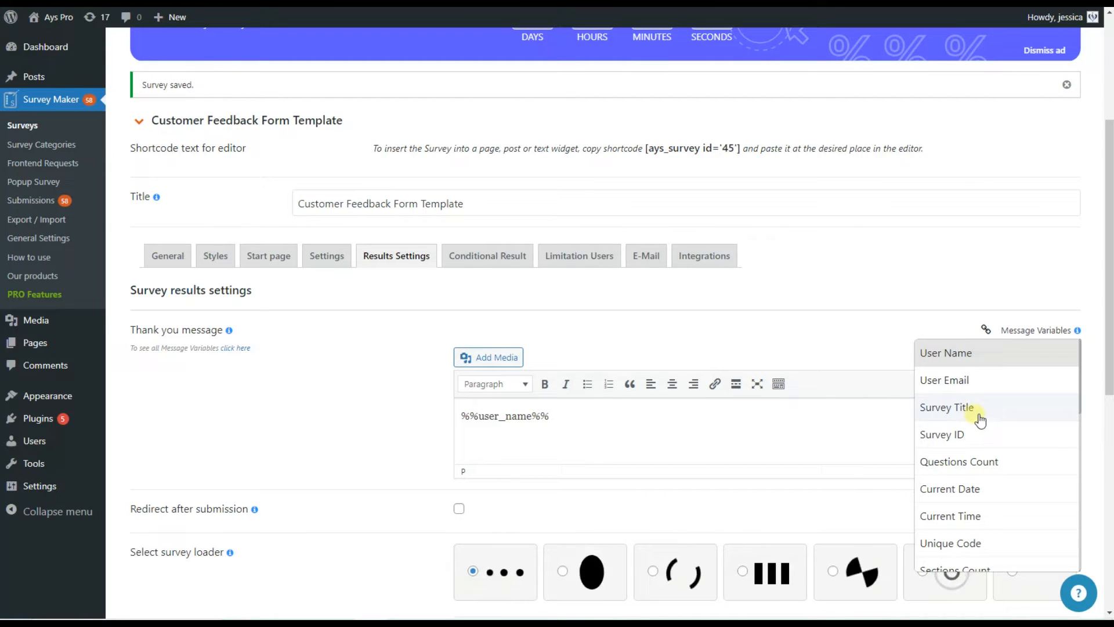
mouse_move(981, 489)
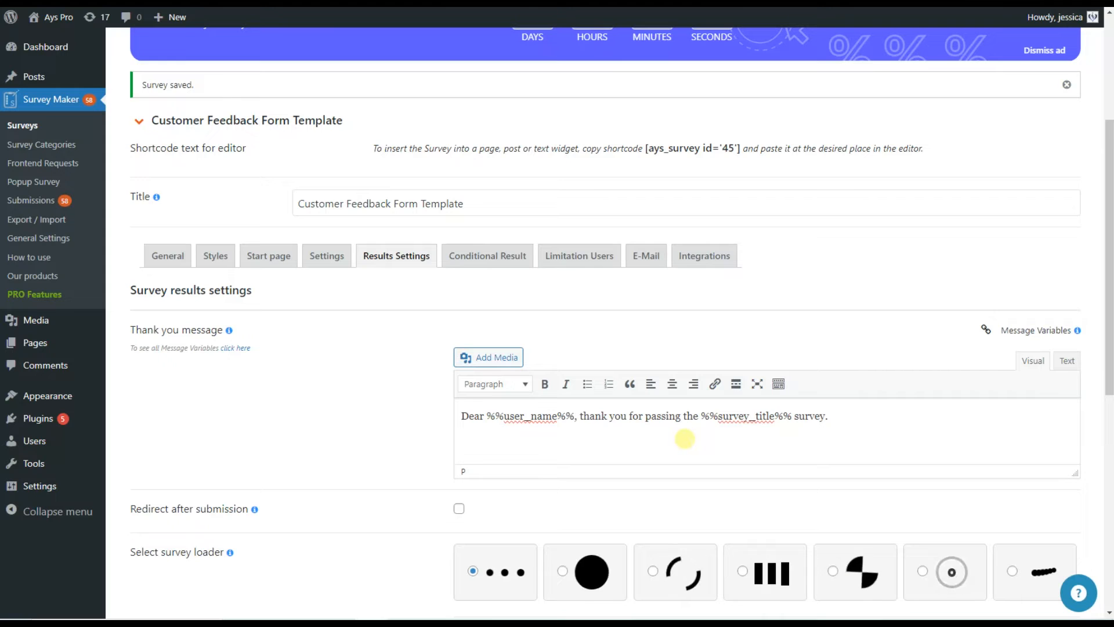
mouse_move(489, 432)
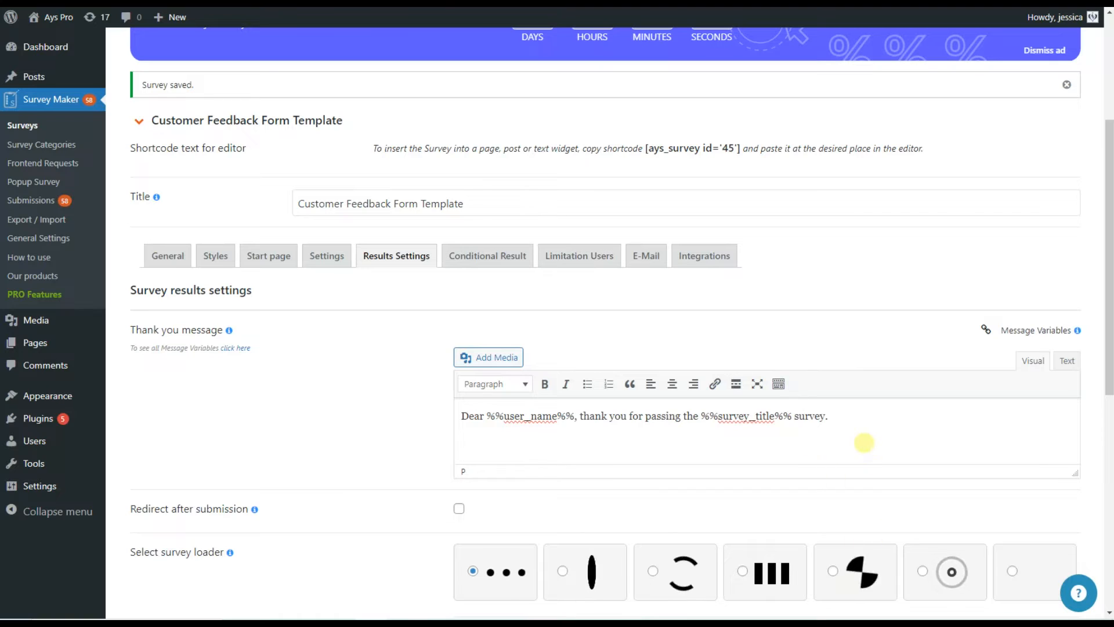
Enable Redirect after submission and make it open in a new tab.
scroll("down", 3)
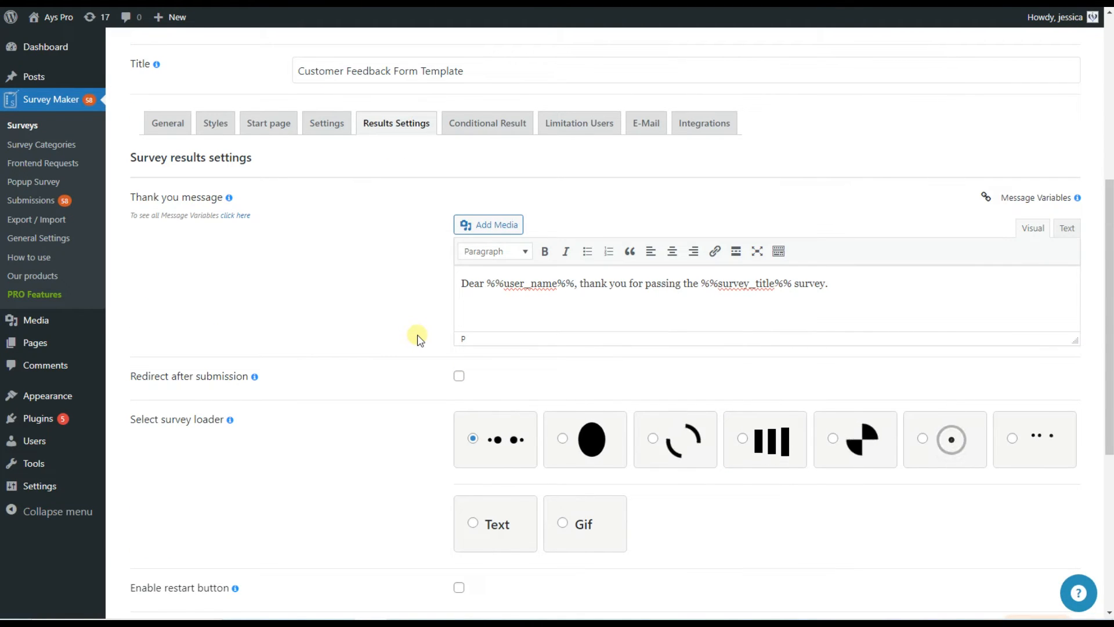
left_click(459, 375)
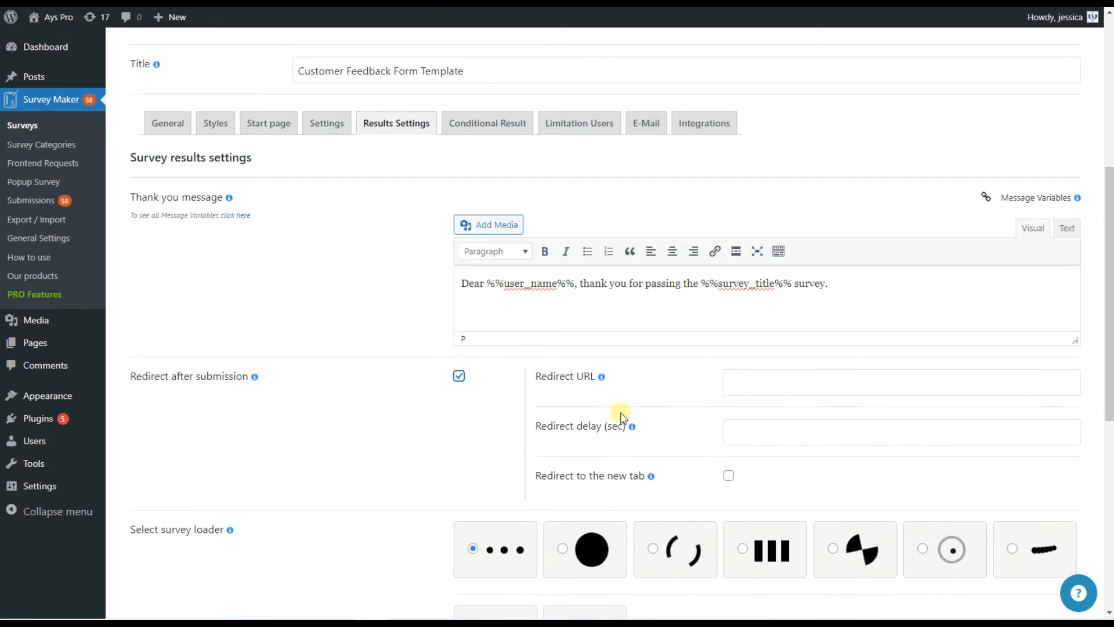
scroll("down", 3)
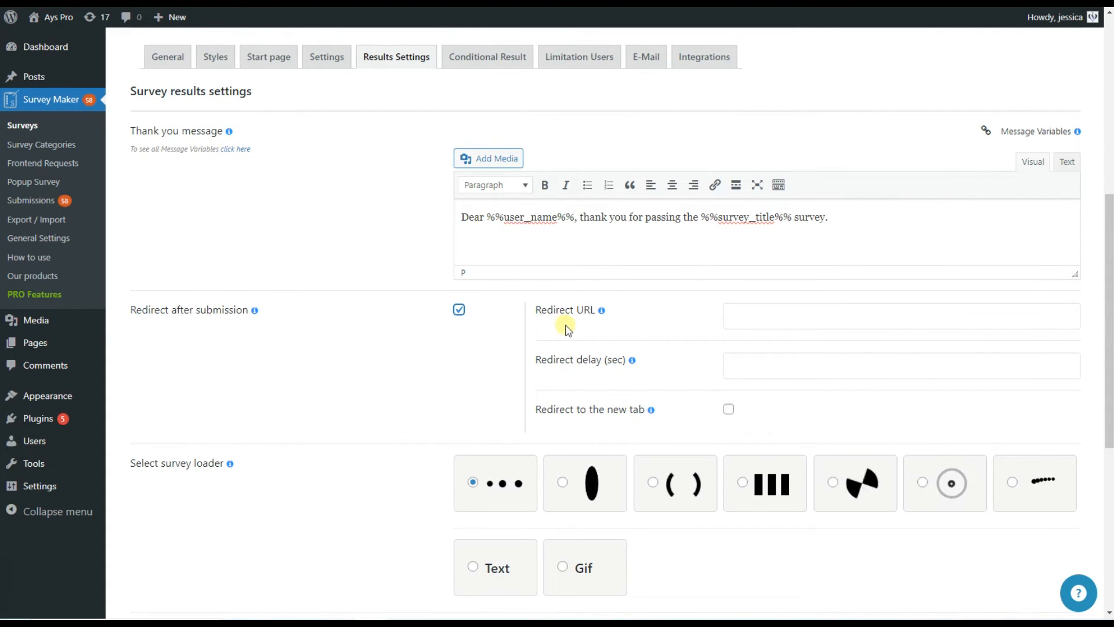
mouse_move(613, 436)
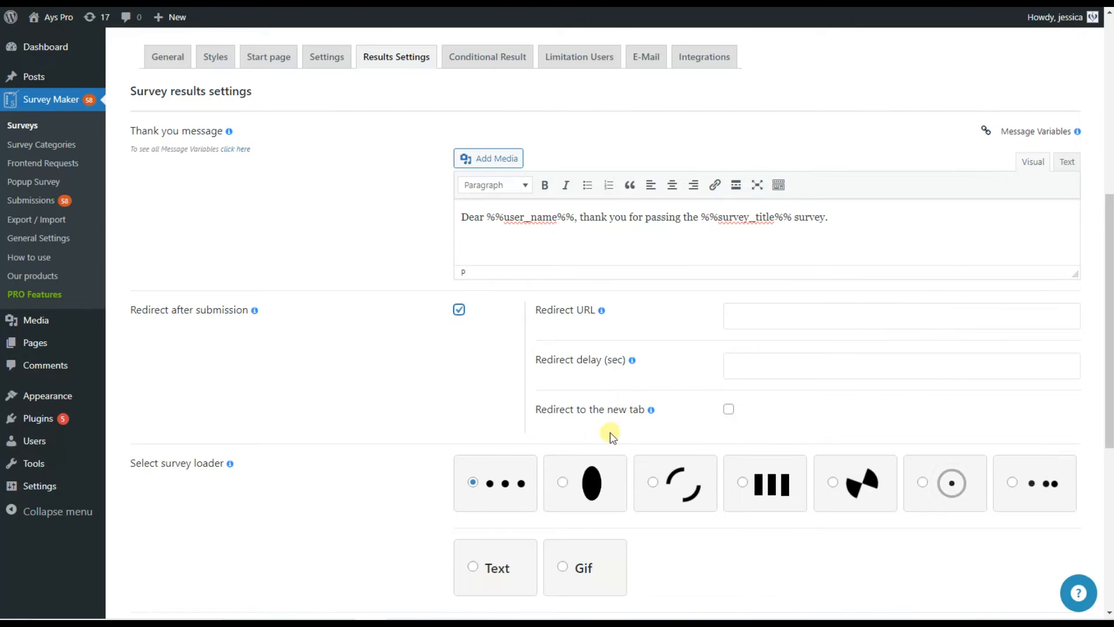
mouse_move(716, 413)
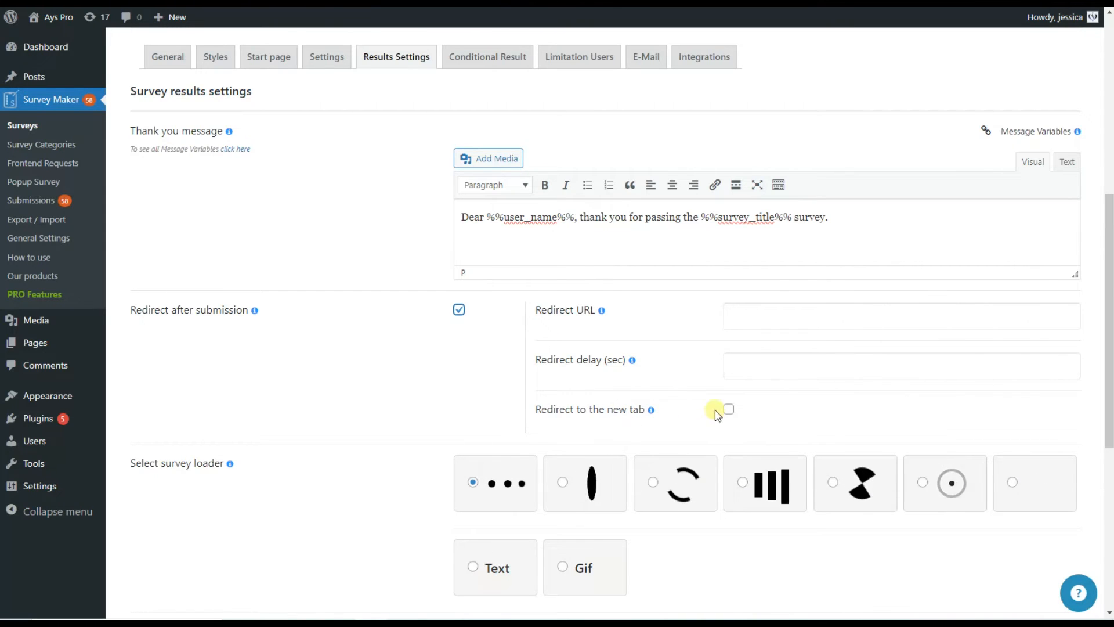
left_click(729, 409)
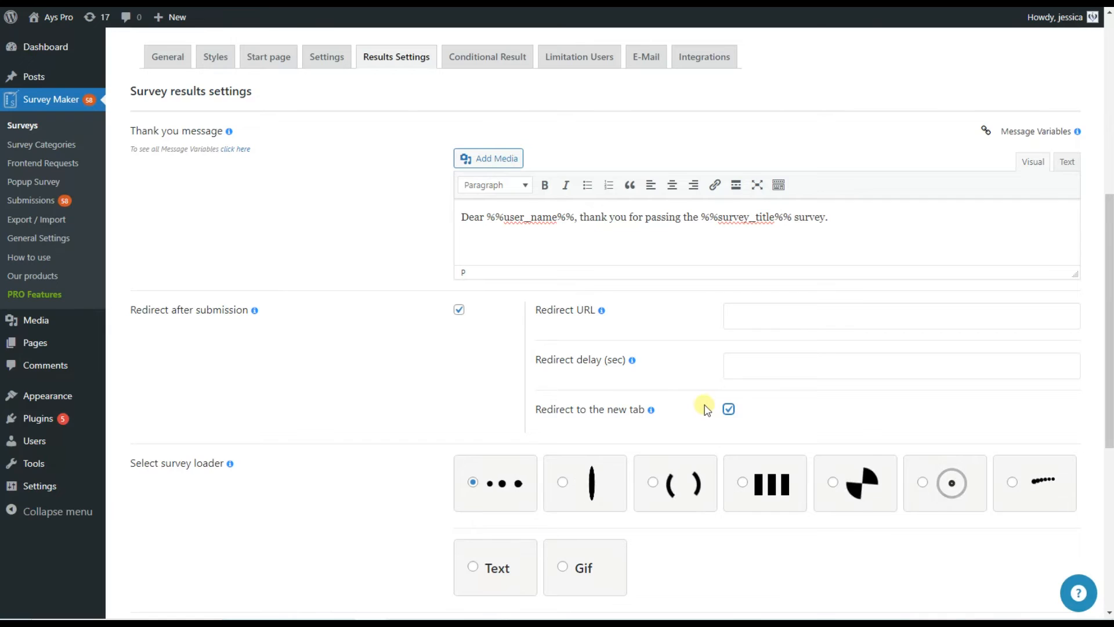
scroll("down", 3)
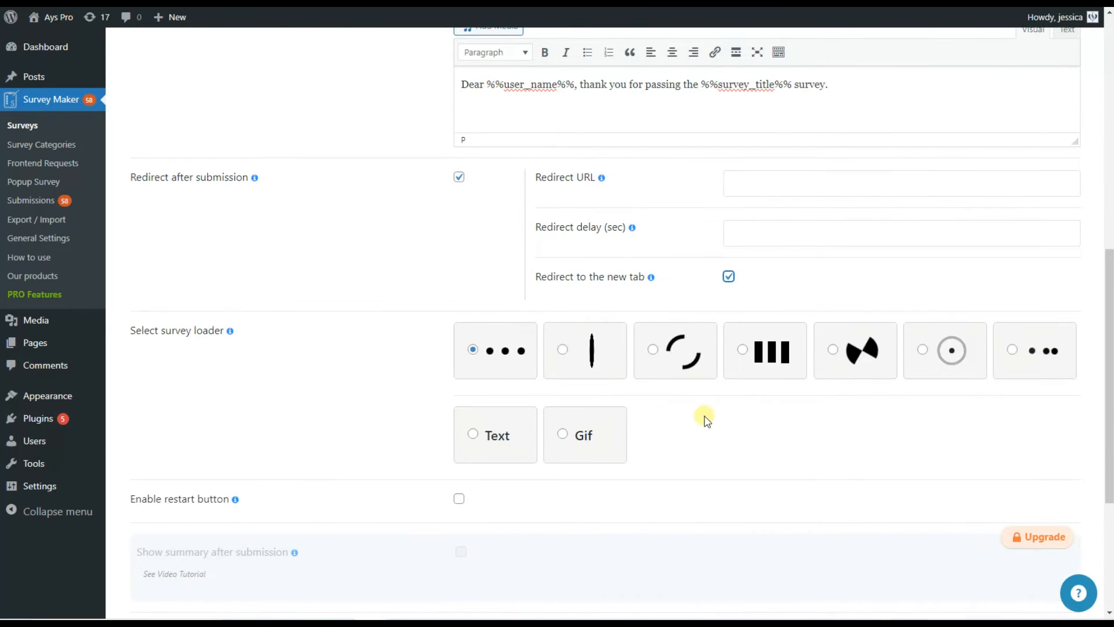
mouse_move(401, 411)
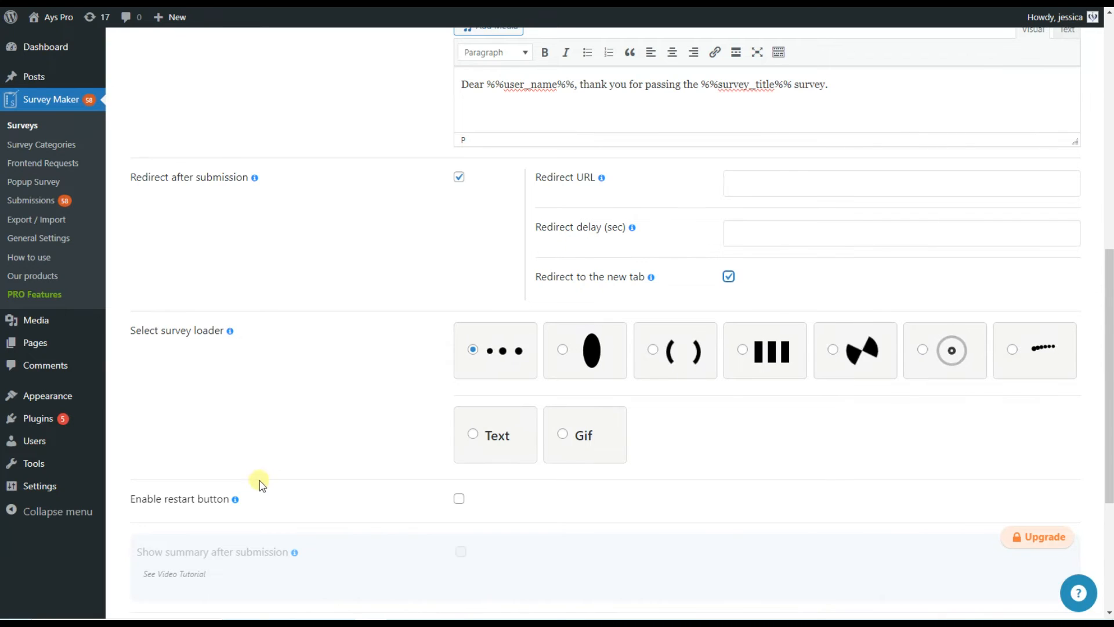
Enable the restart button, the EXIT button and the social share buttons after submission.
scroll("down", 3)
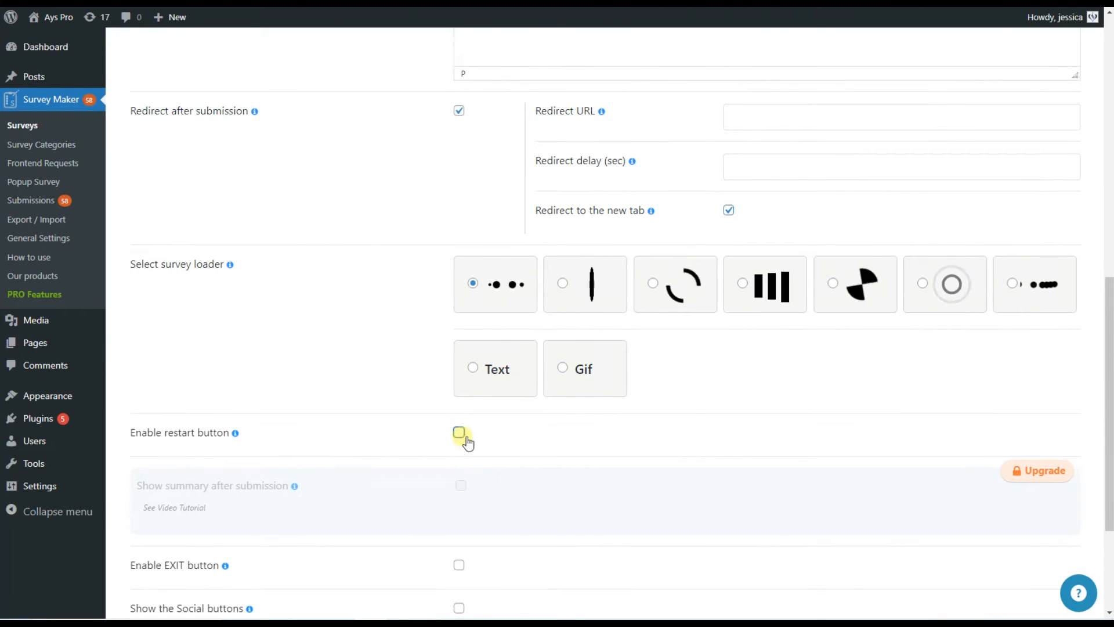
left_click(460, 432)
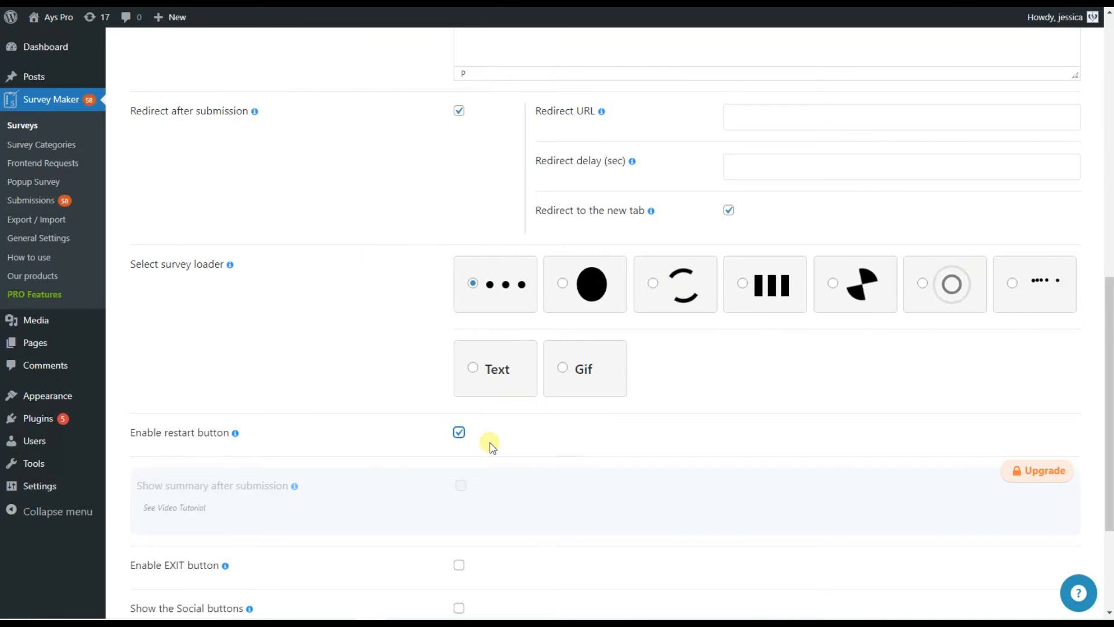
scroll("down", 3)
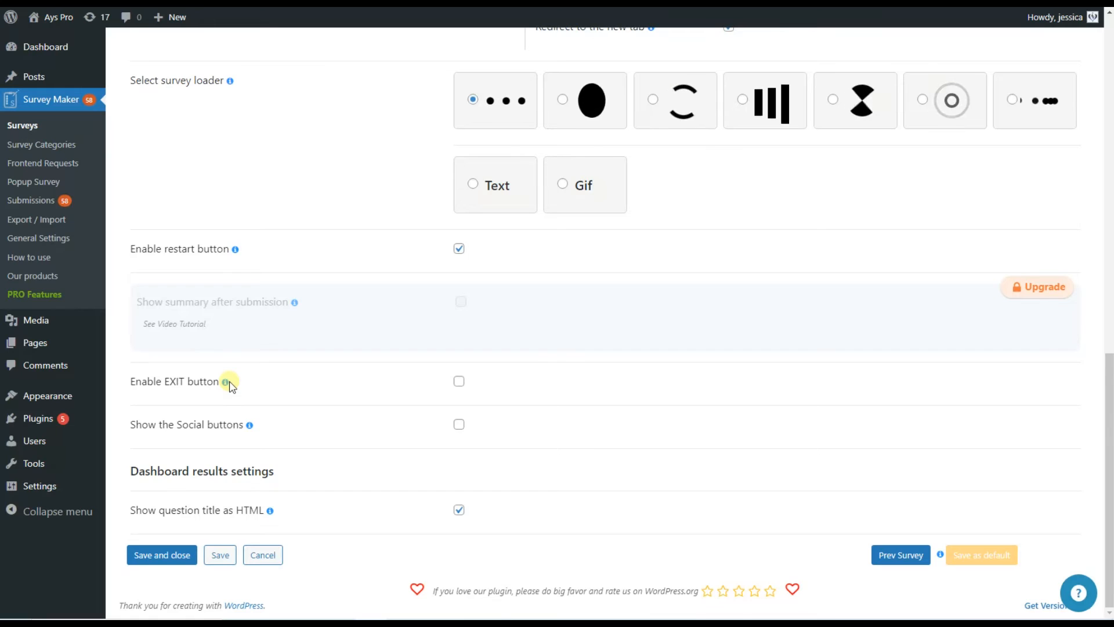
left_click(460, 381)
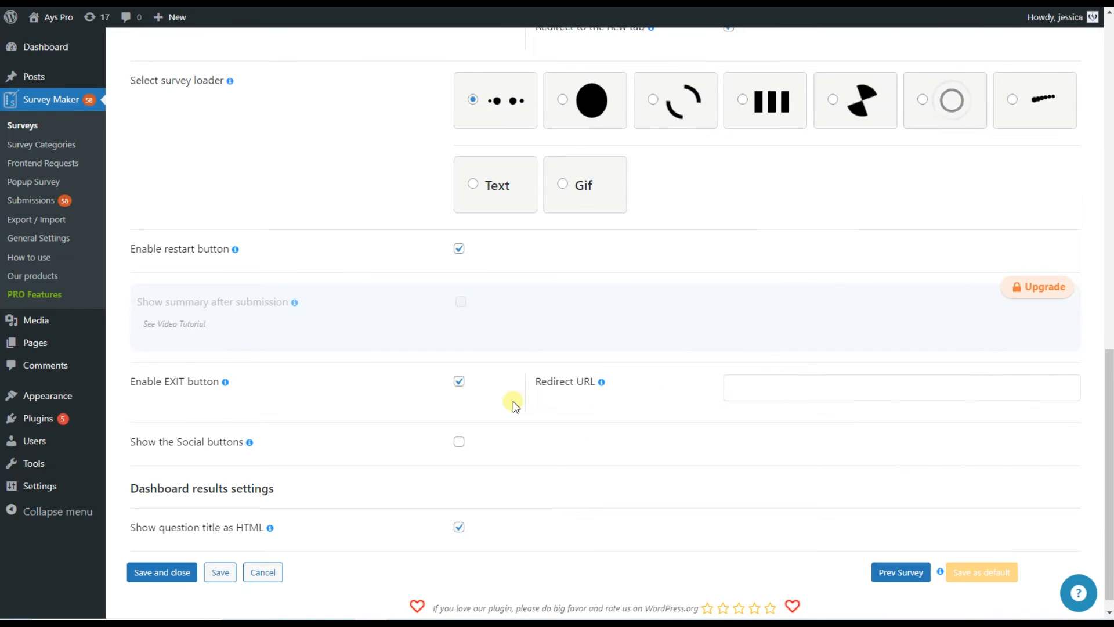
mouse_move(460, 441)
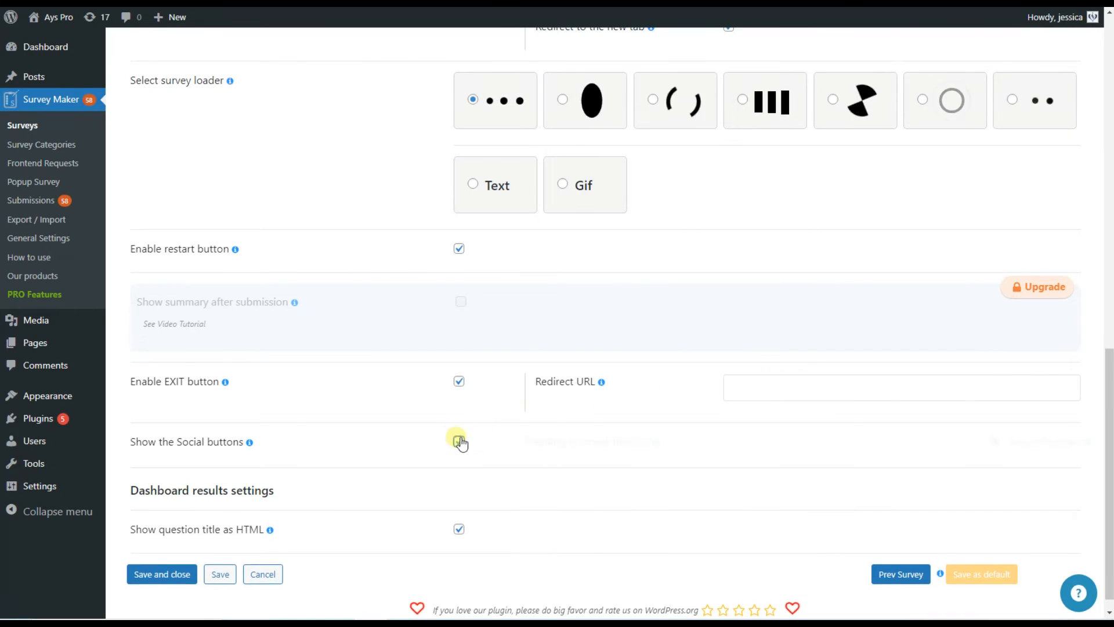
left_click(460, 441)
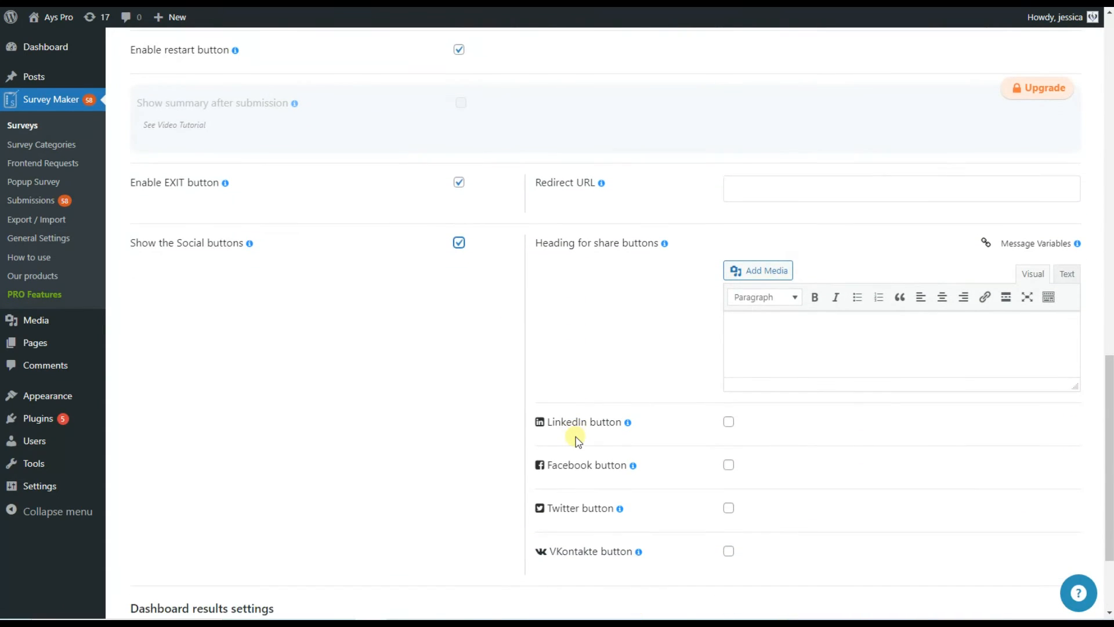
scroll("down", 3)
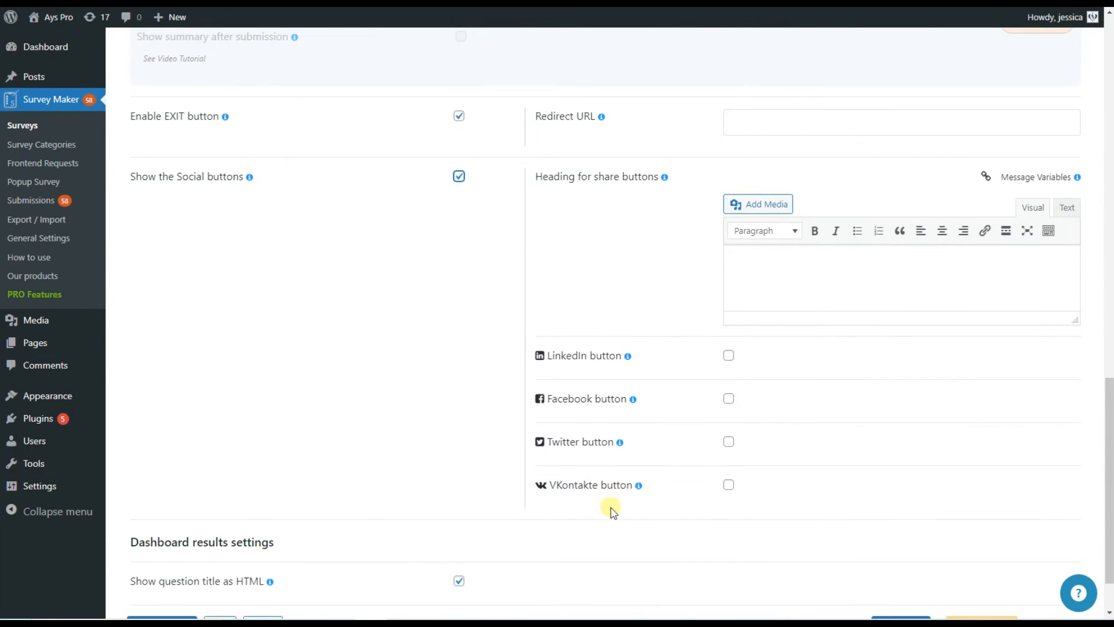
mouse_move(582, 314)
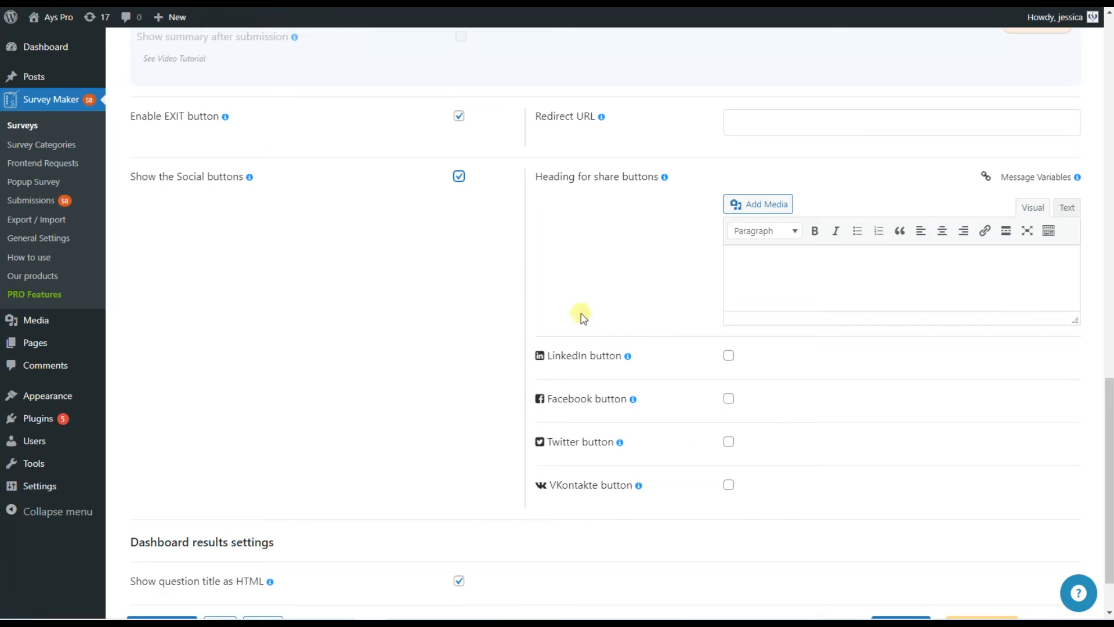
scroll("up", 3)
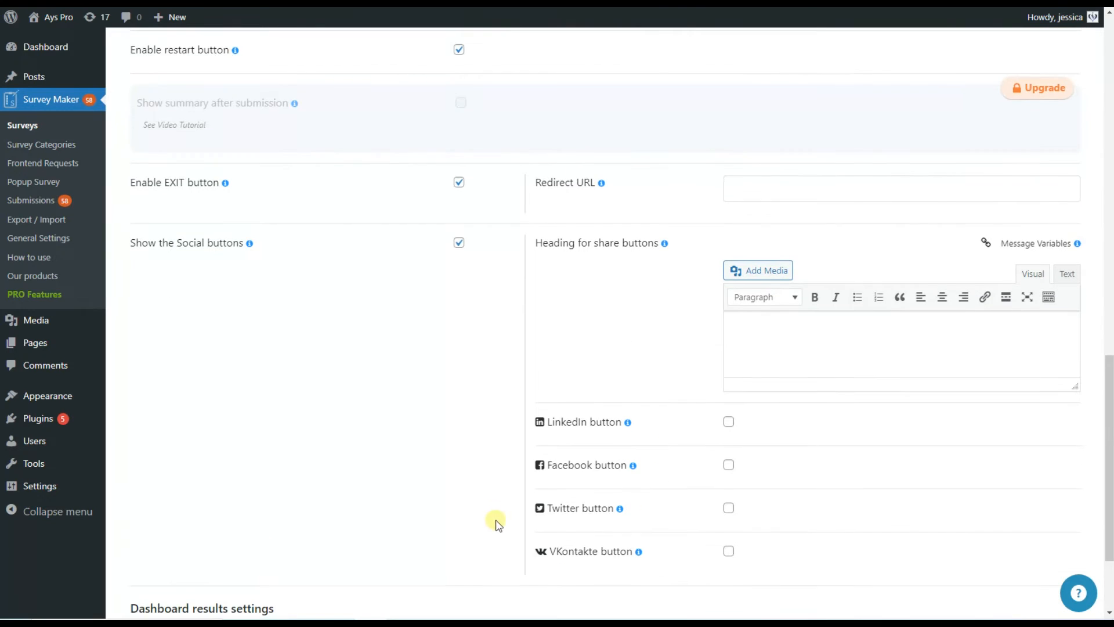
scroll("up", 3)
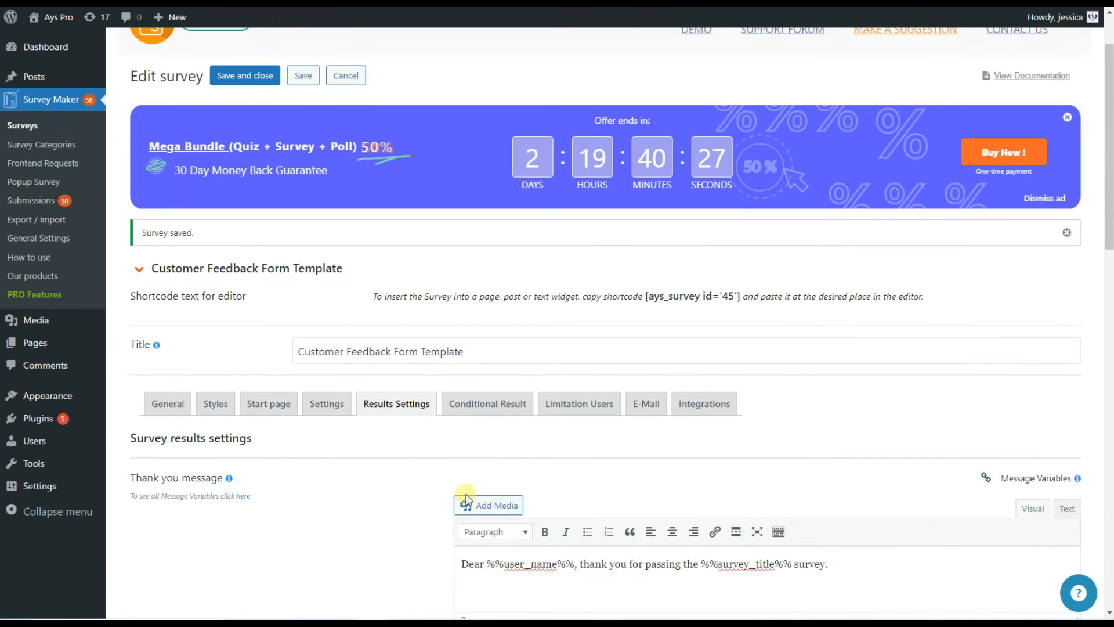
mouse_move(579, 403)
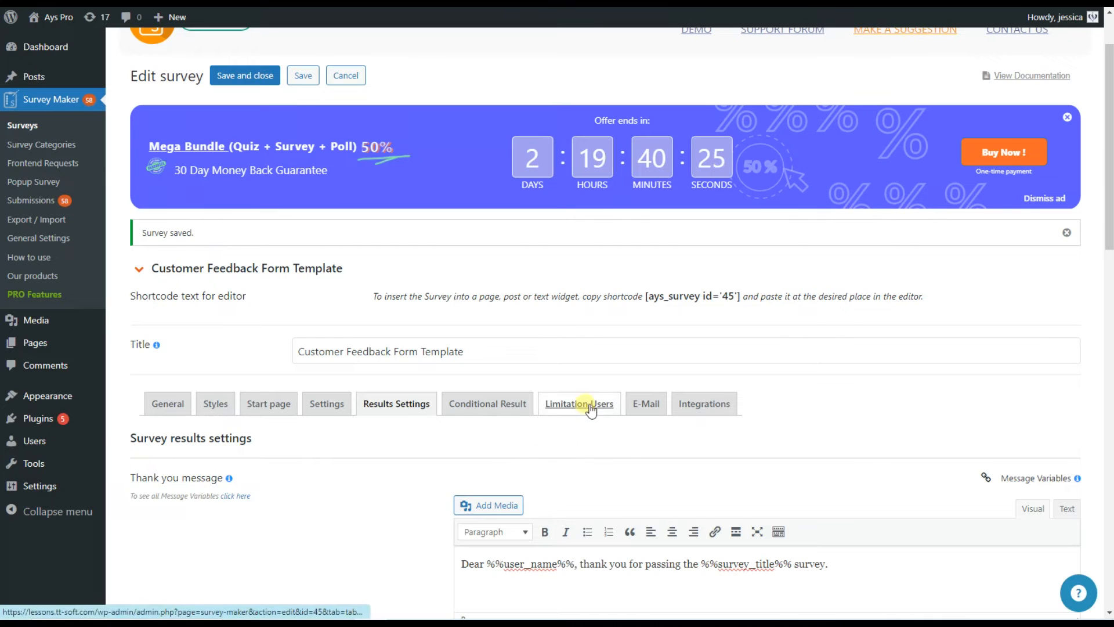
In Limitation Users, set the attempts-per-user limit option.
left_click(578, 403)
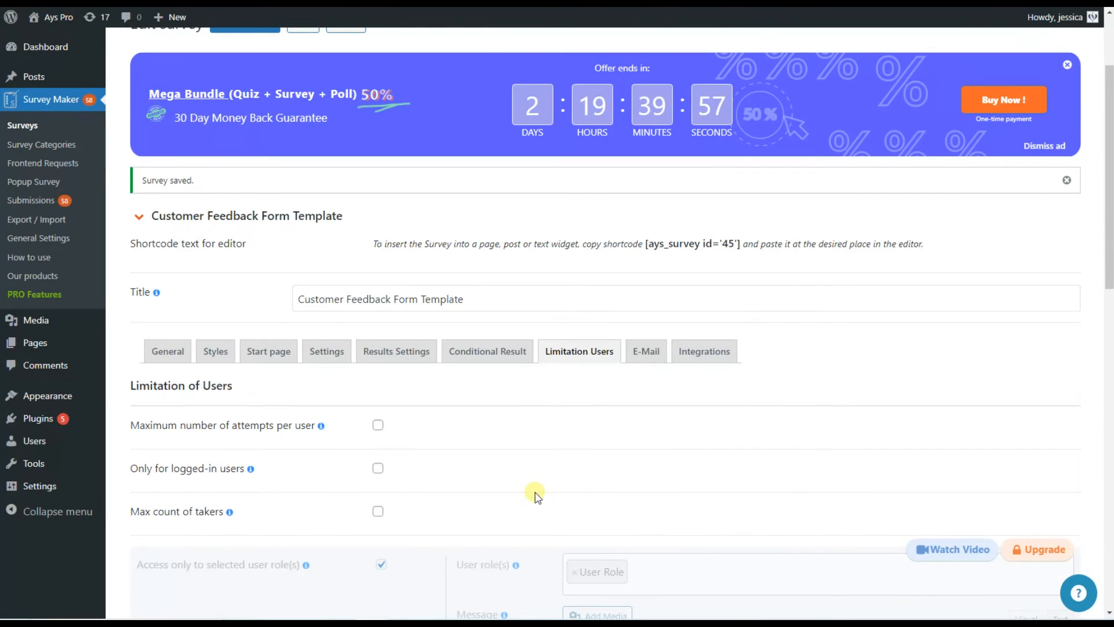
mouse_move(535, 486)
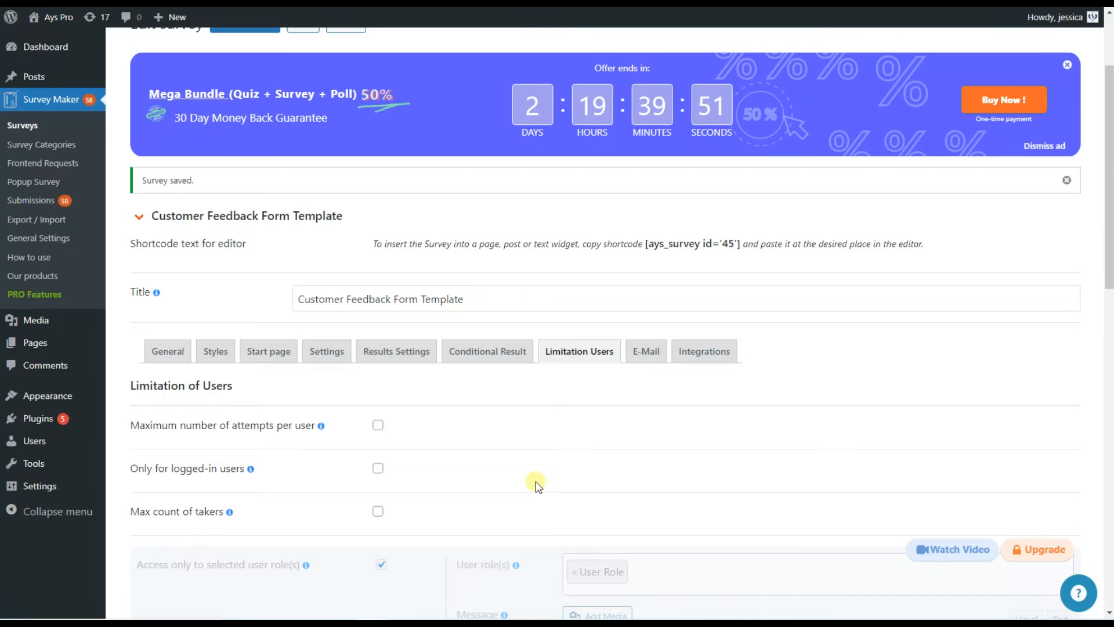
left_click(377, 425)
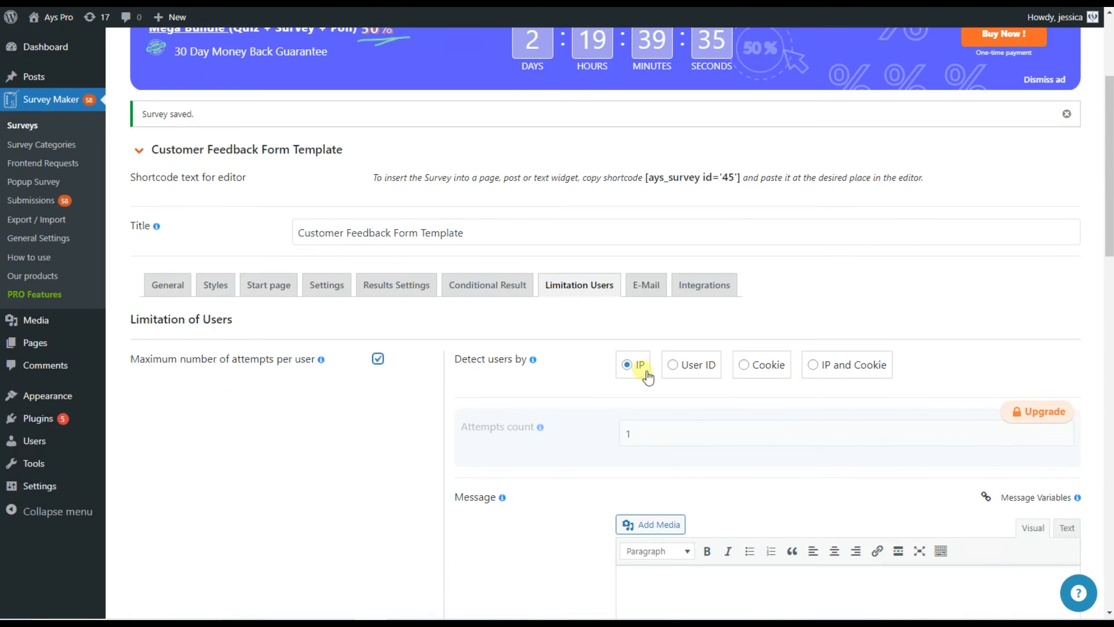
mouse_move(1071, 315)
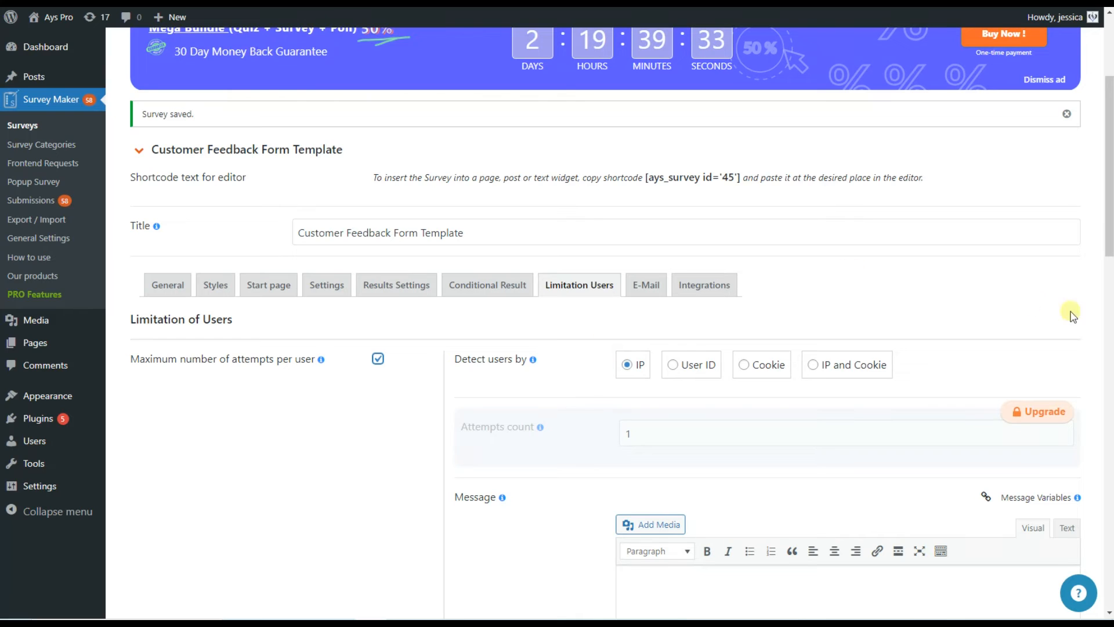
mouse_move(702, 386)
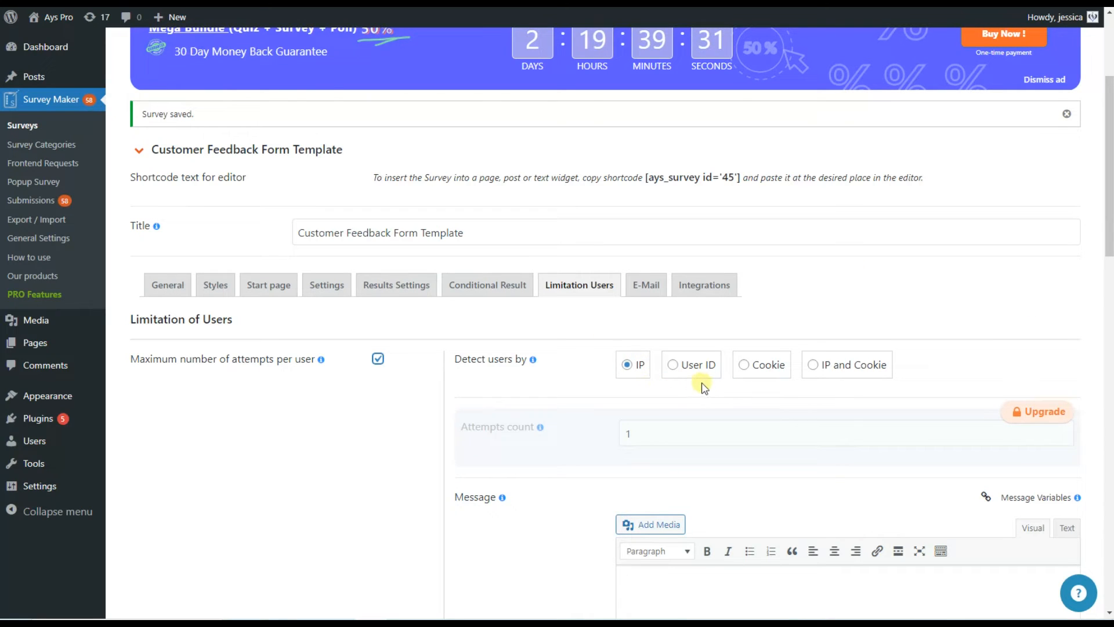
mouse_move(908, 375)
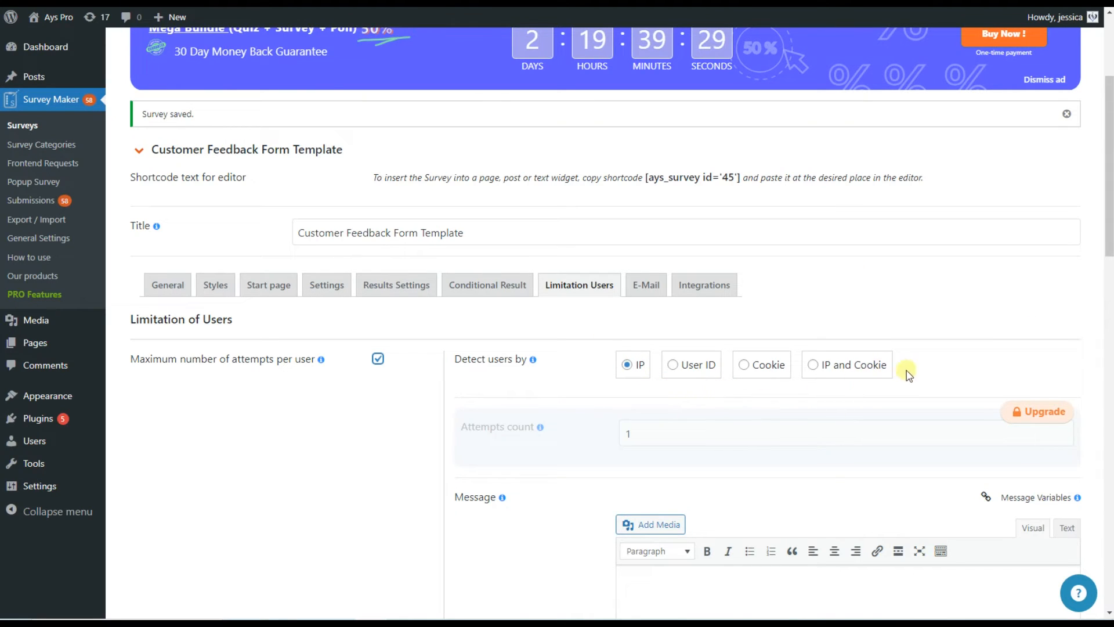
scroll("down", 3)
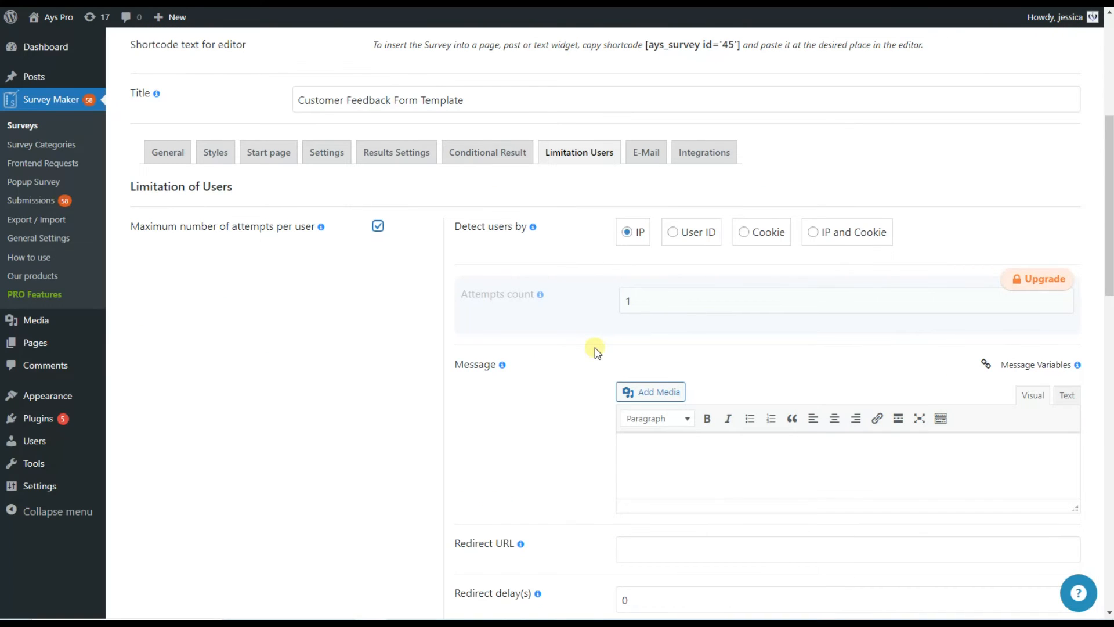
mouse_move(580, 397)
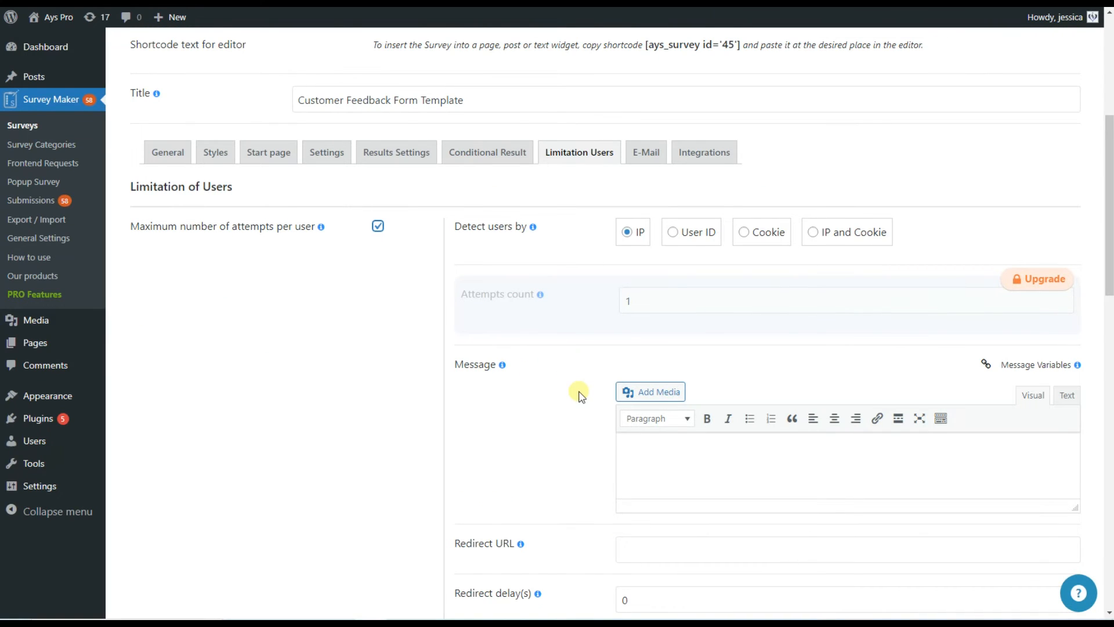
mouse_move(580, 439)
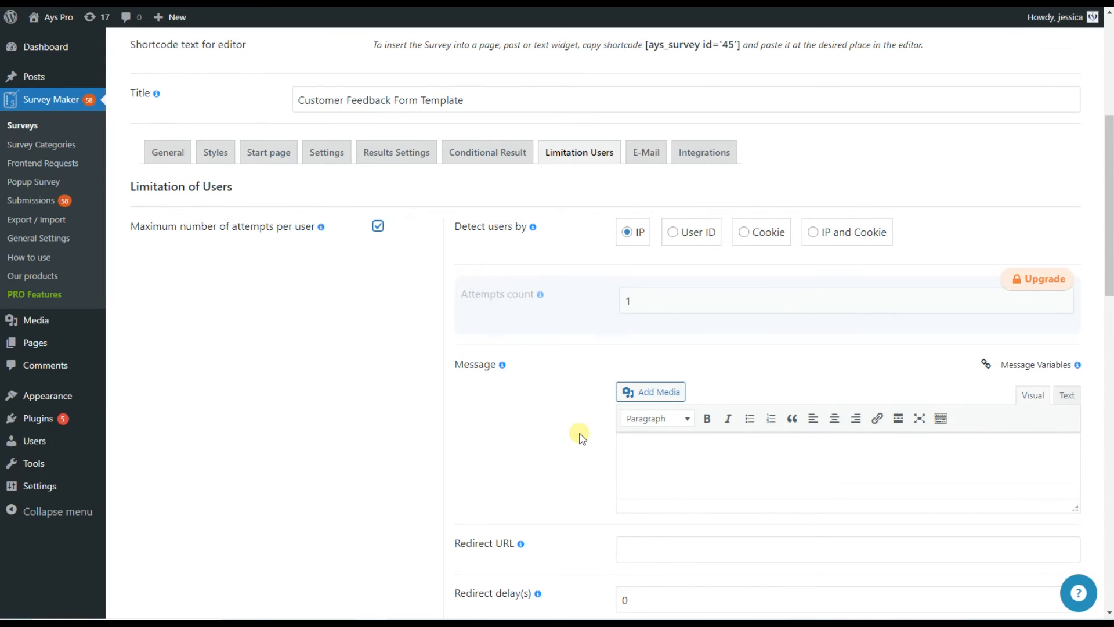
mouse_move(737, 438)
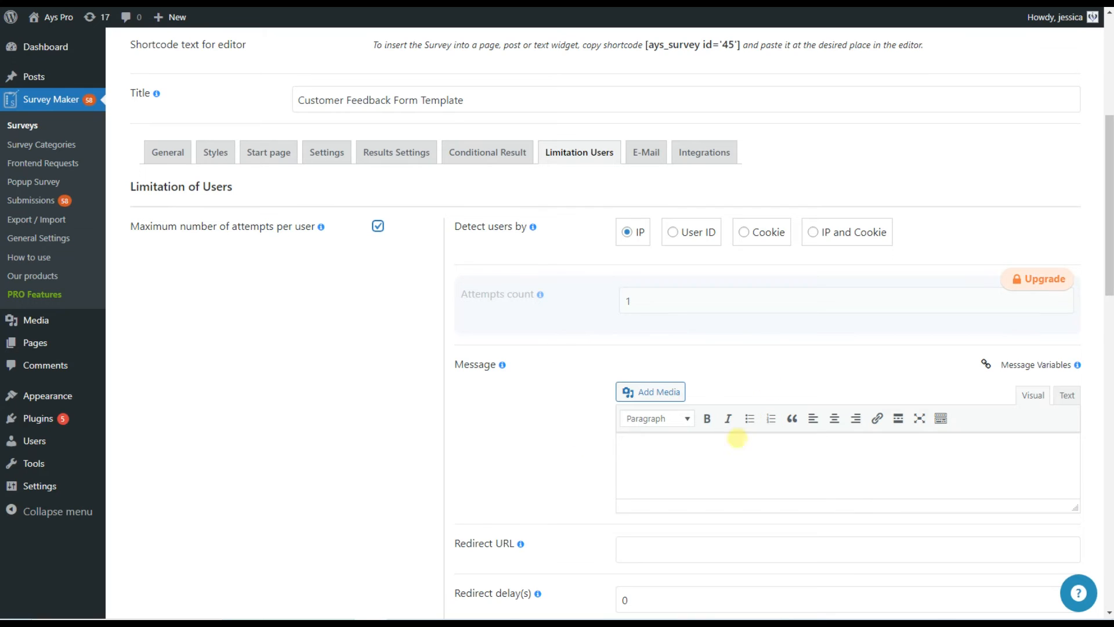
mouse_move(998, 420)
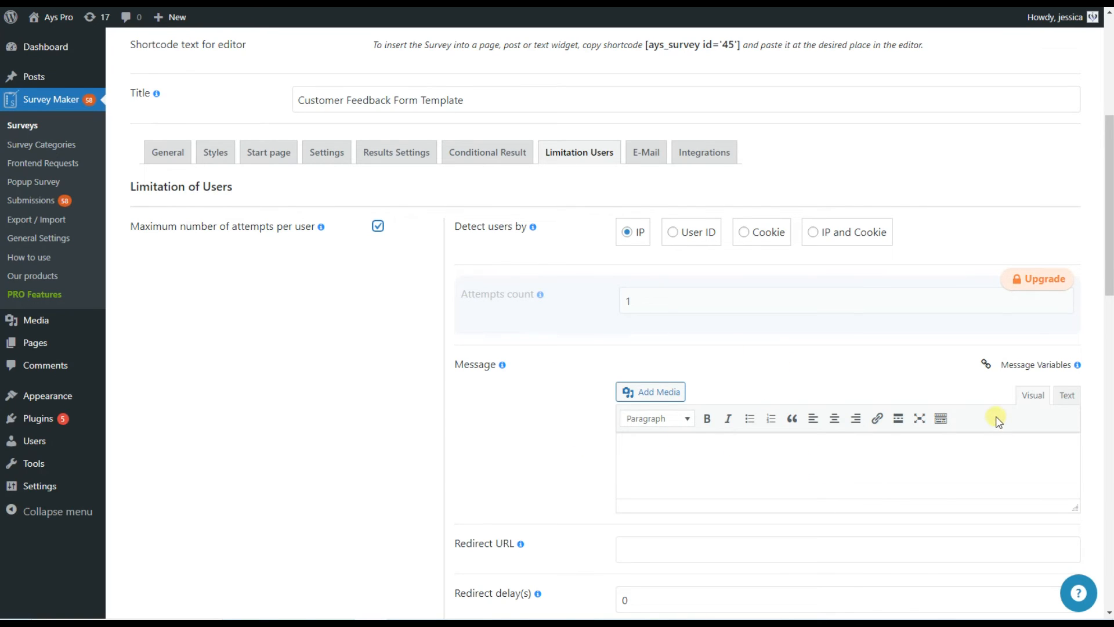
left_click(1037, 364)
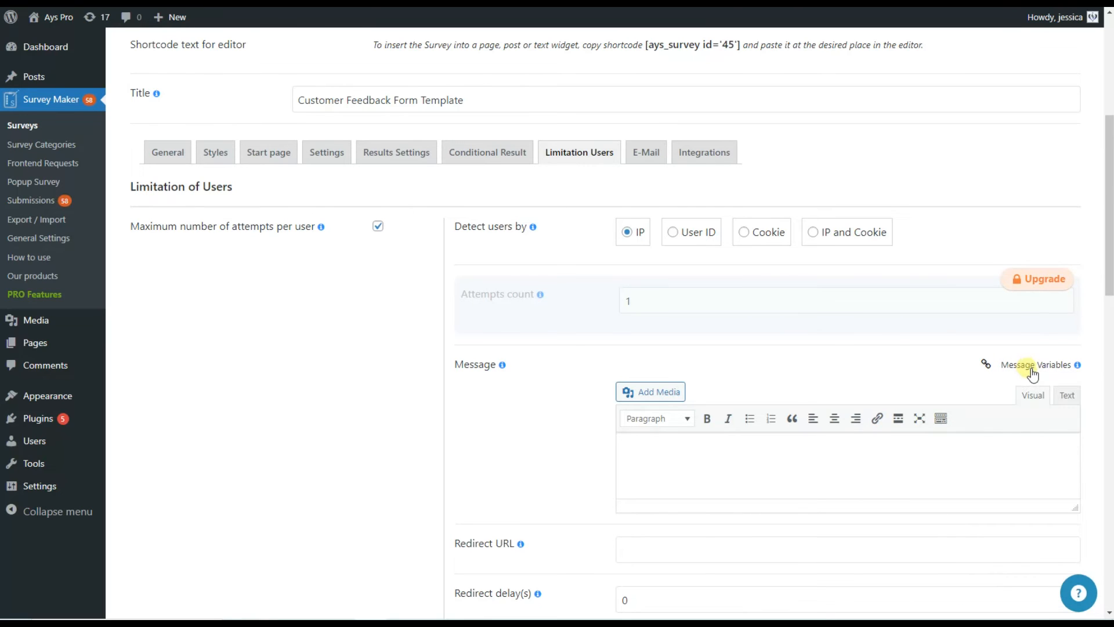
scroll("down", 3)
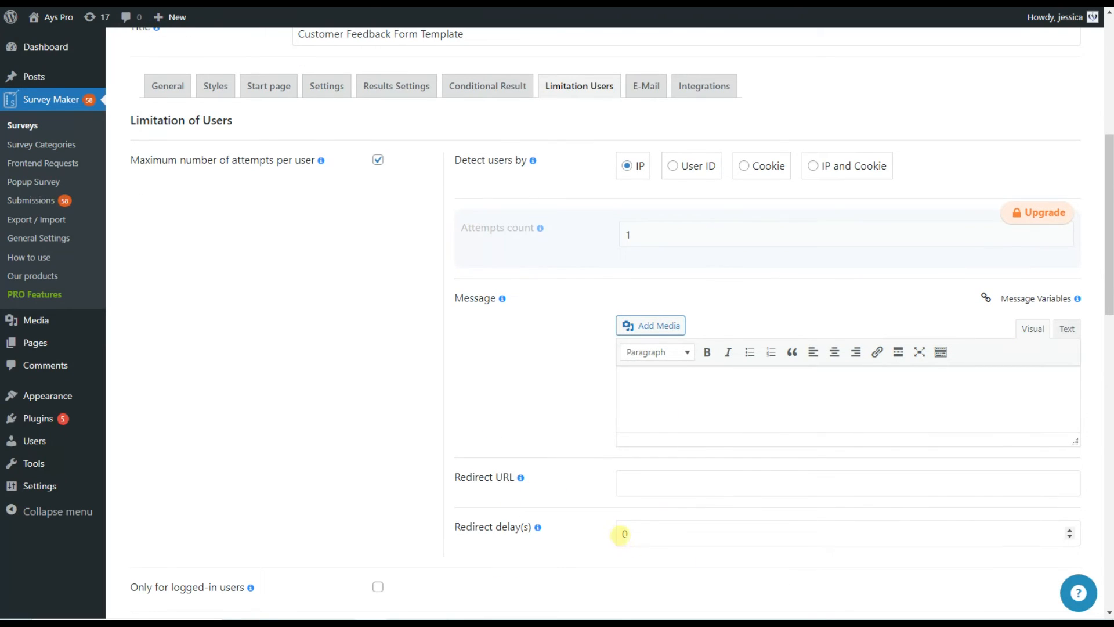
scroll("down", 3)
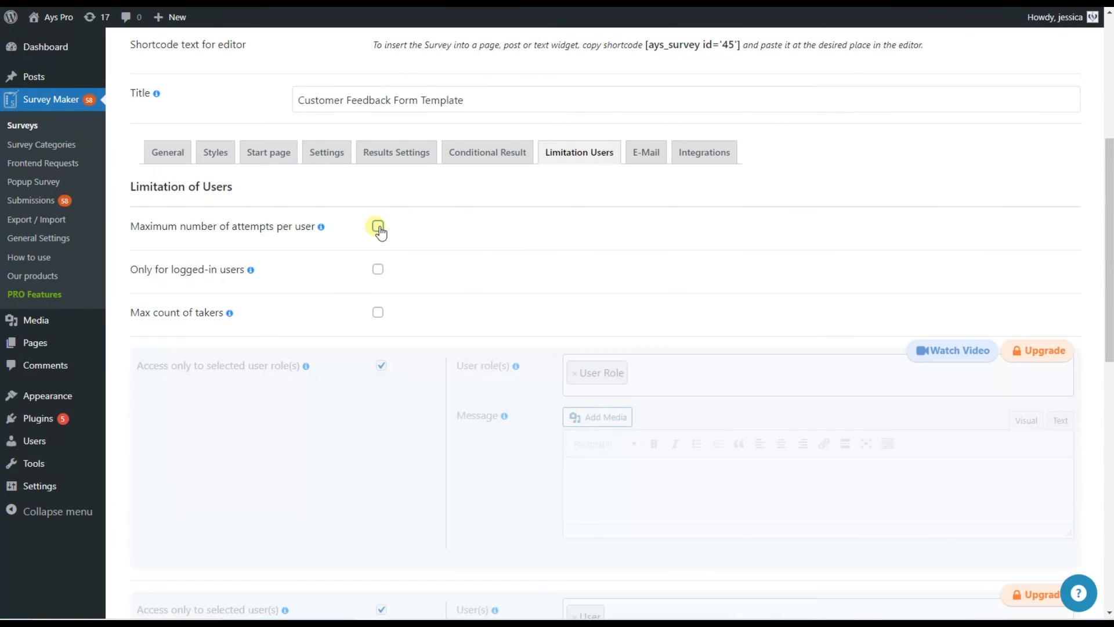
Restrict the survey to logged-in users with a login form shown and cap takers at 1.
left_click(377, 268)
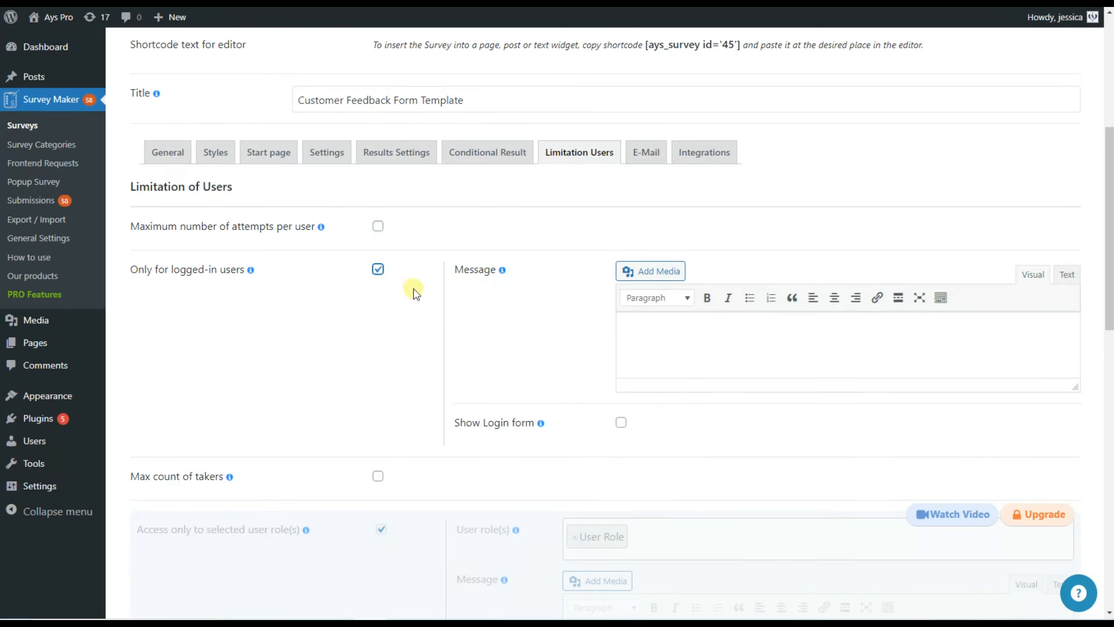
mouse_move(653, 354)
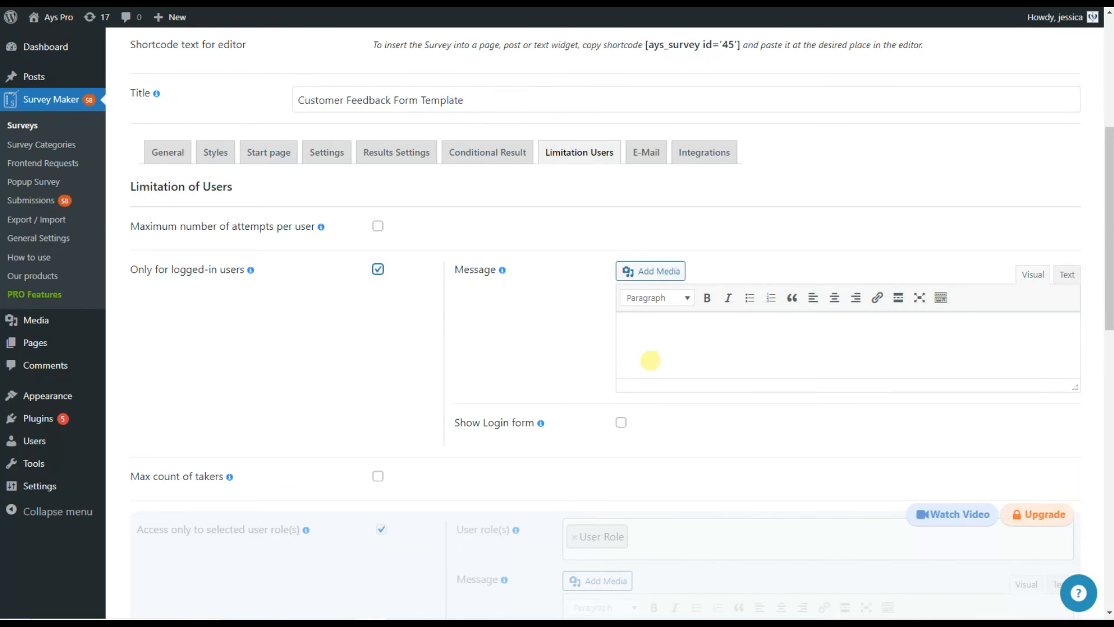
mouse_move(643, 360)
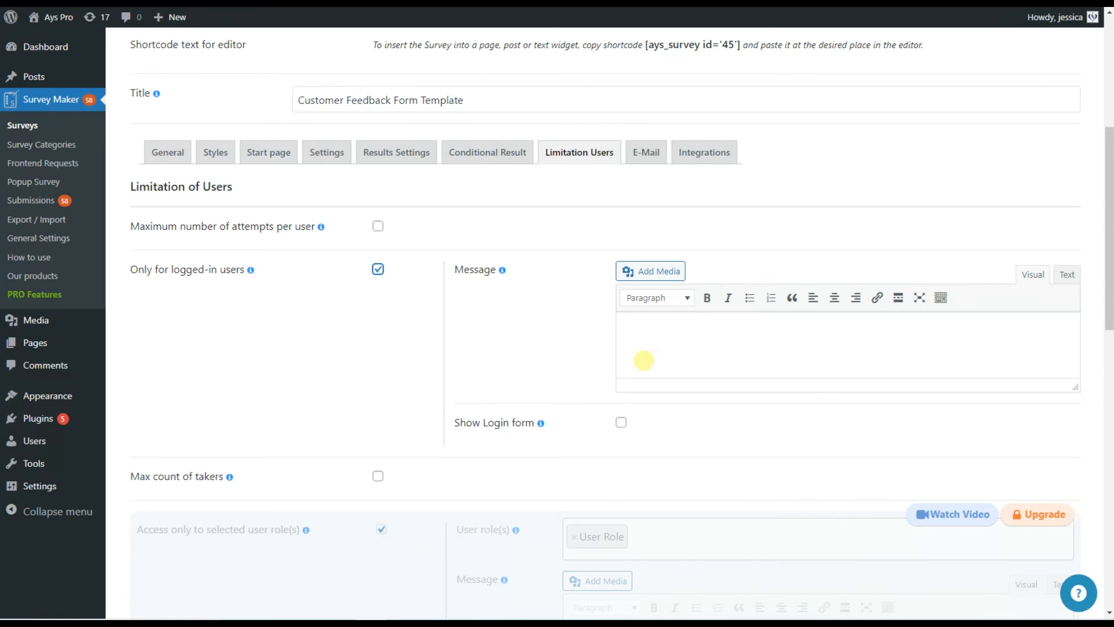
mouse_move(564, 329)
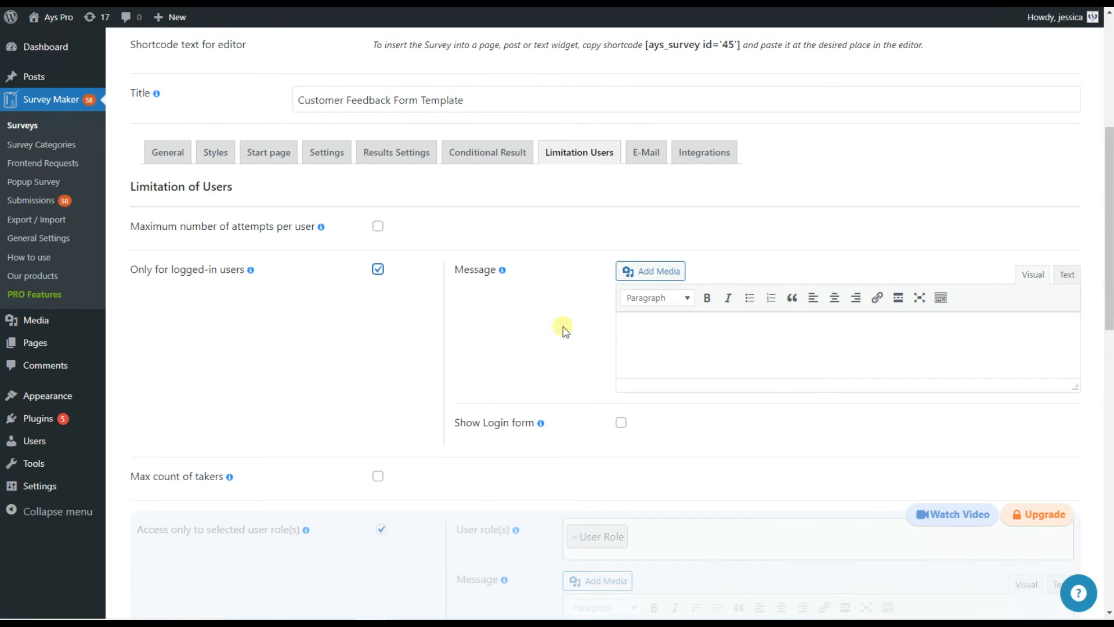
mouse_move(599, 448)
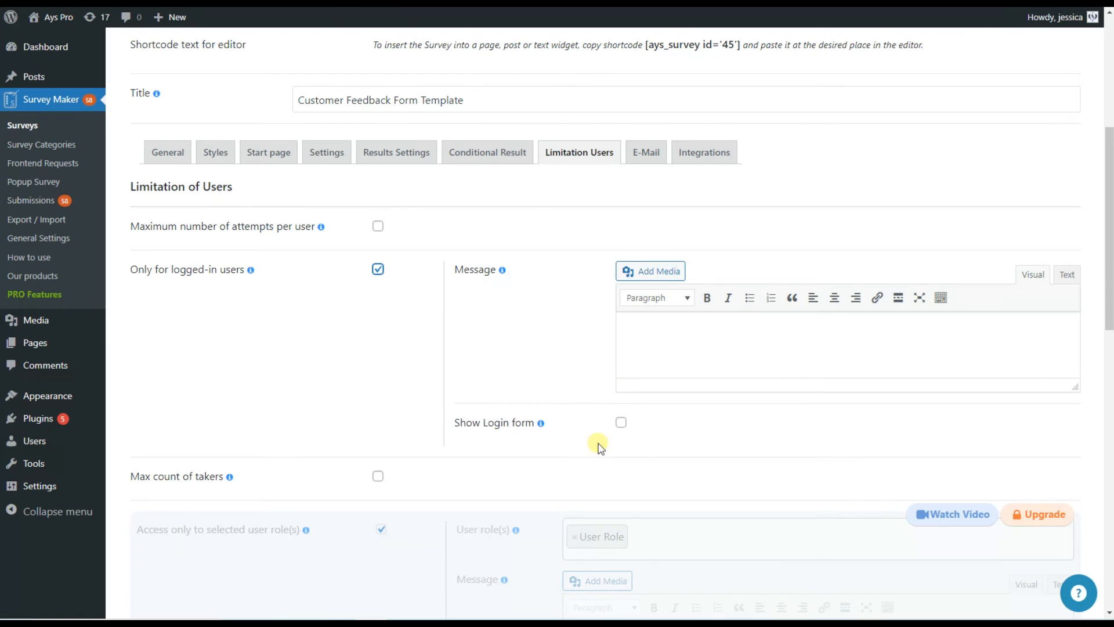
left_click(620, 423)
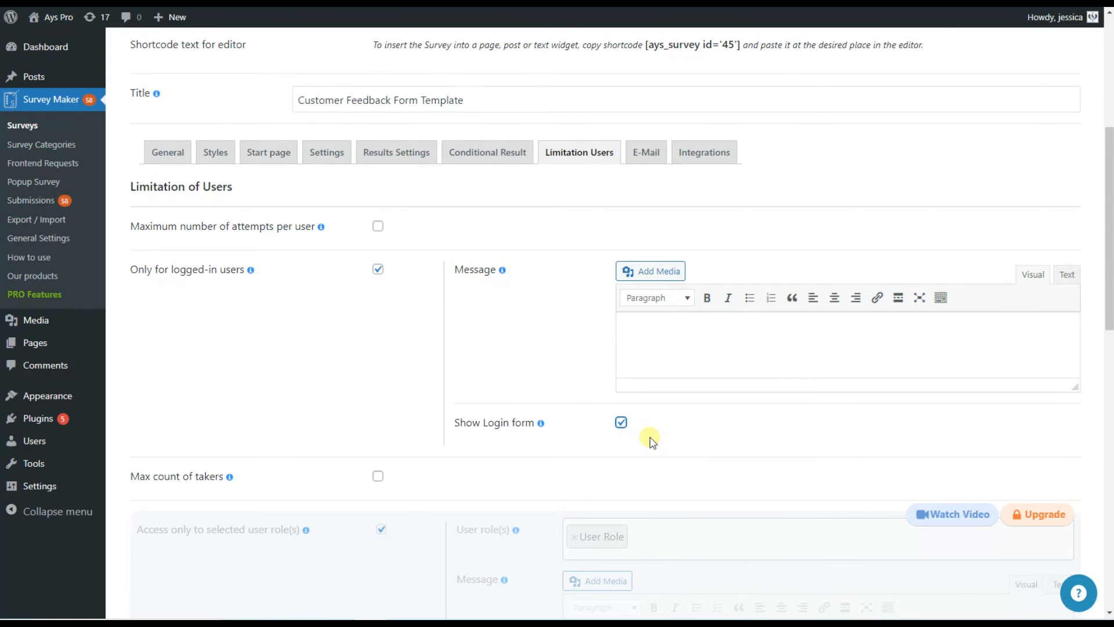
mouse_move(642, 446)
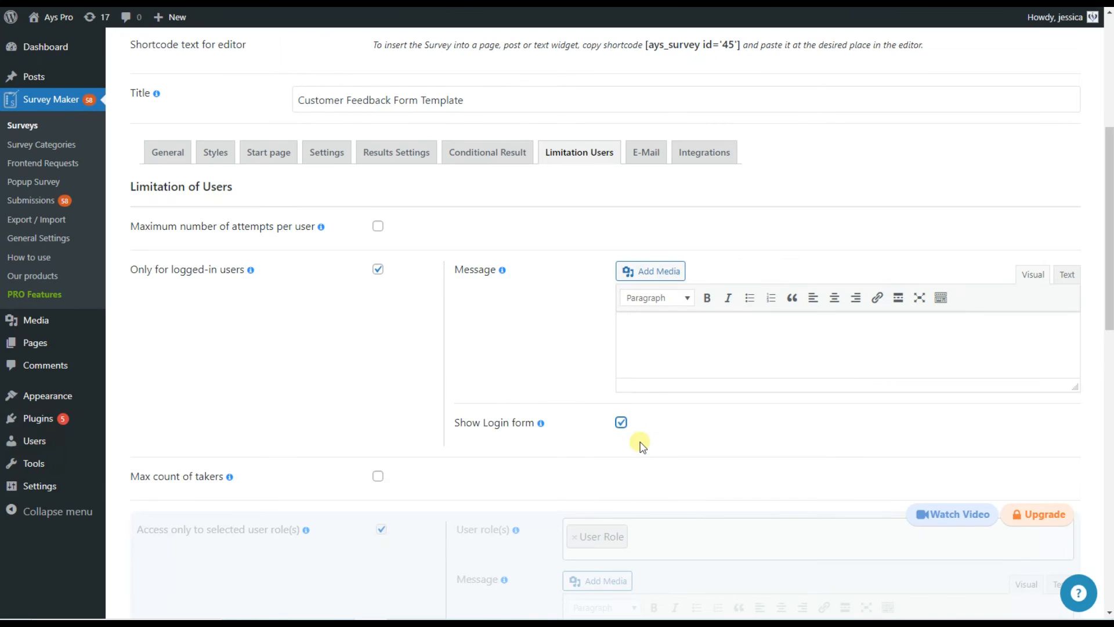
scroll("down", 3)
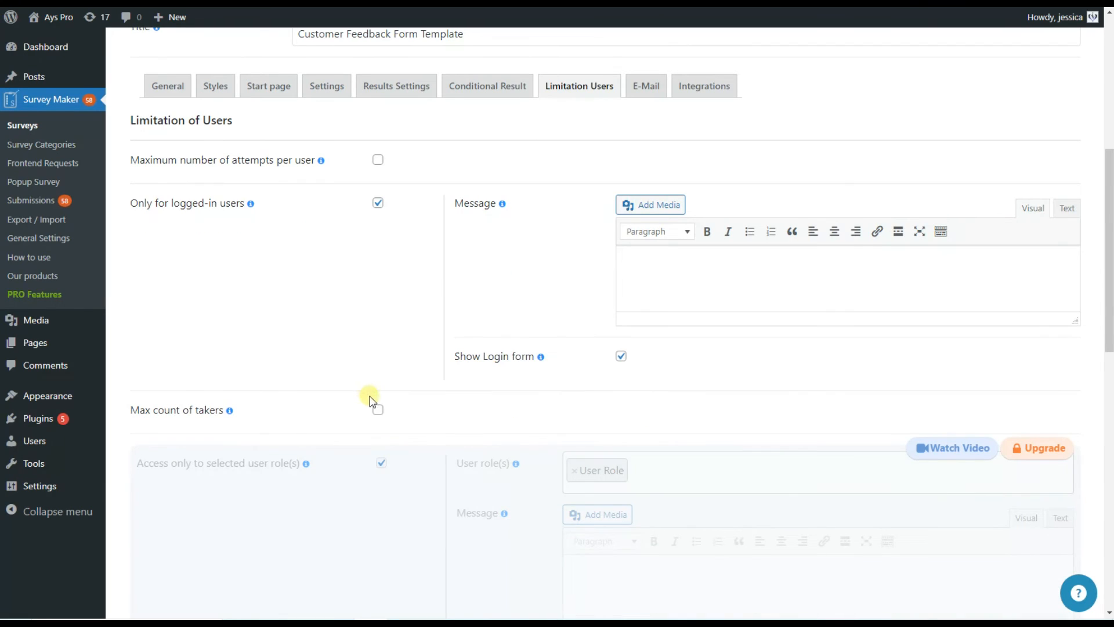
left_click(377, 409)
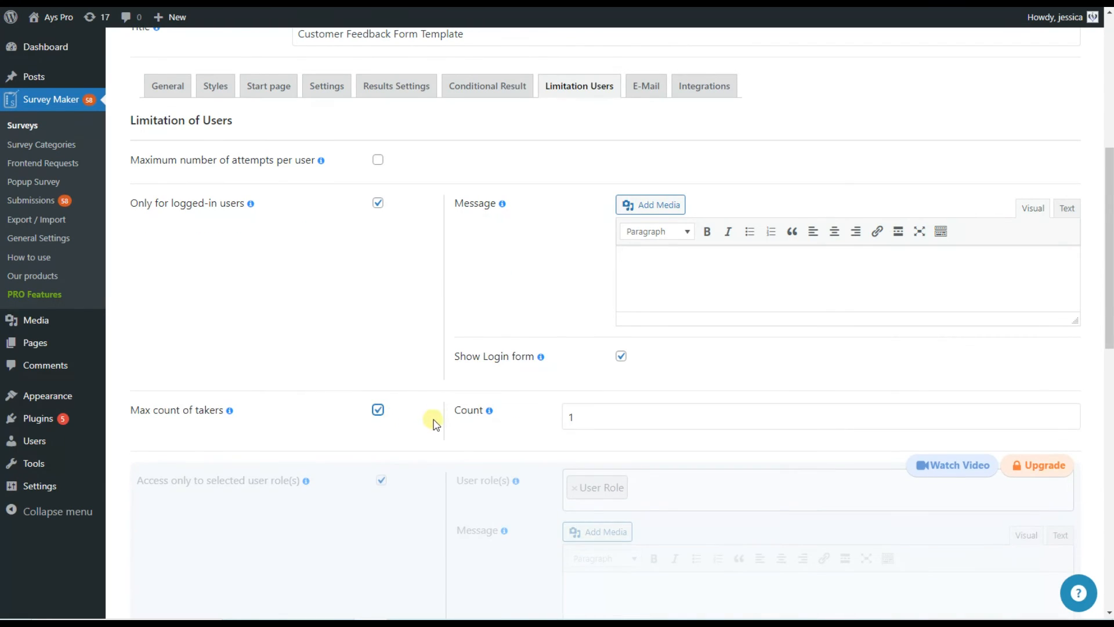
mouse_move(441, 418)
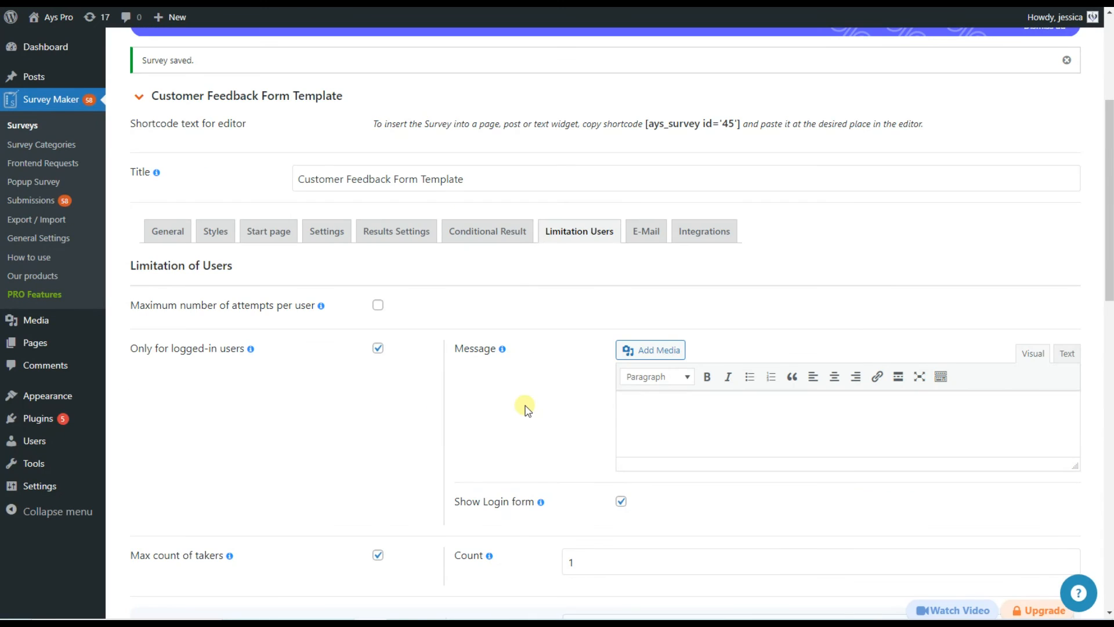
Review the survey's Start page and E-Mail settings by scrolling through each.
left_click(268, 230)
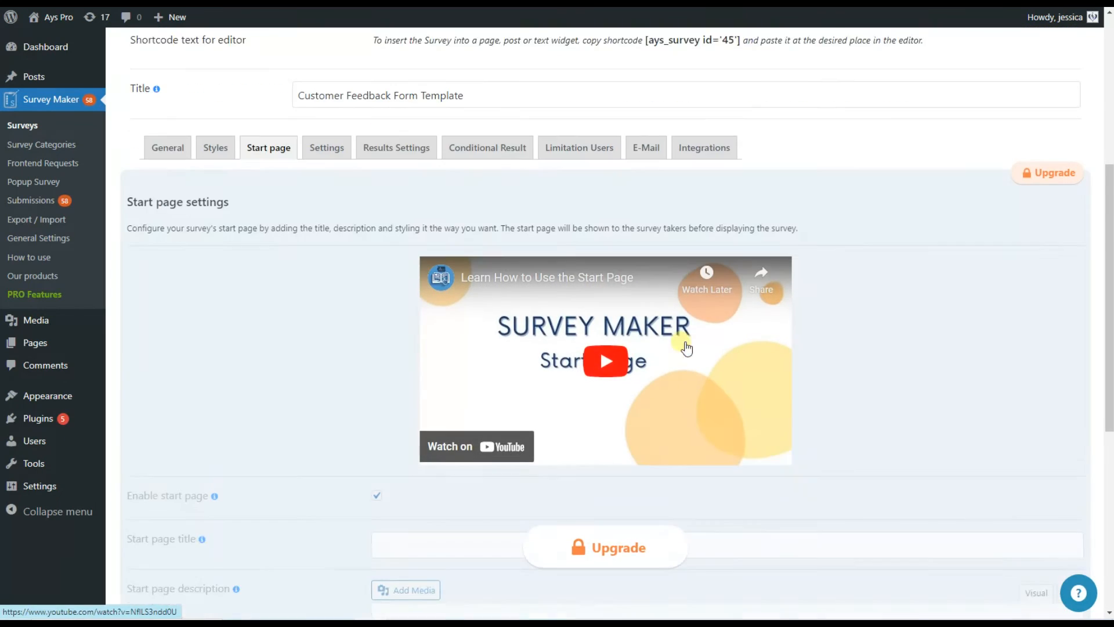
scroll("down", 3)
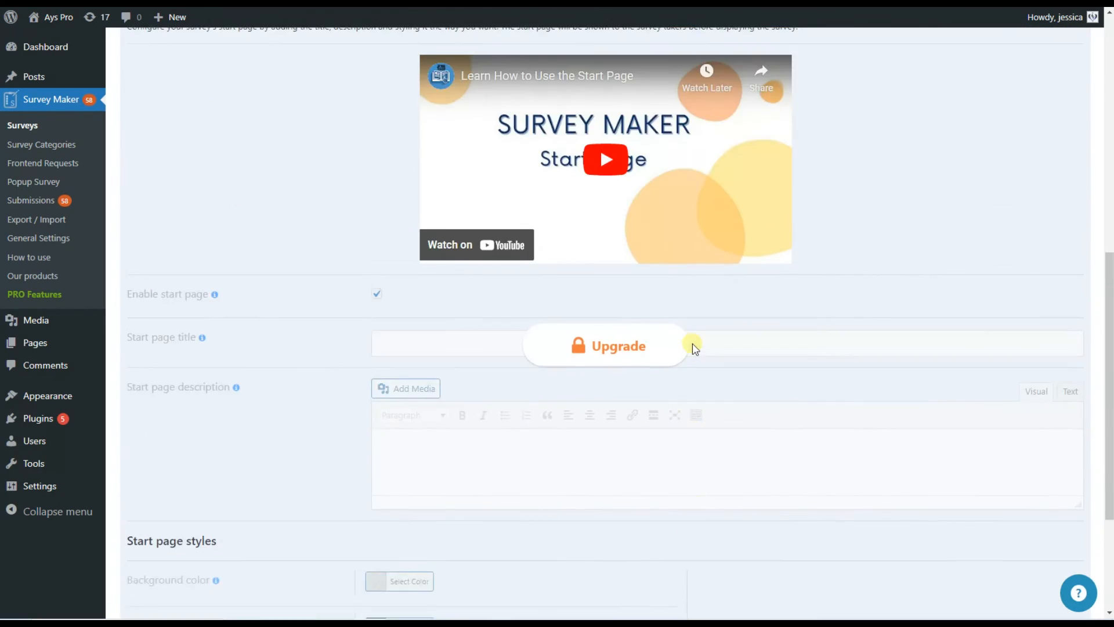
left_click(645, 278)
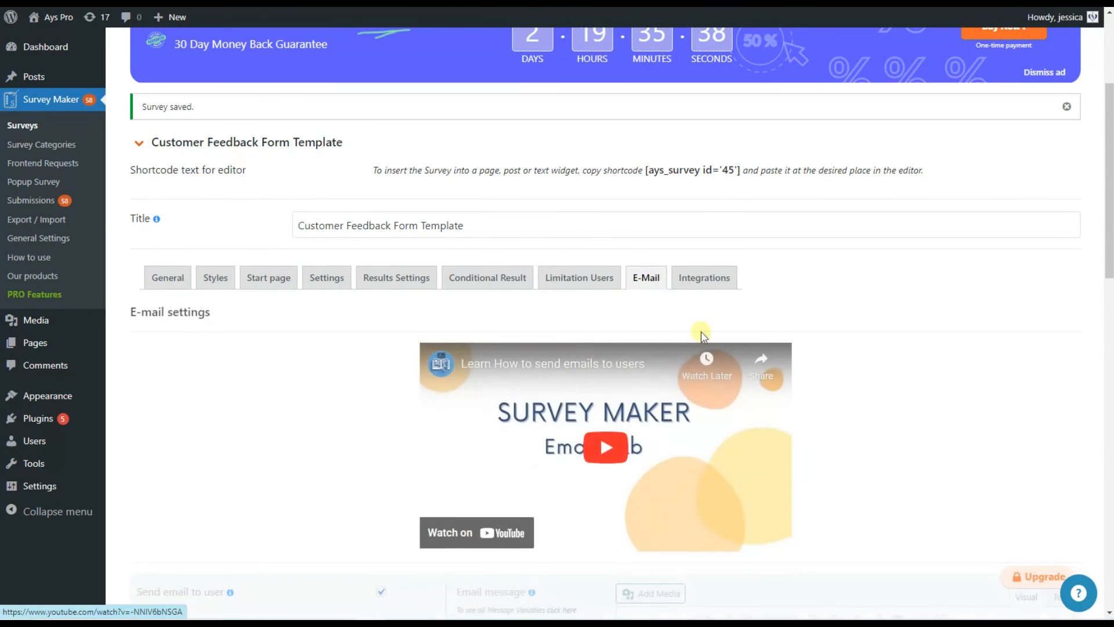
scroll("down", 3)
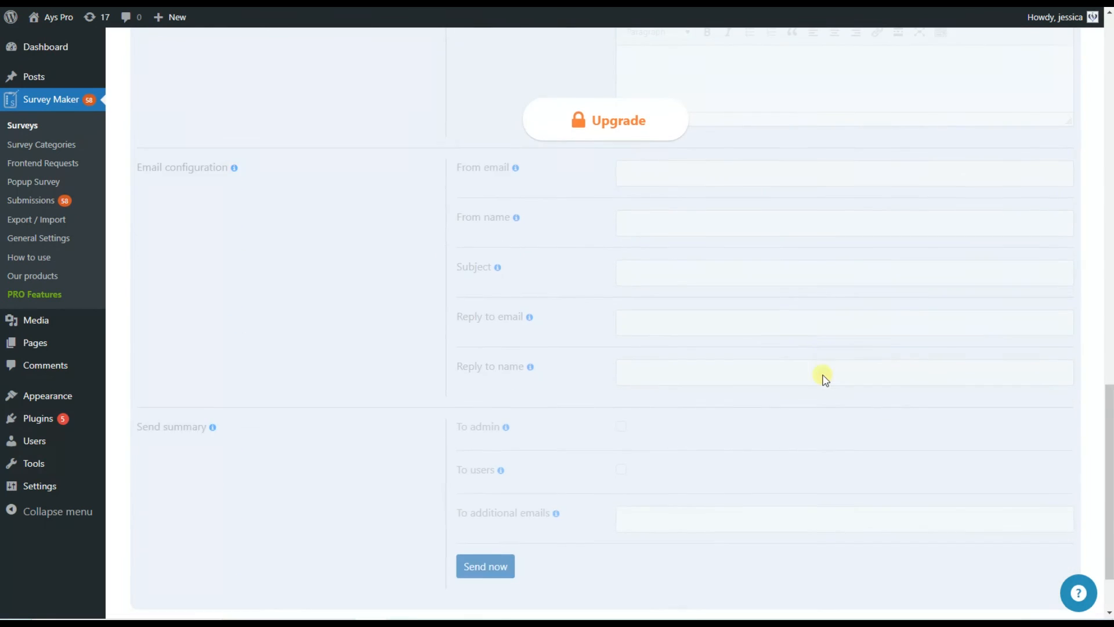
scroll("up", 3)
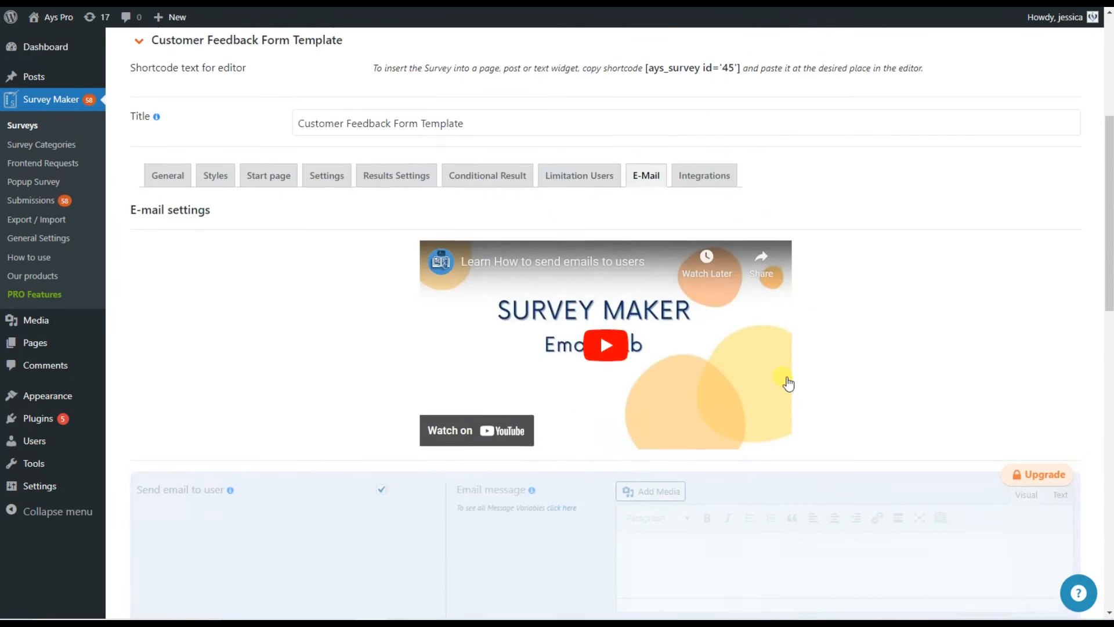
left_click(703, 176)
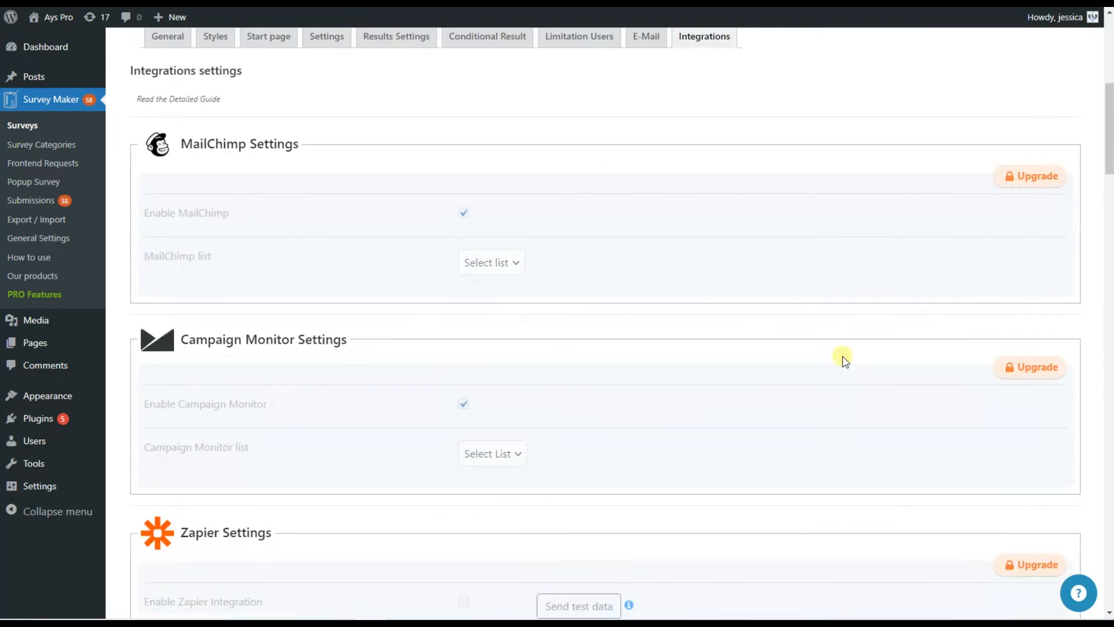
scroll("down", 3)
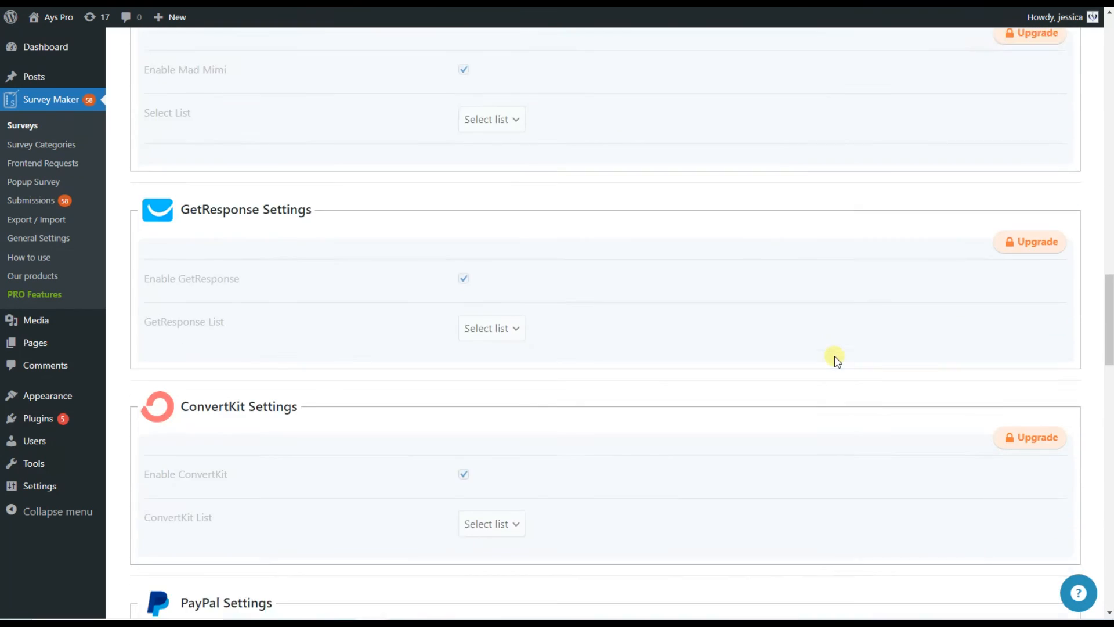
scroll("down", 3)
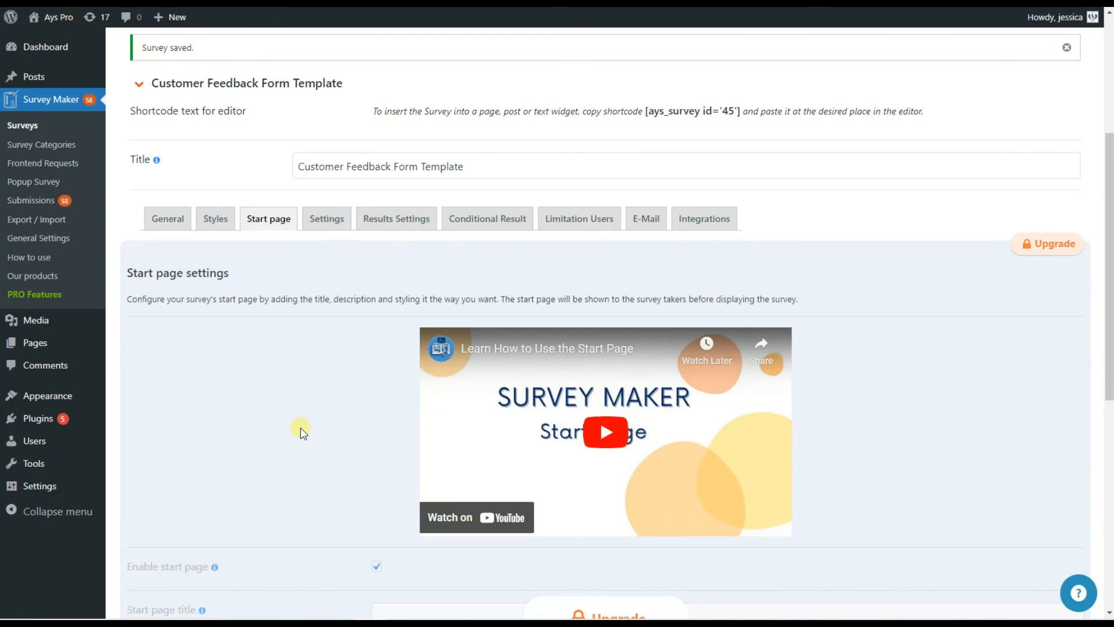
scroll("down", 3)
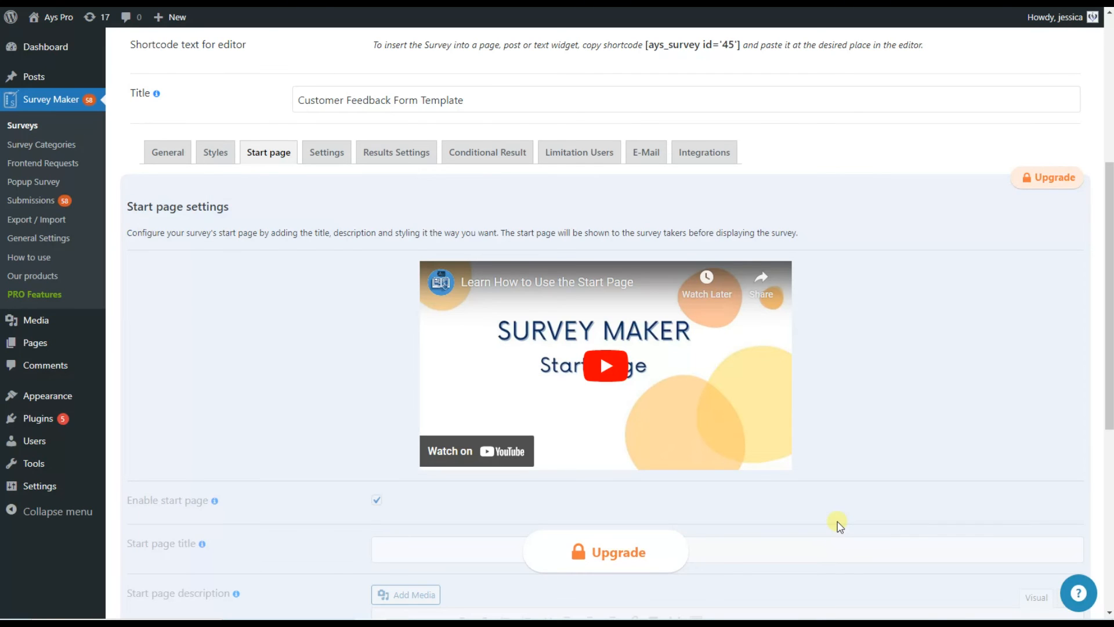
mouse_move(645, 152)
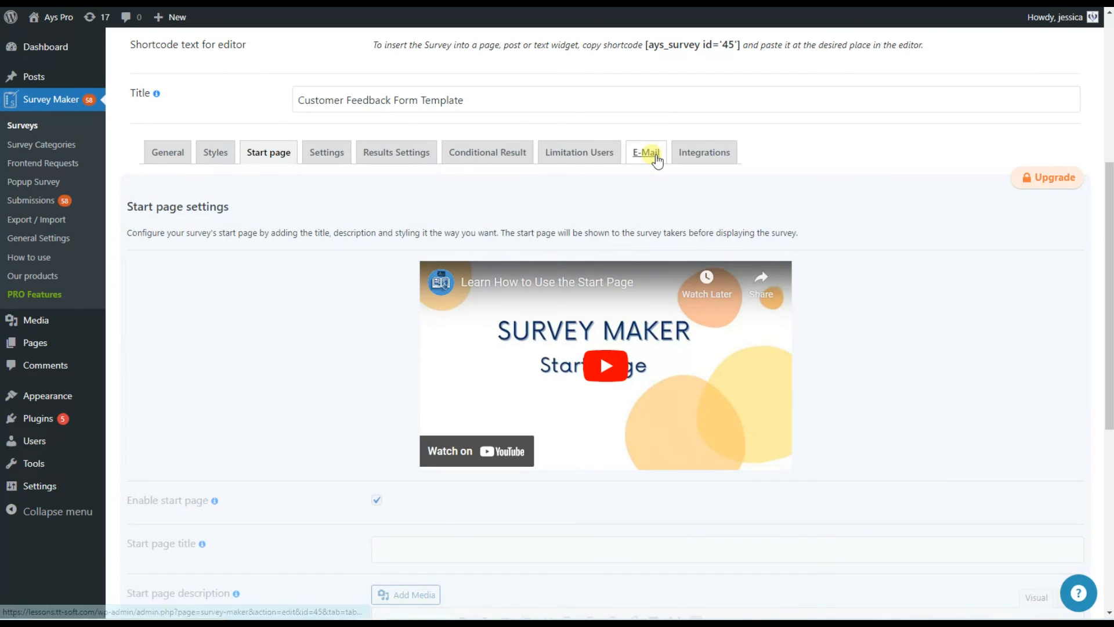
Look through the E-Mail settings again and then the Integrations settings.
left_click(644, 152)
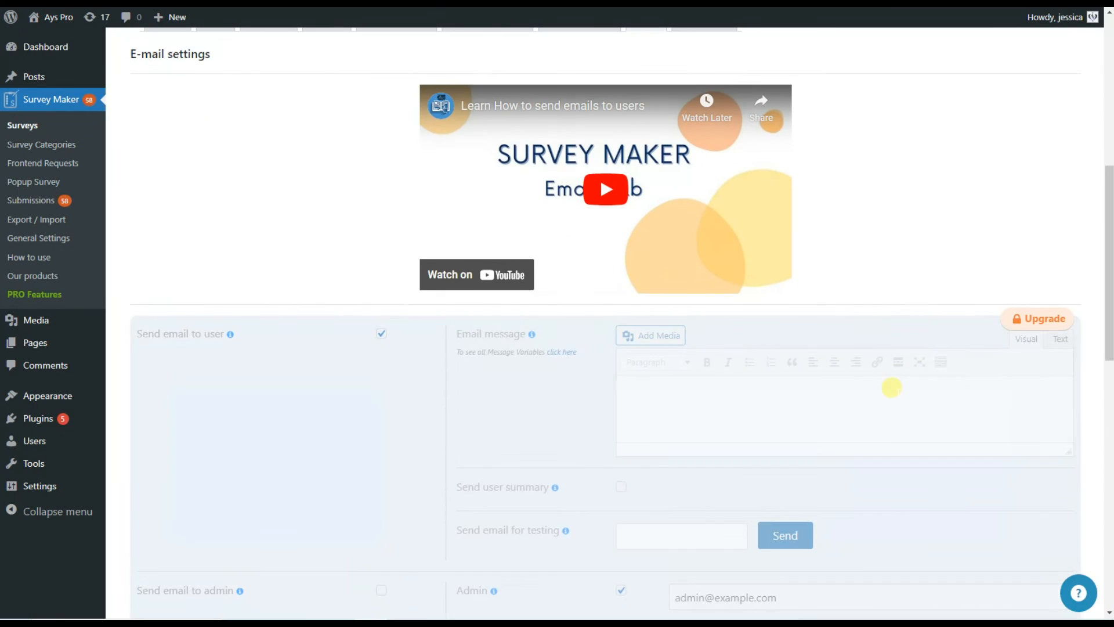
scroll("down", 3)
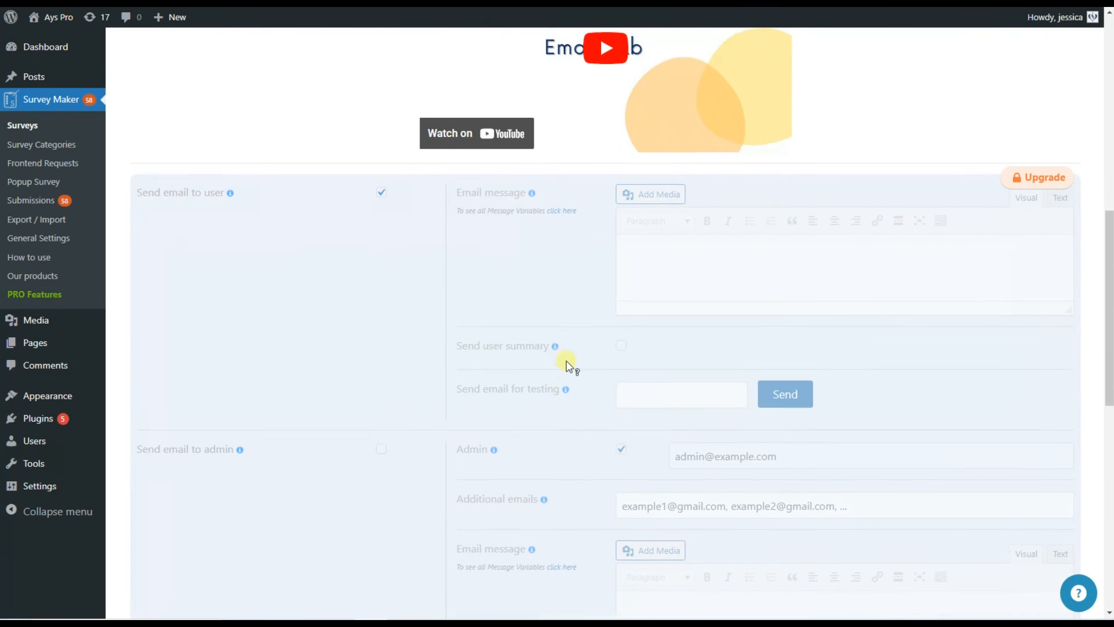
scroll("down", 3)
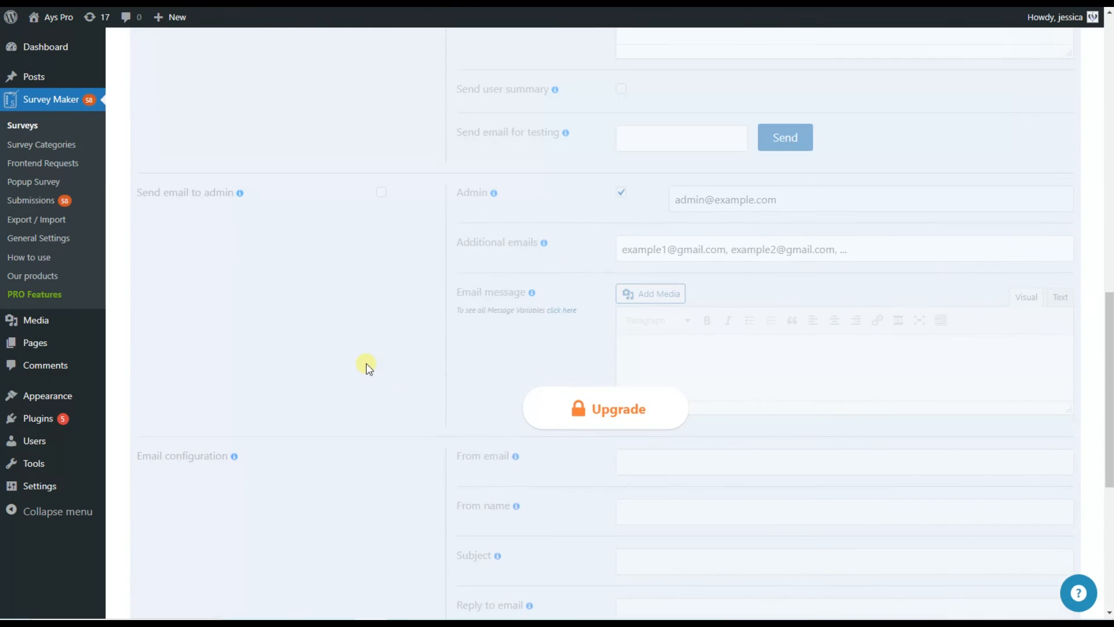
mouse_move(435, 355)
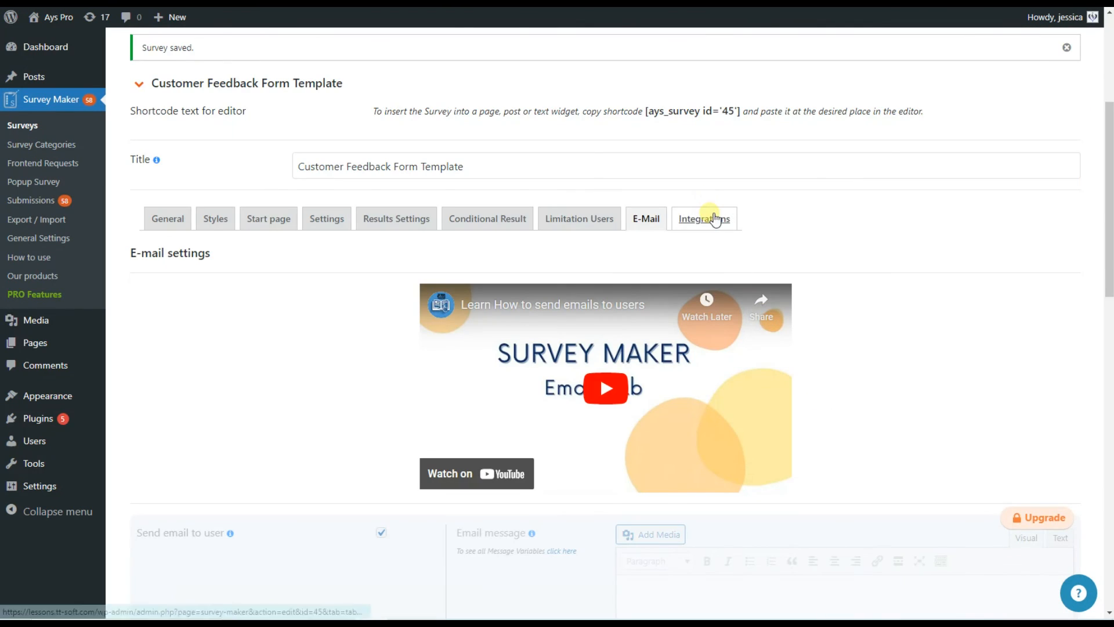
left_click(704, 218)
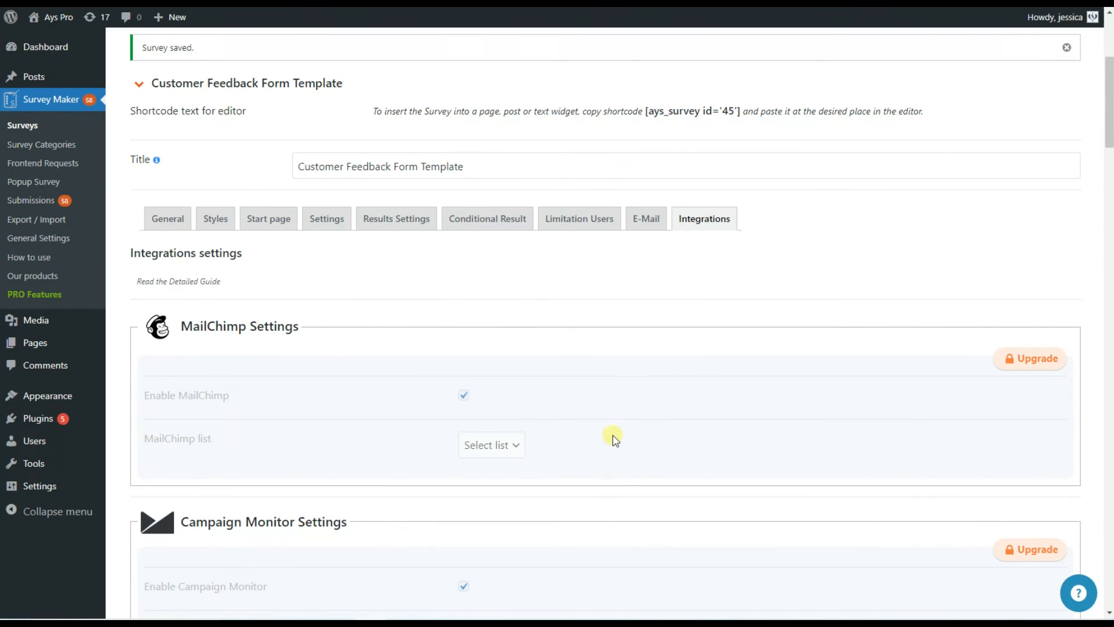
scroll("down", 3)
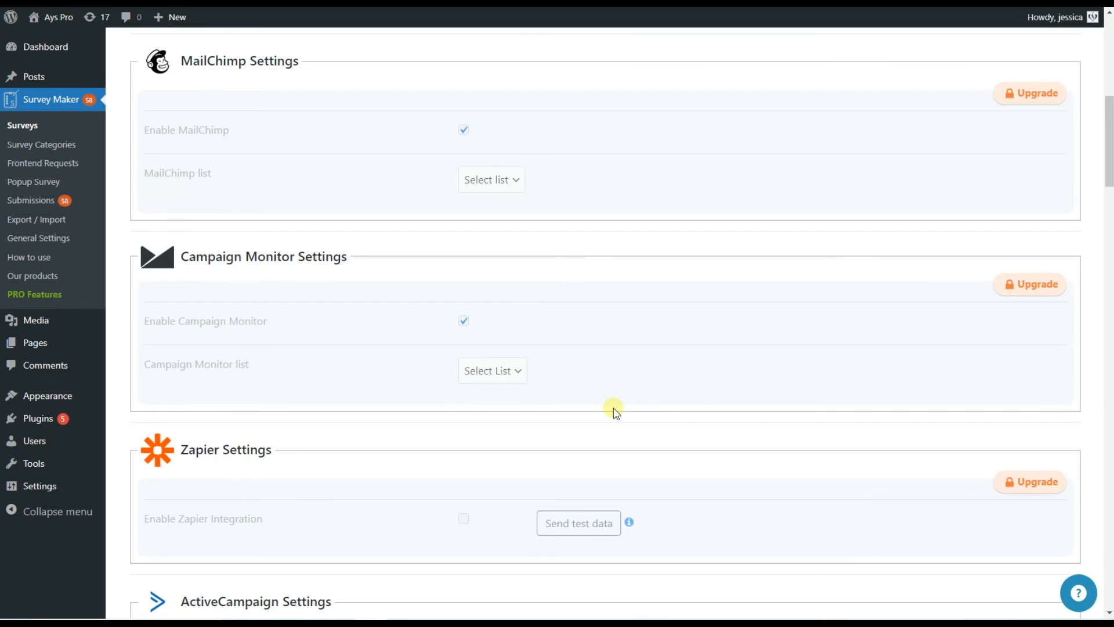
scroll("down", 3)
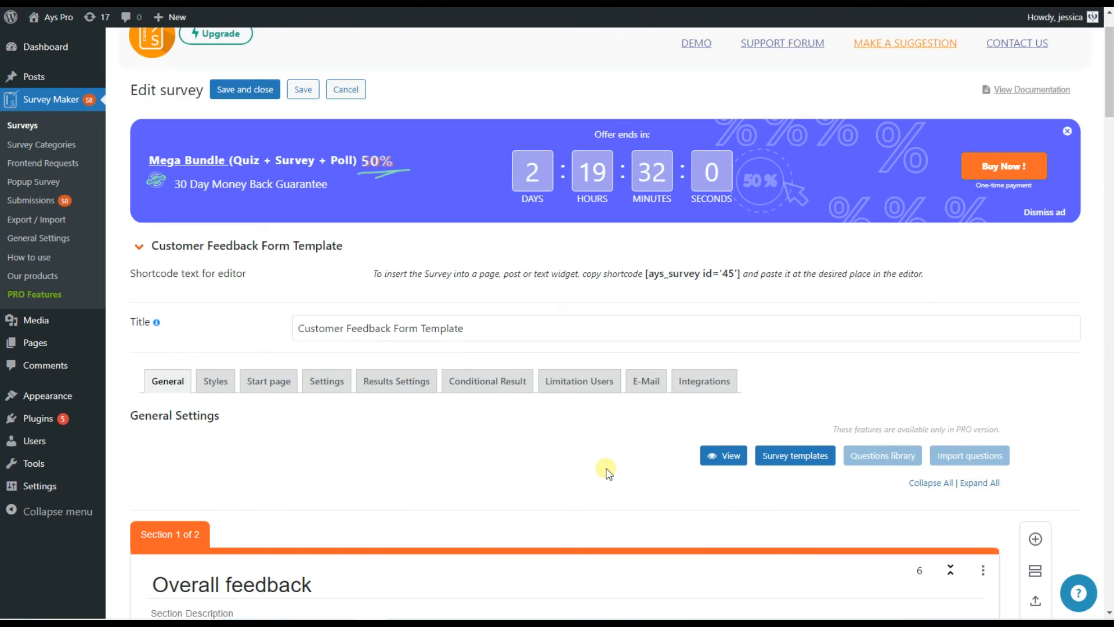
Save the Customer Feedback Form Template survey and select its shortcode [ays_survey id='45'] for copying.
scroll("down", 3)
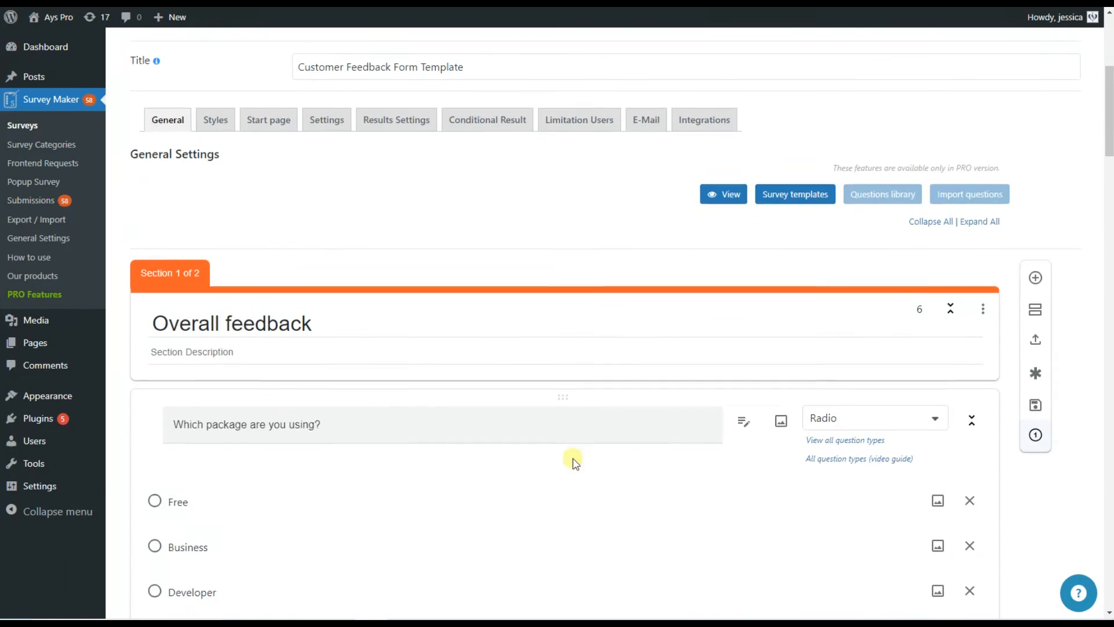
scroll("up", 3)
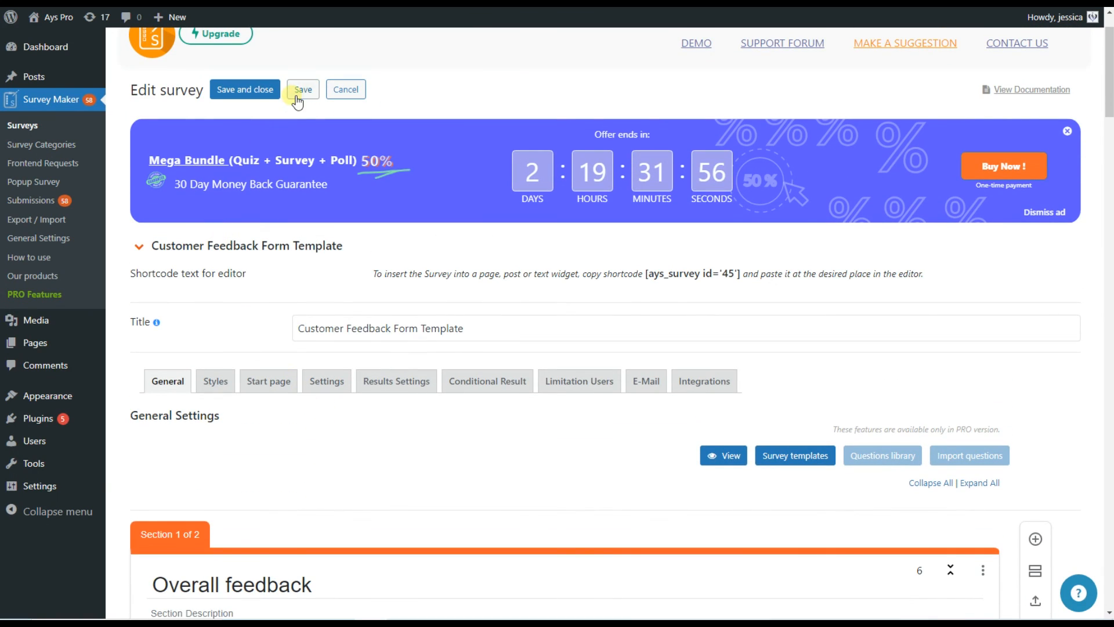
left_click(301, 89)
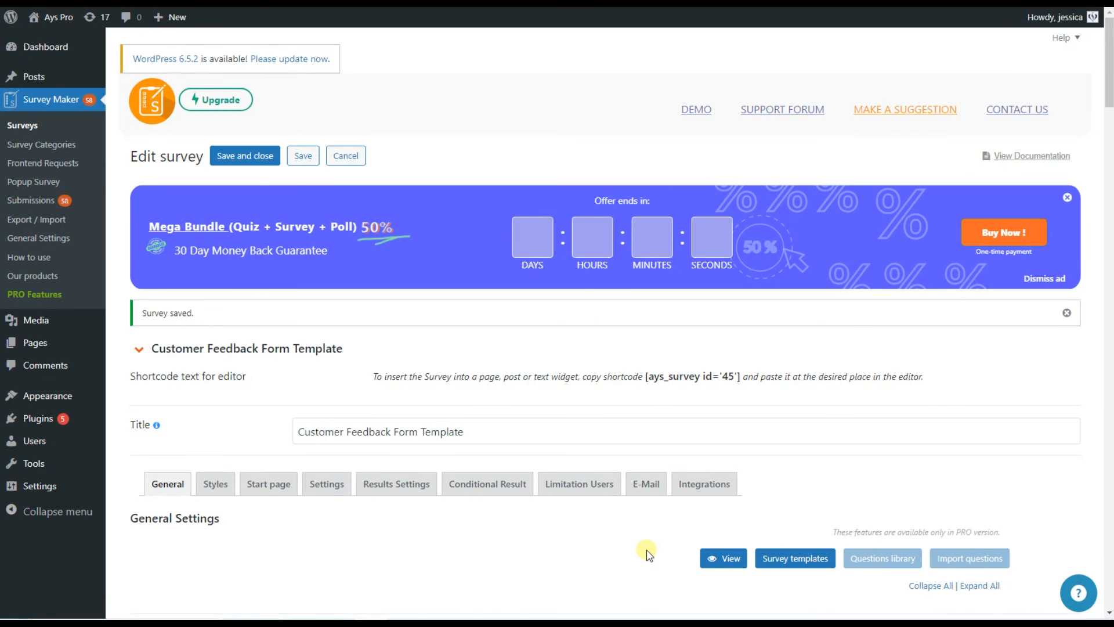
scroll("down", 3)
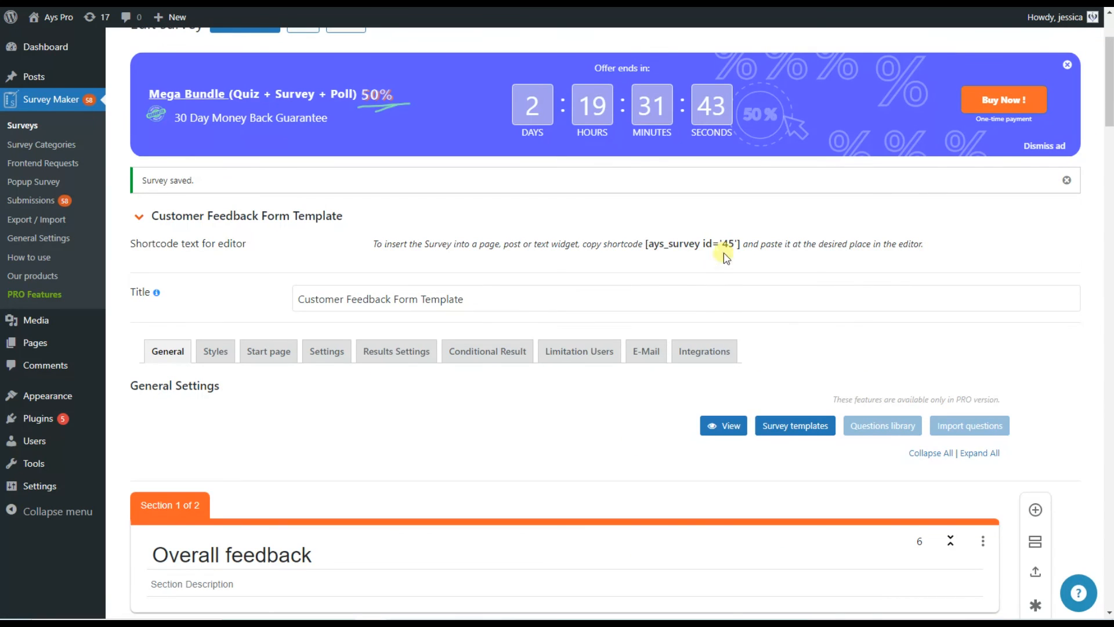
double_click(691, 243)
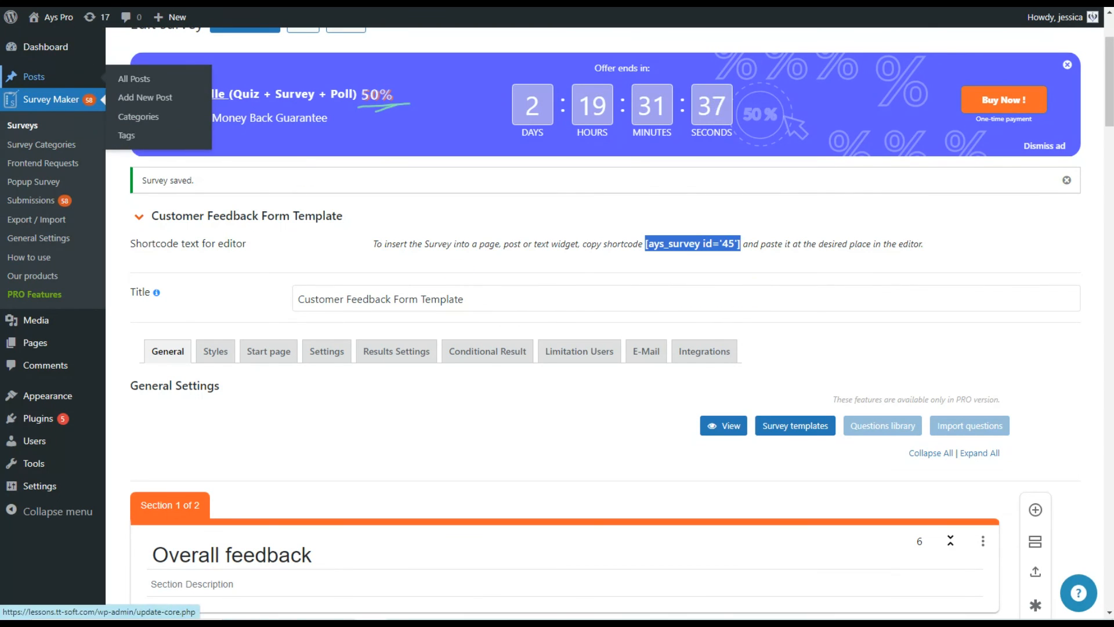
Publish a new post titled Survey containing the shortcode [ays_survey id='45'].
left_click(134, 79)
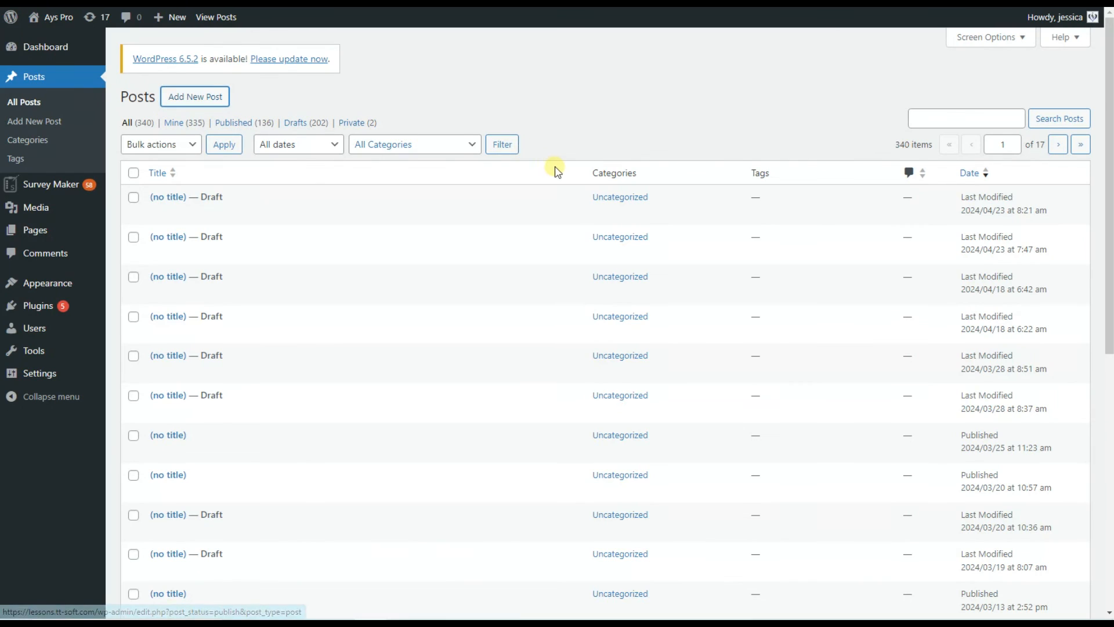
left_click(194, 96)
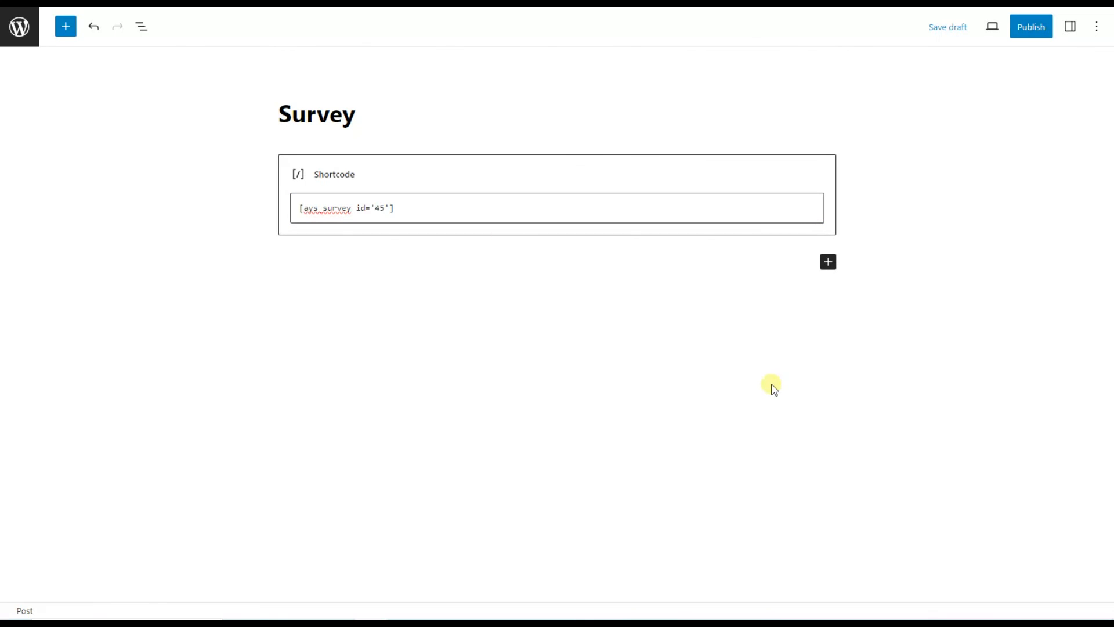
mouse_move(920, 62)
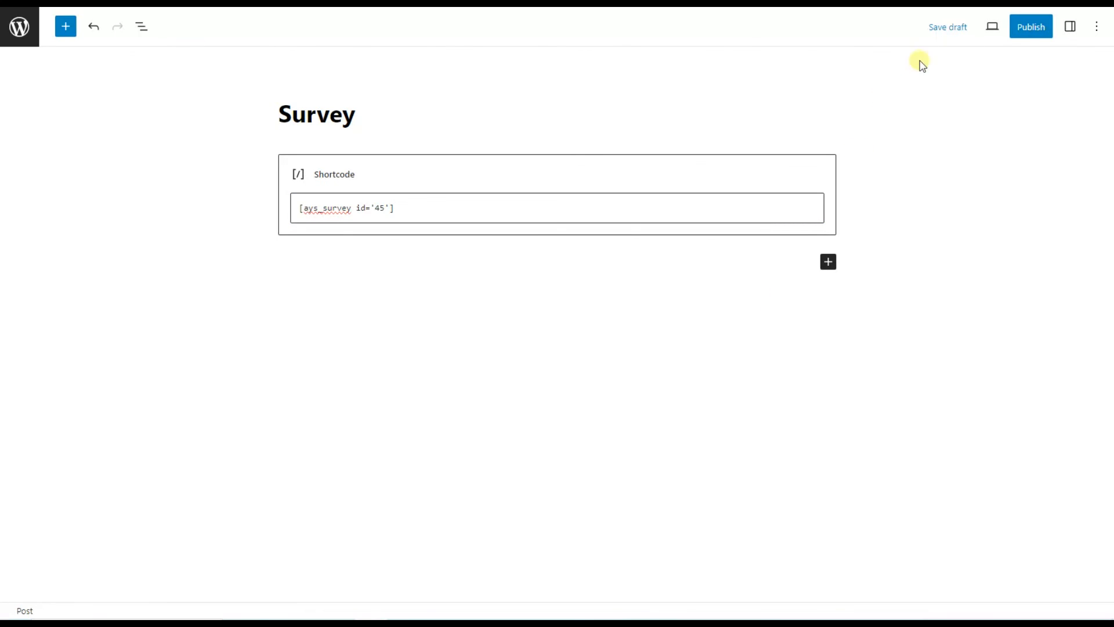
mouse_move(1024, 55)
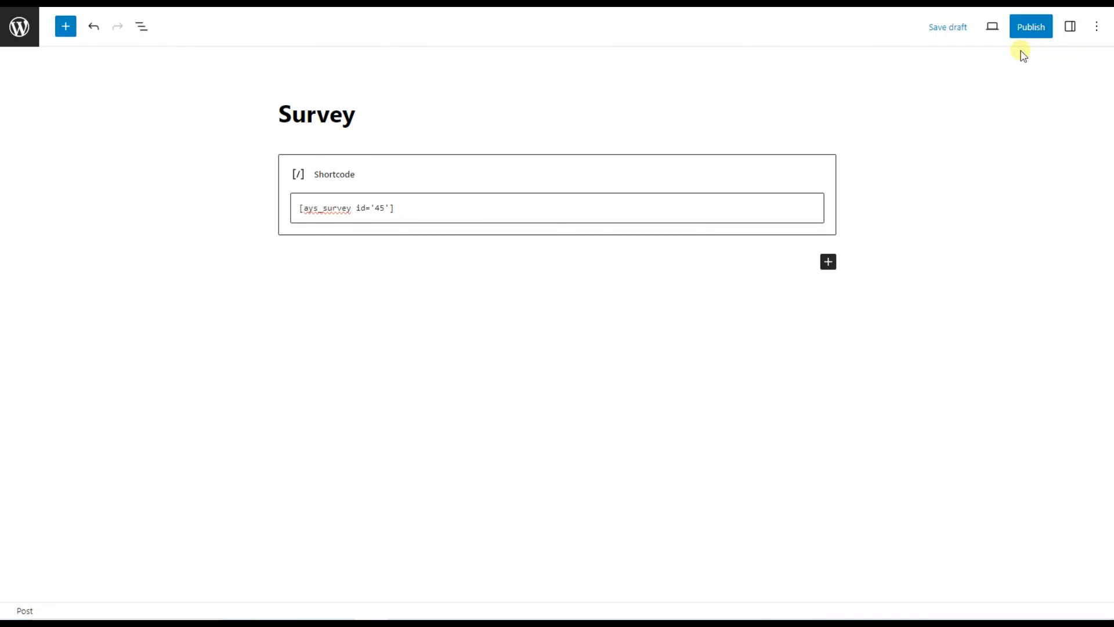
left_click(1031, 27)
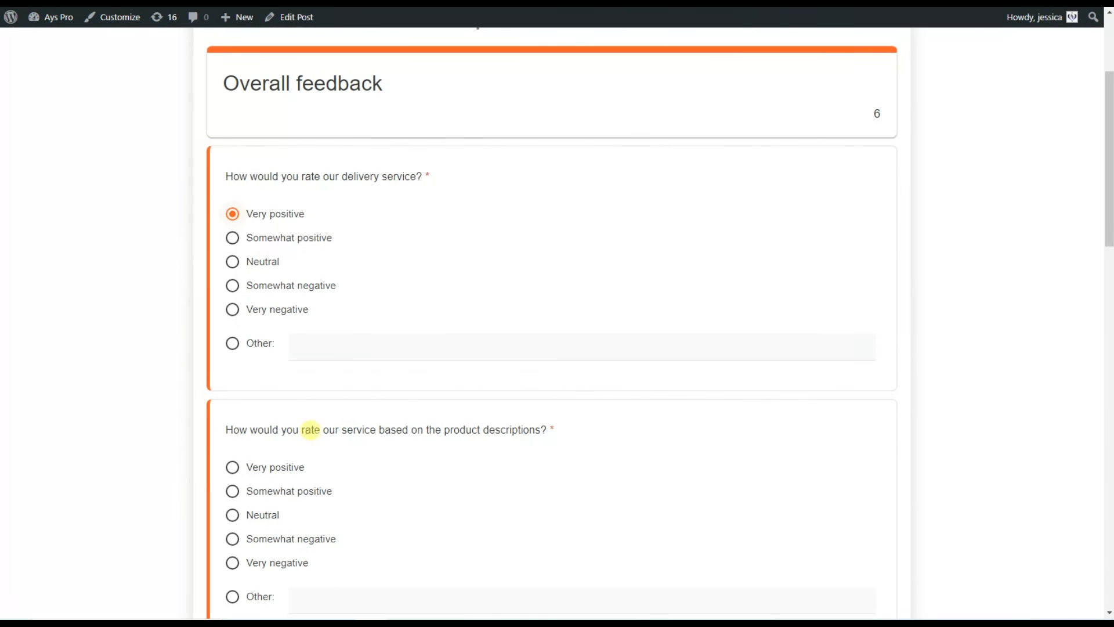
Answer the embedded survey — Features as purchase factor, suggestion 'test', Yes to recommending — and submit it.
scroll("down", 3)
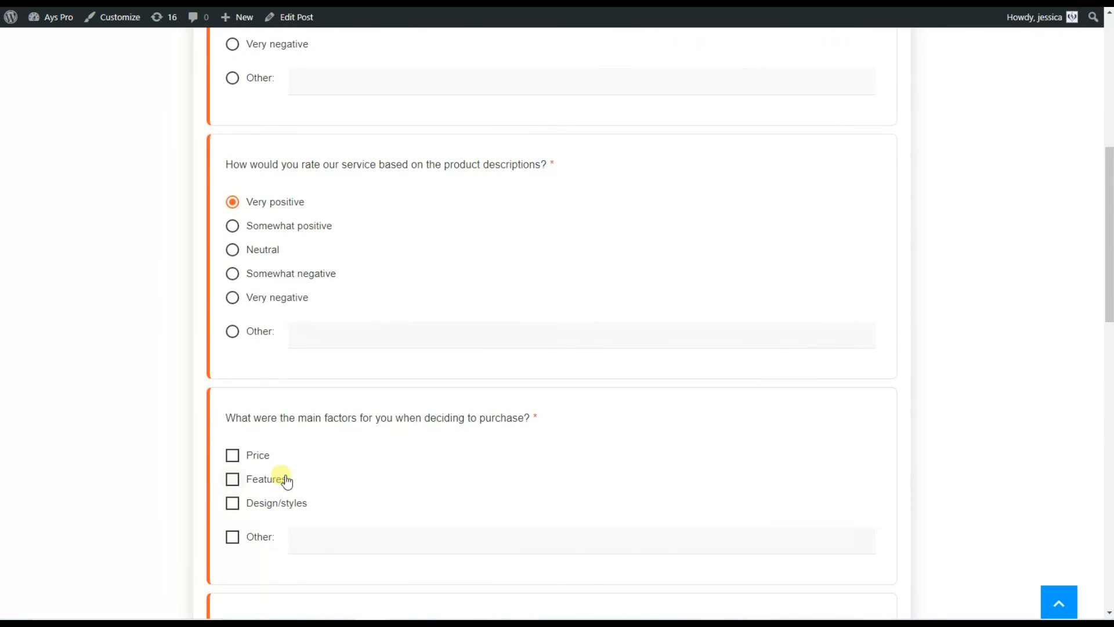
left_click(232, 479)
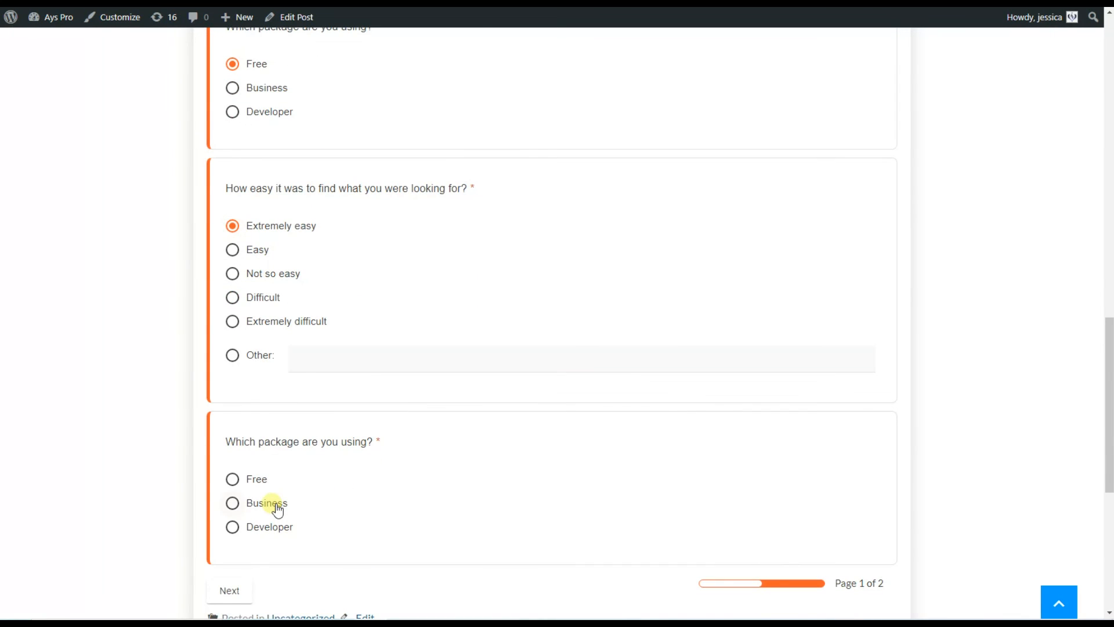
left_click(229, 591)
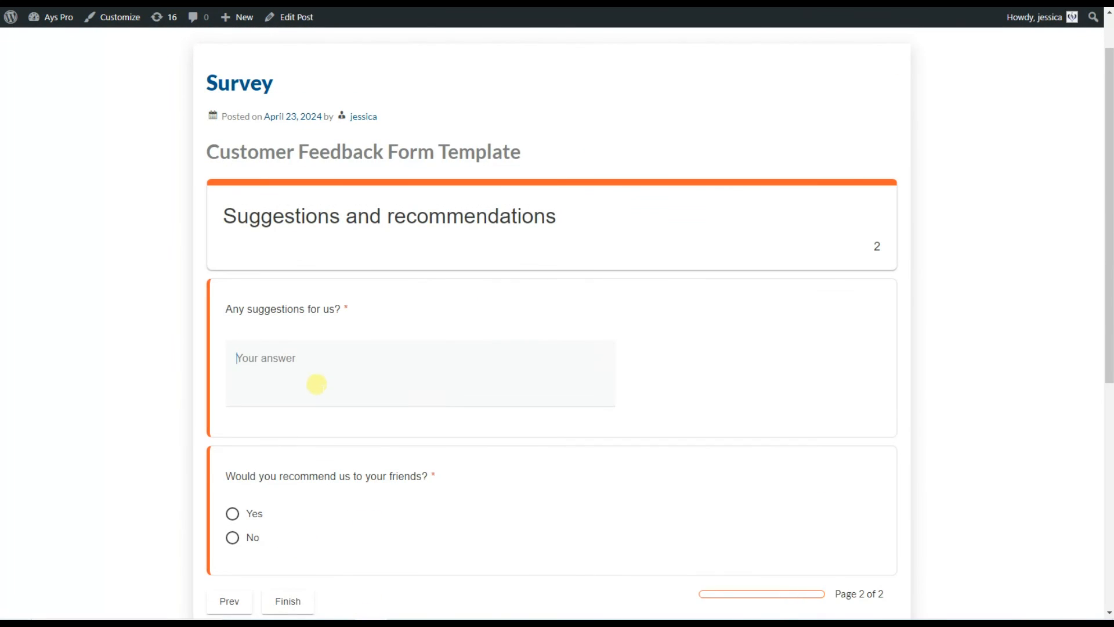
type("test")
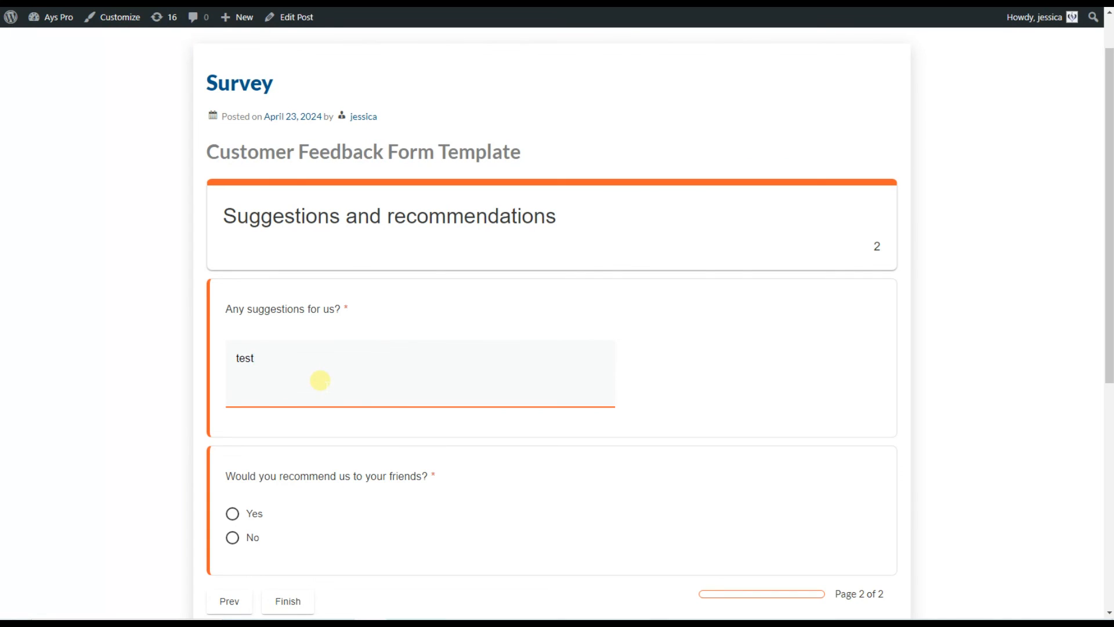
left_click(232, 513)
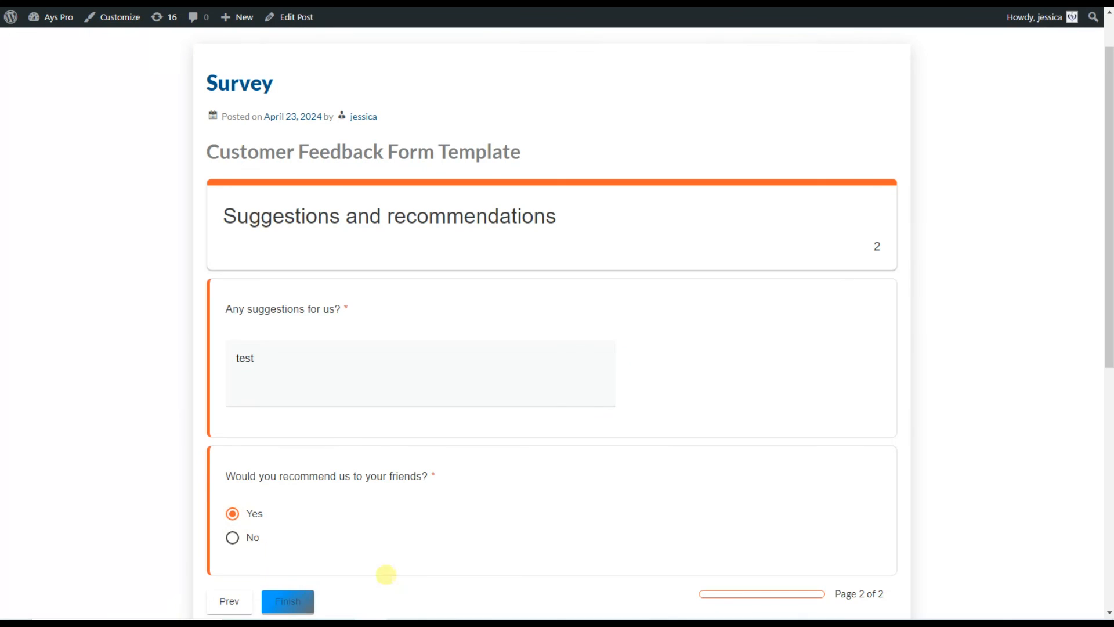
left_click(288, 601)
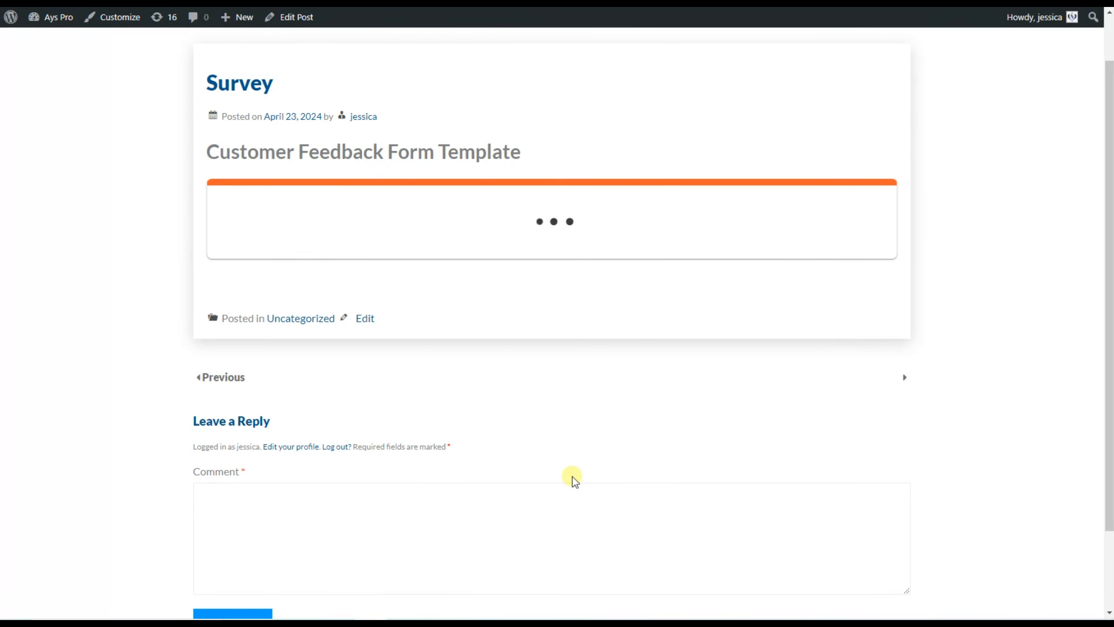